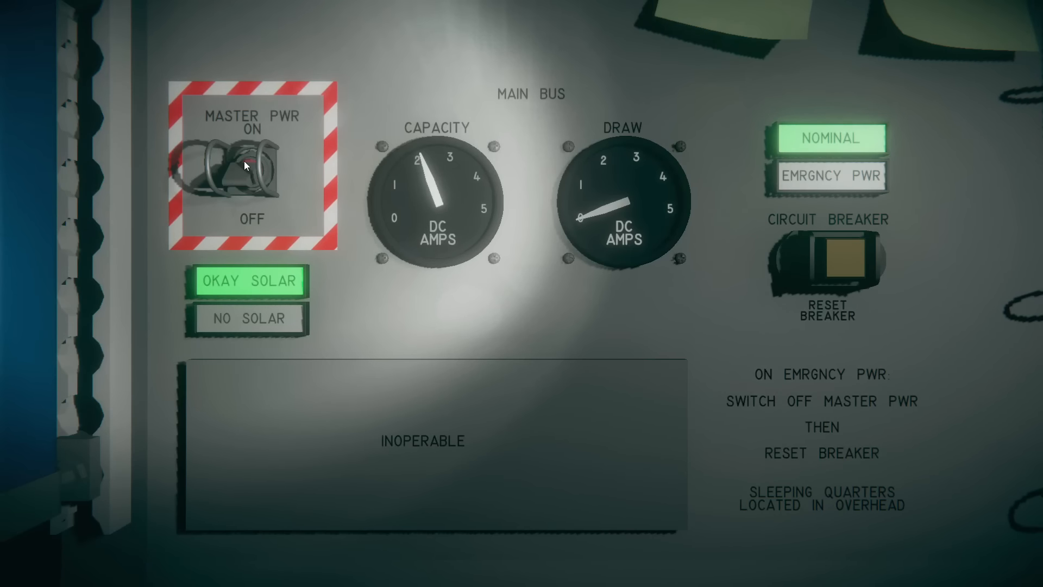
Step: Switch the tug's MASTER PWR on and reach the command terminal in recovery mode
click(251, 163)
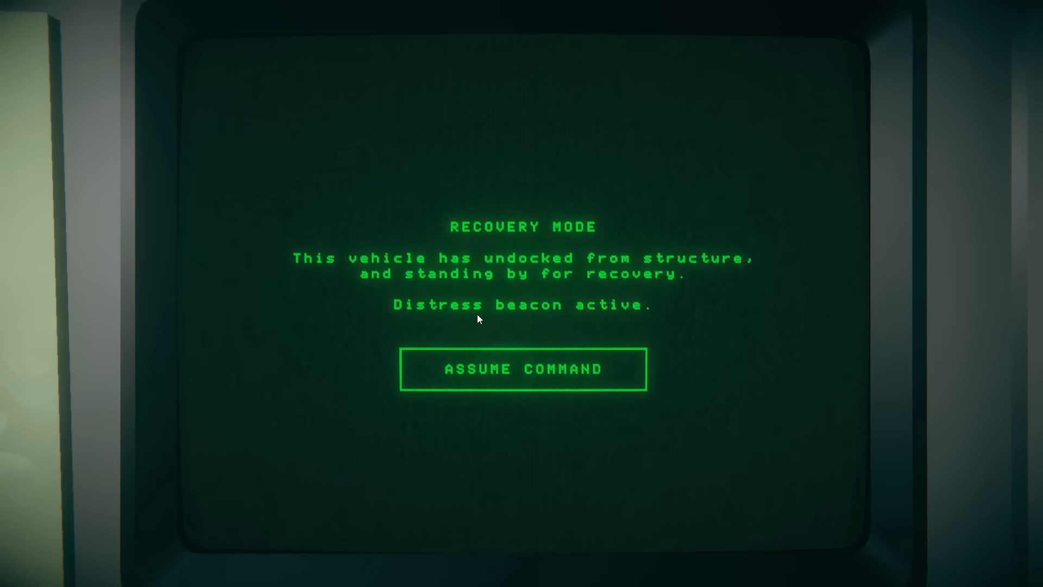
Step: Assume command, read the C.A.R.E Introduction and download its workbench schematic
click(522, 368)
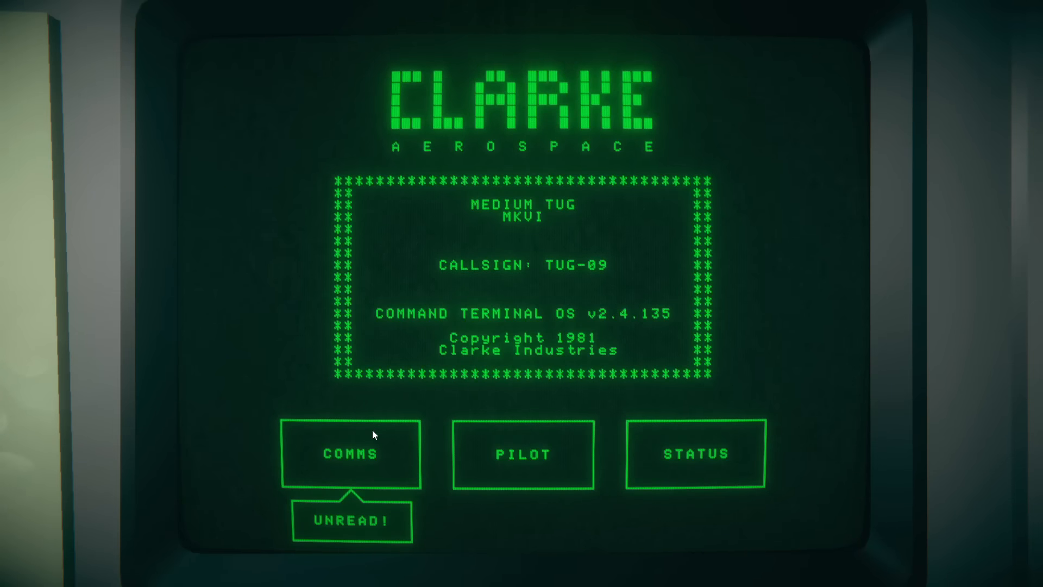
click(350, 454)
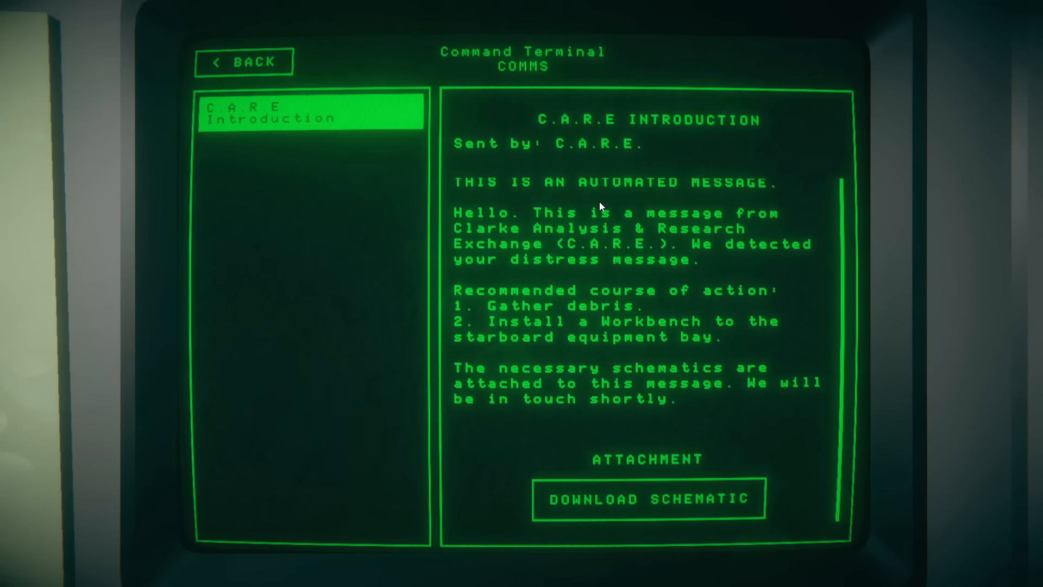
click(647, 499)
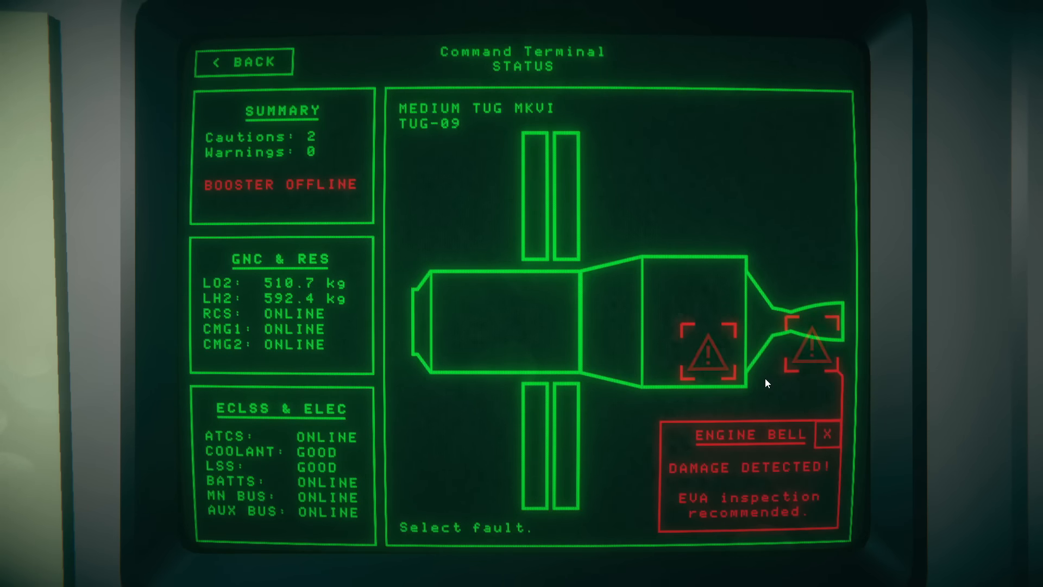
mouse_move(764, 377)
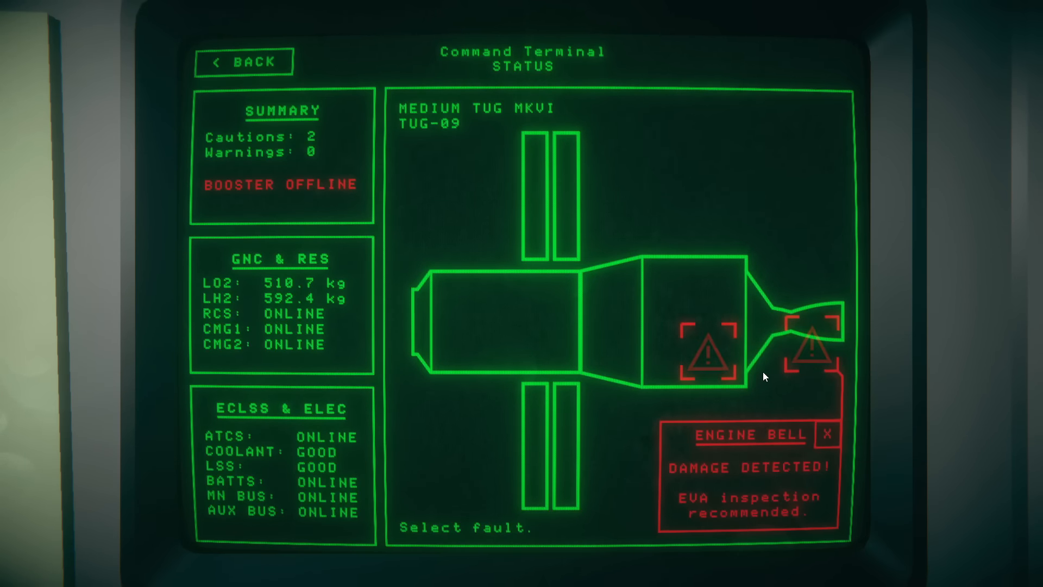
mouse_move(393, 401)
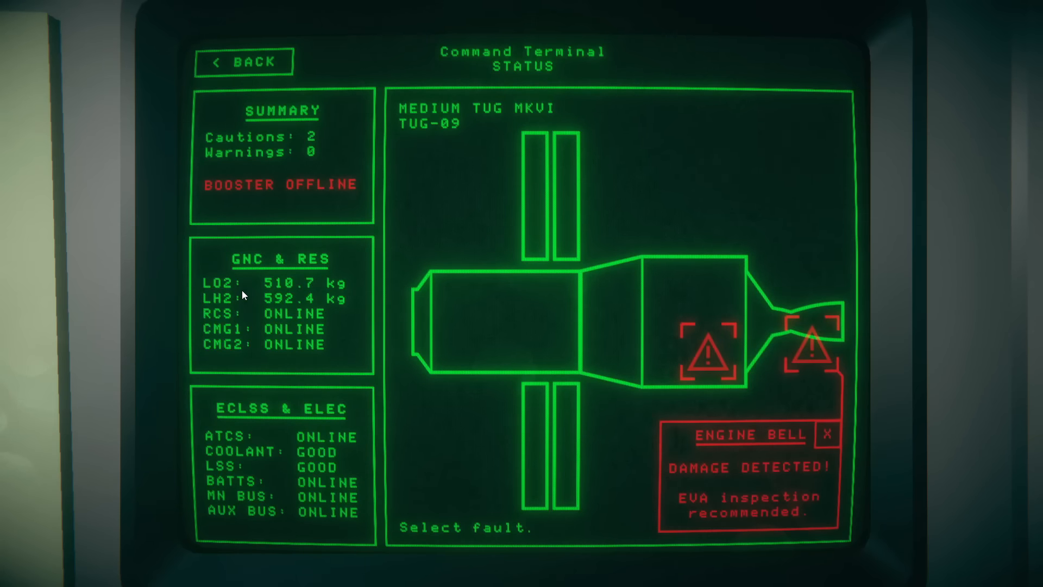
mouse_move(300, 431)
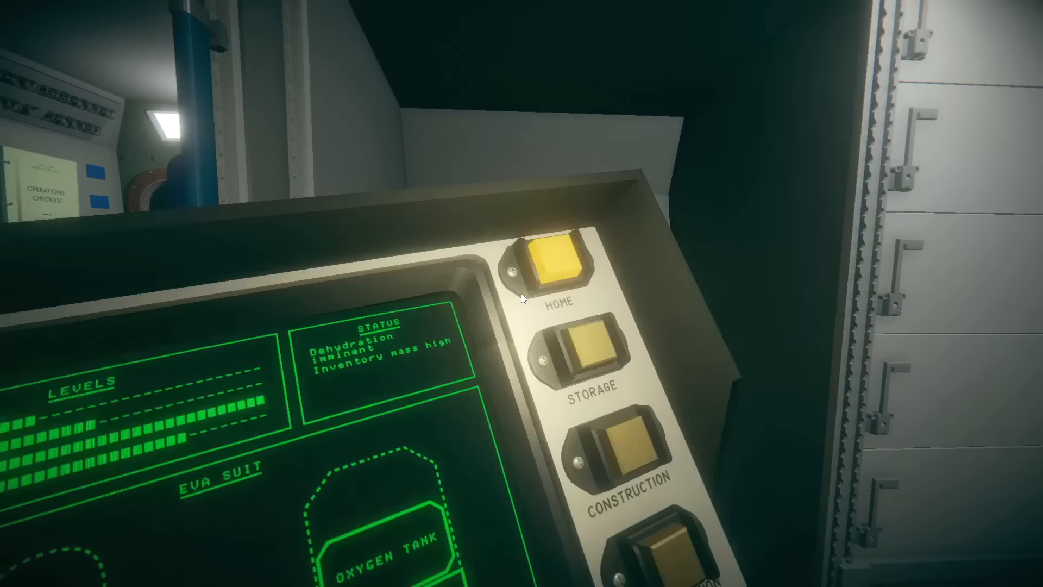
Step: Build the Workbench from the construction catalogue and check its empty disassembly list
click(626, 446)
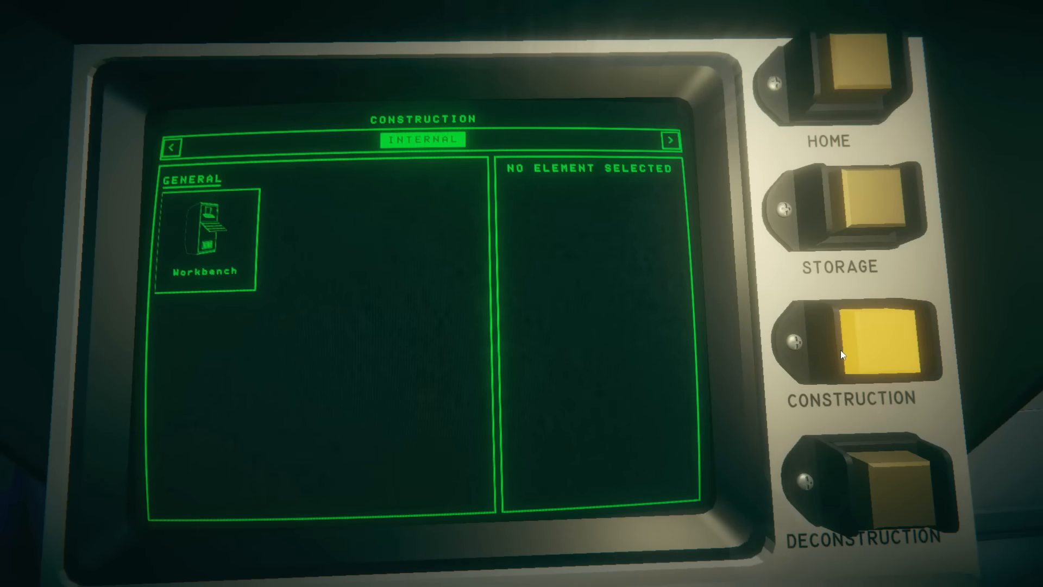
click(206, 235)
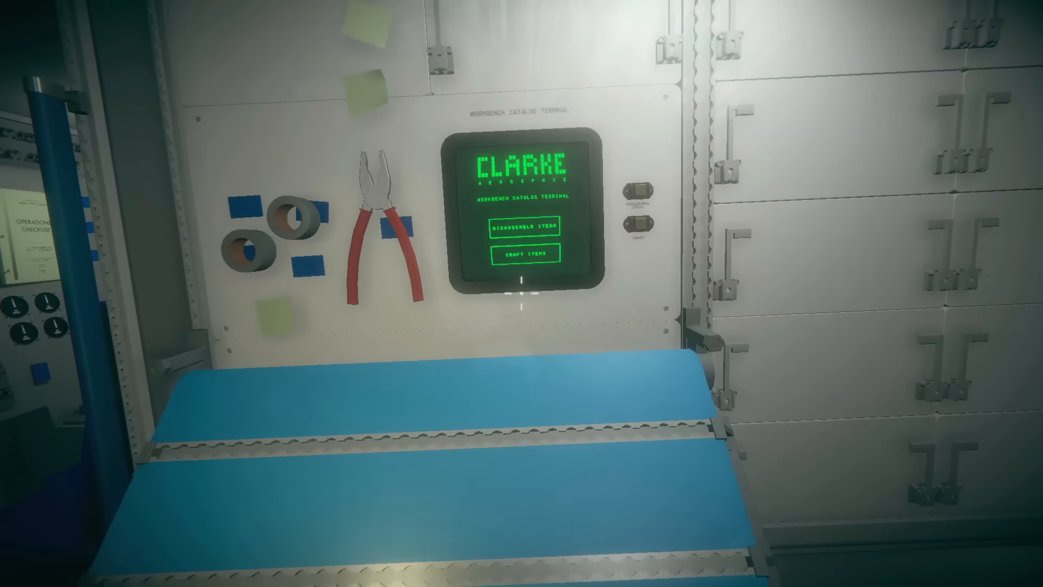
click(526, 226)
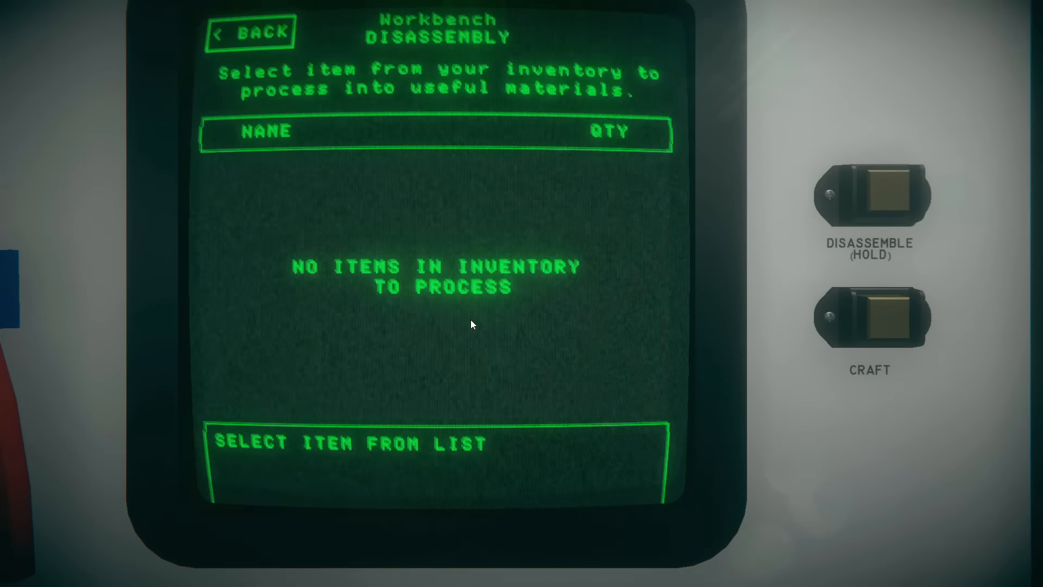
mouse_move(378, 262)
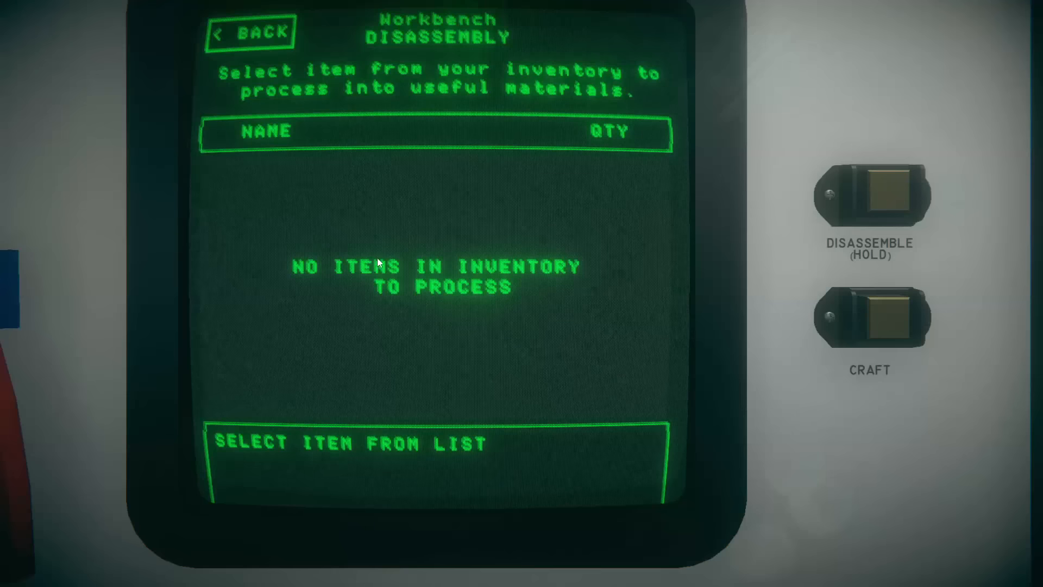
mouse_move(275, 83)
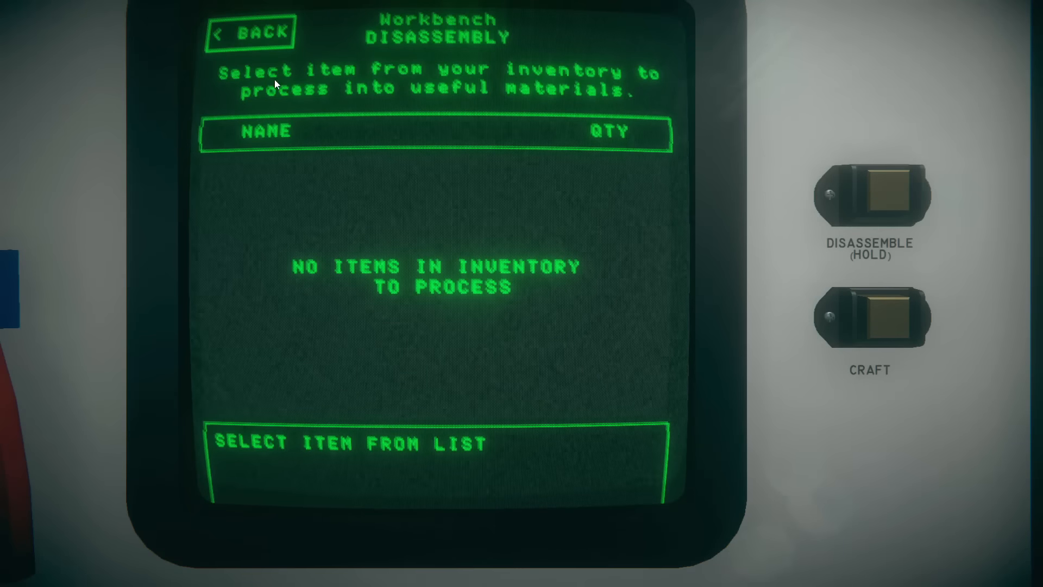
click(869, 317)
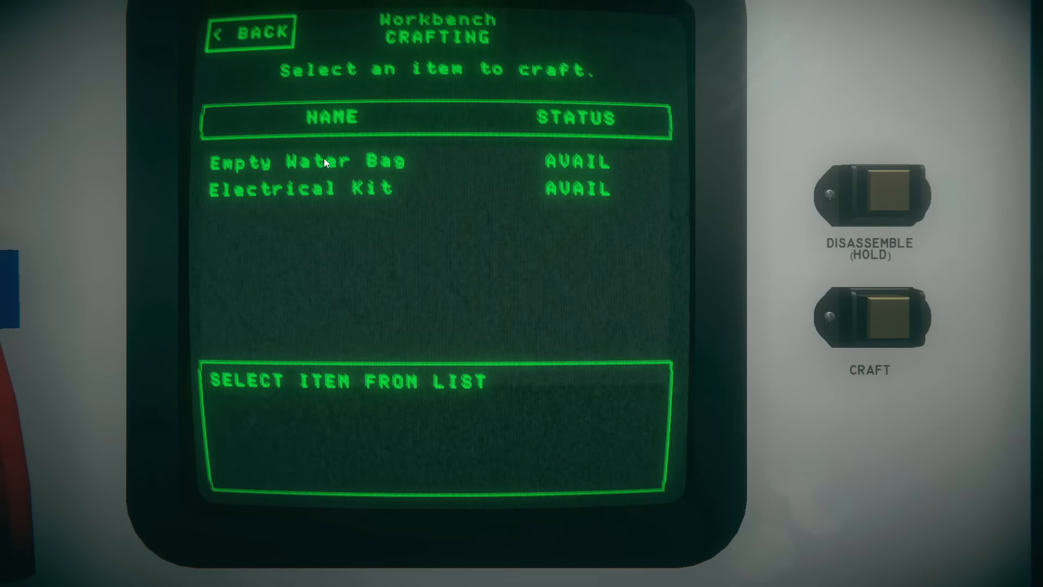
Step: Review the Electrical Kit and Empty Water Bag recipes in the craft list
click(300, 188)
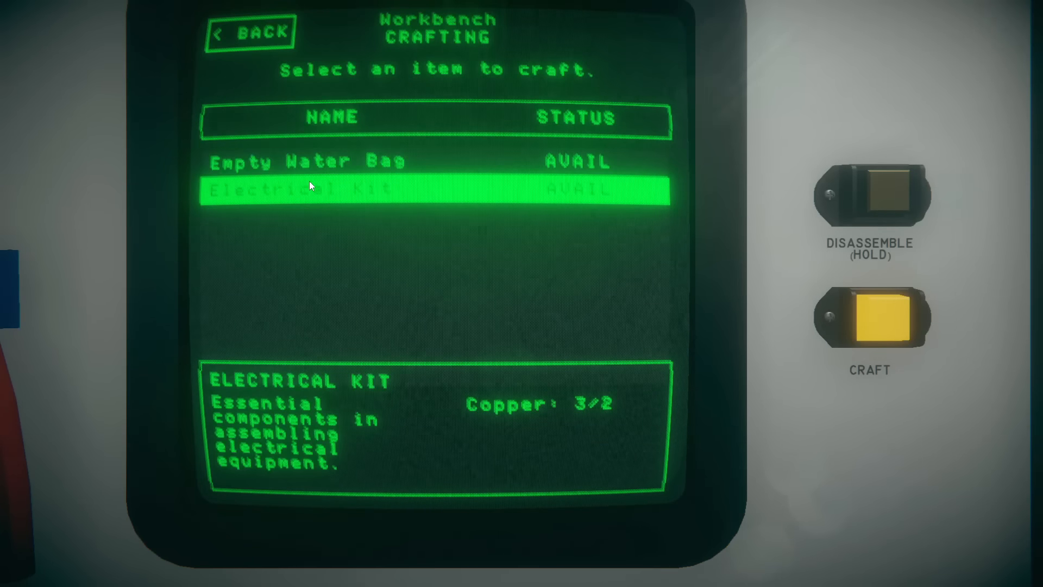
mouse_move(336, 166)
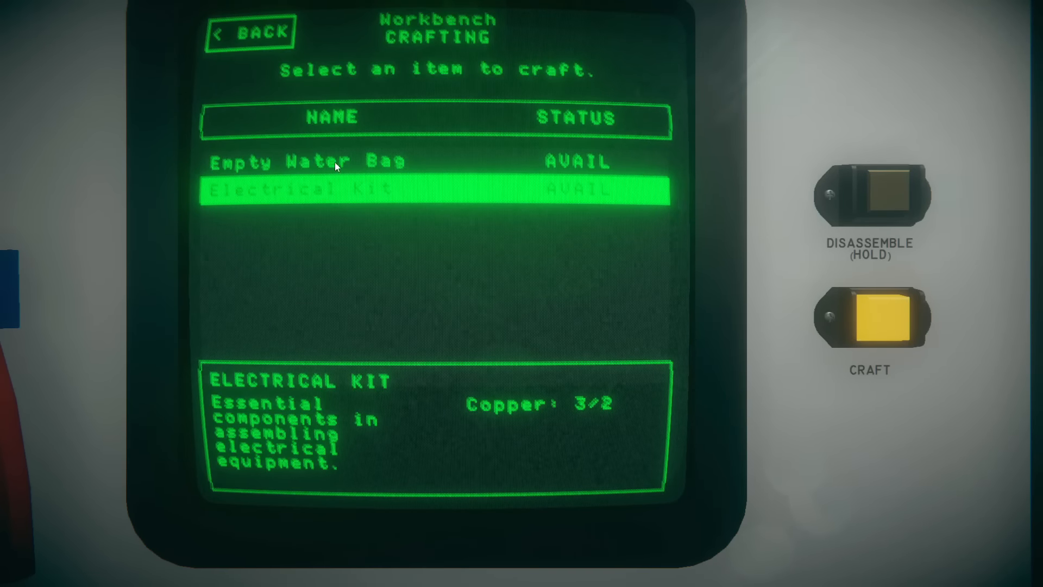
click(251, 31)
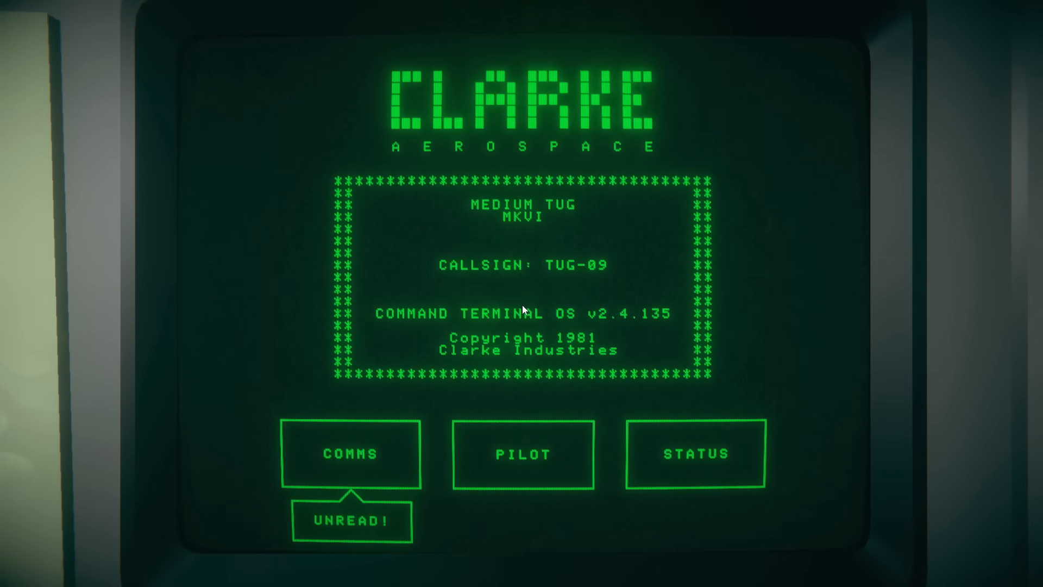
mouse_move(553, 284)
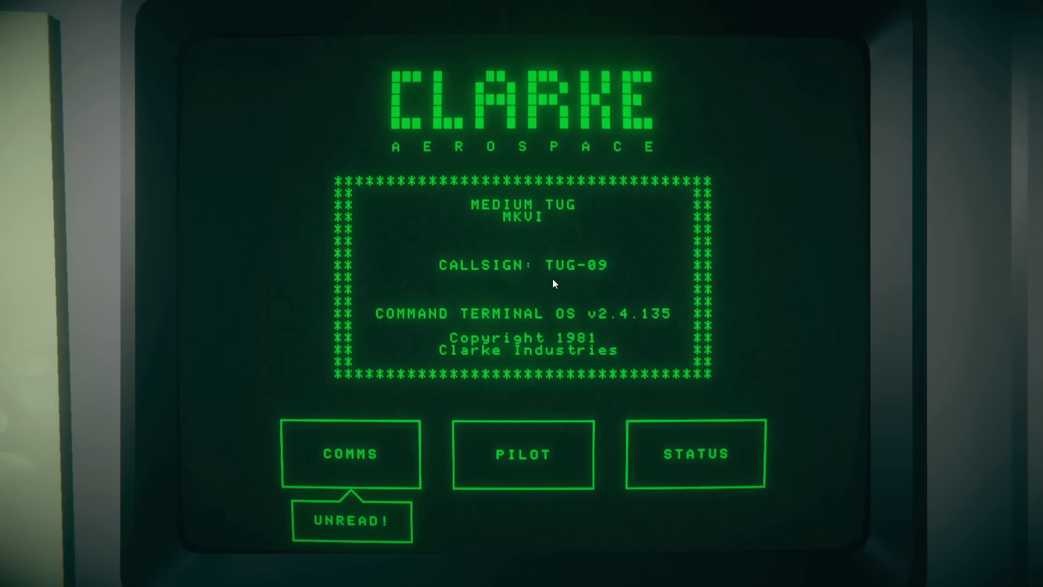
mouse_move(384, 446)
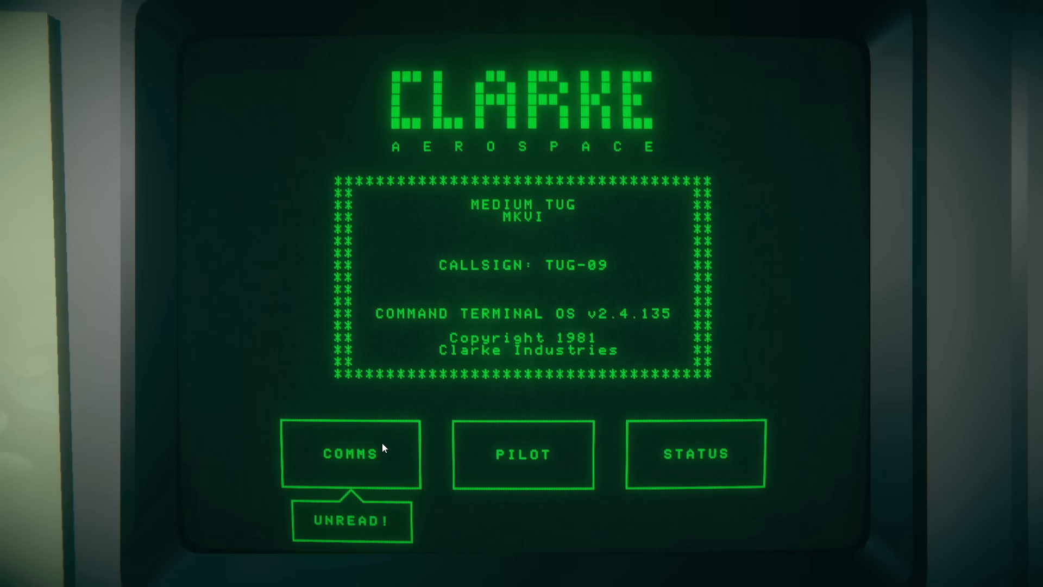
Step: Read the C.A.R.E Science message requesting a Small Module and Science Hub
click(351, 454)
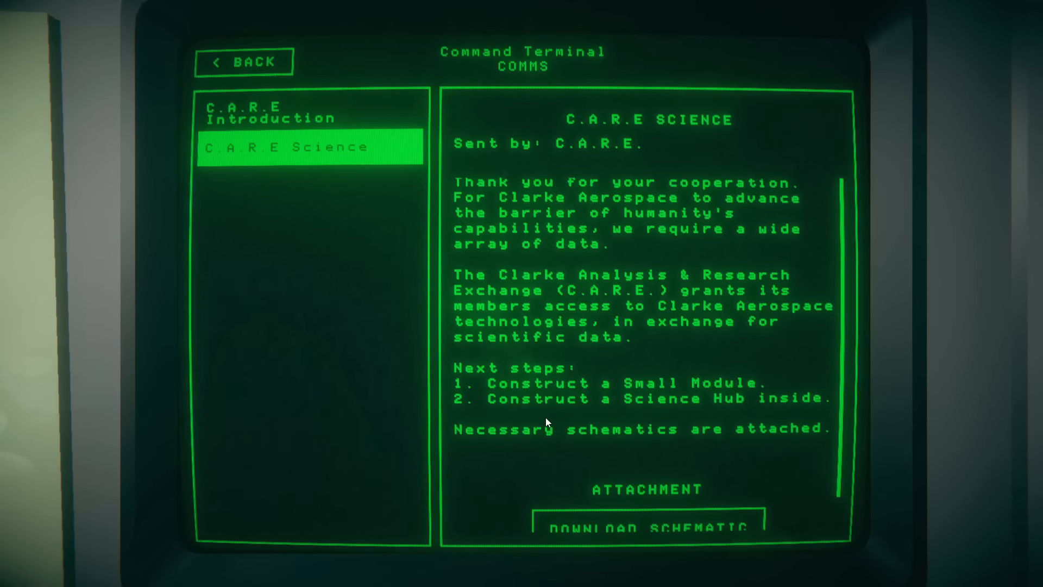
mouse_move(588, 389)
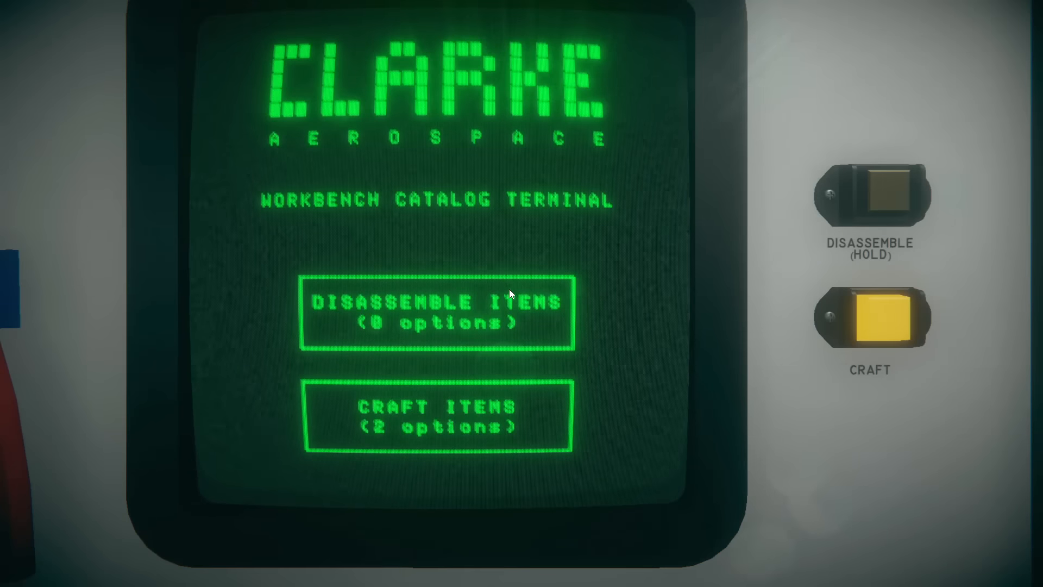
Step: Craft an Electrical Kit from the workbench's craftable items list
click(438, 414)
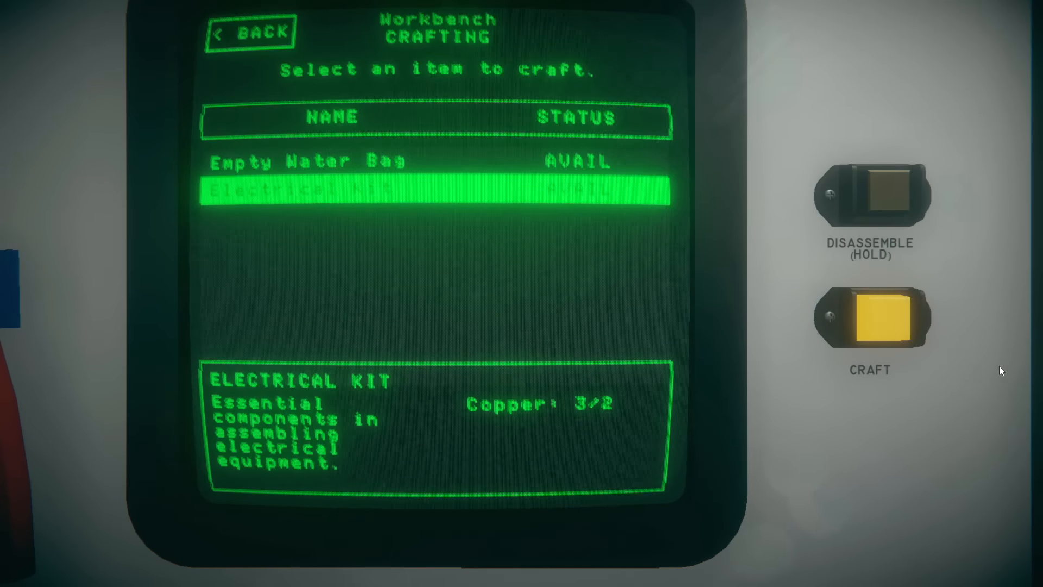
click(870, 317)
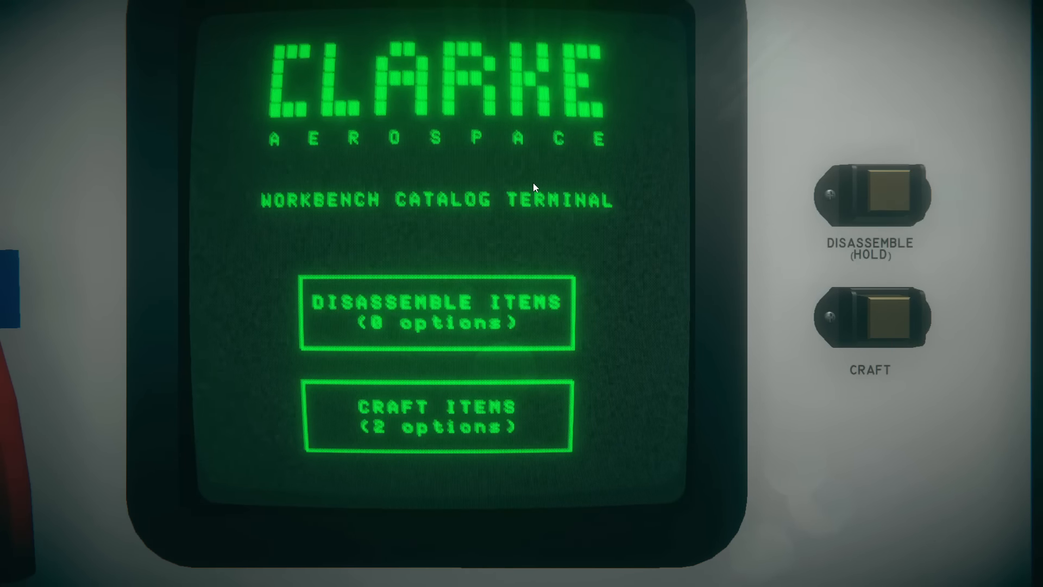
mouse_move(551, 212)
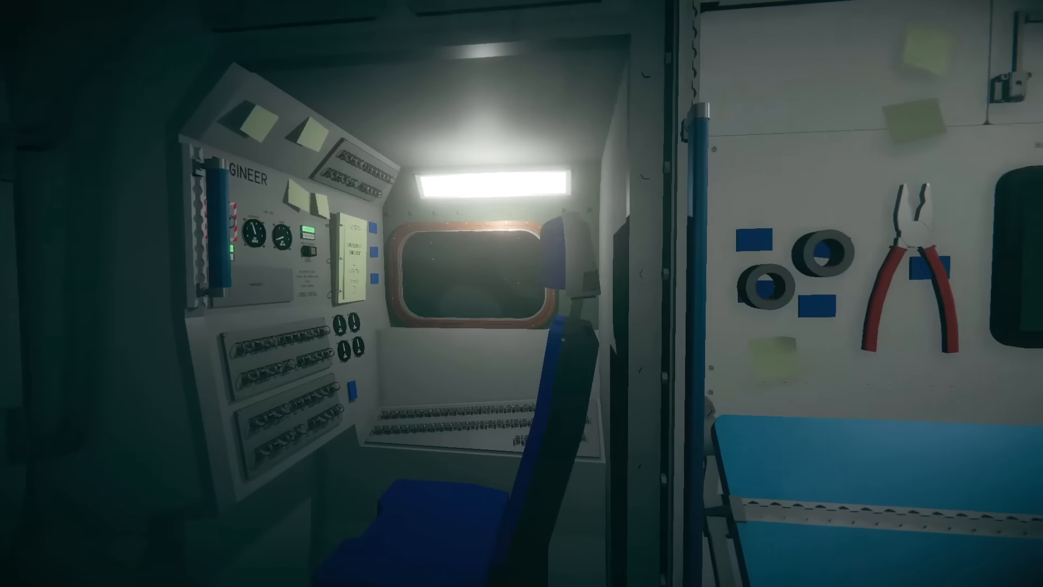
mouse_move(521, 293)
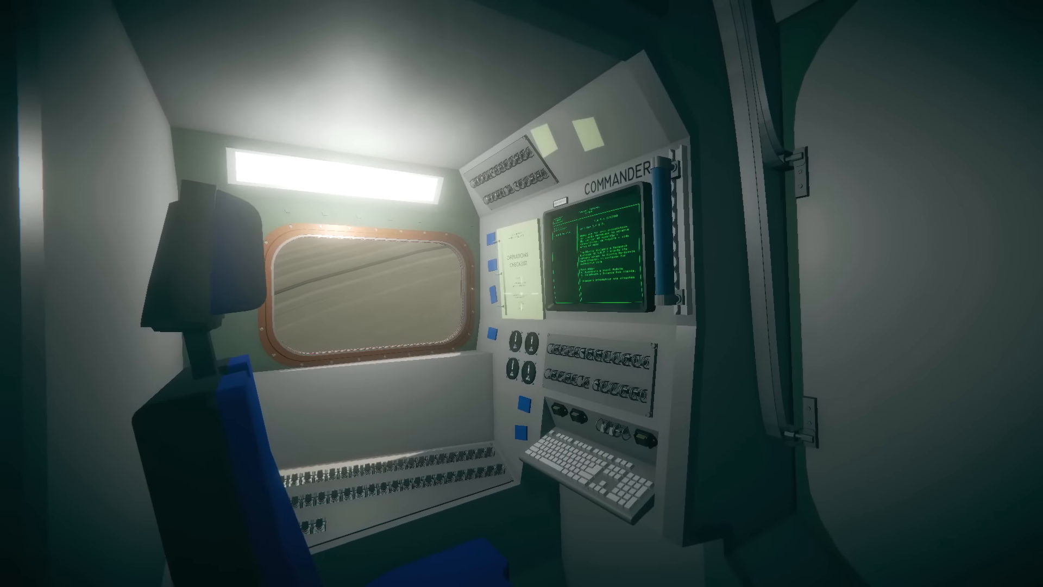
mouse_move(521, 293)
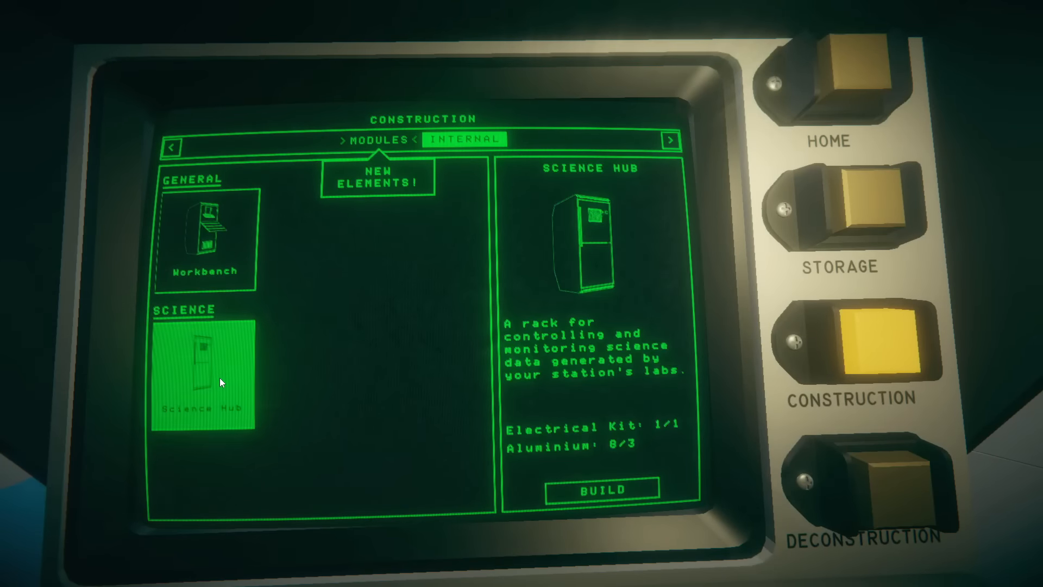
Step: Check the Small Module's aluminium requirements in the Modules tab and attempt to build it
click(377, 140)
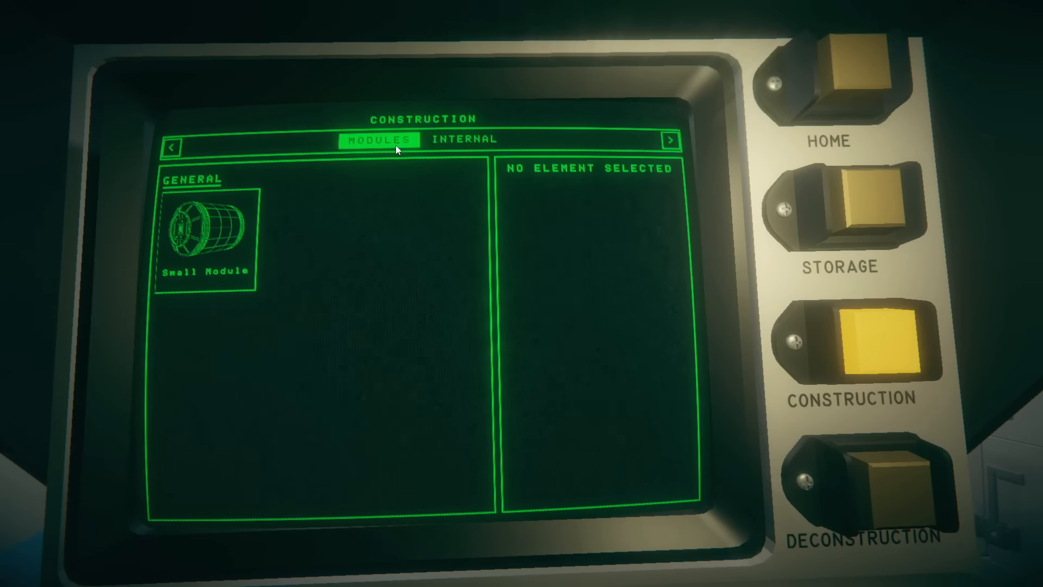
click(206, 239)
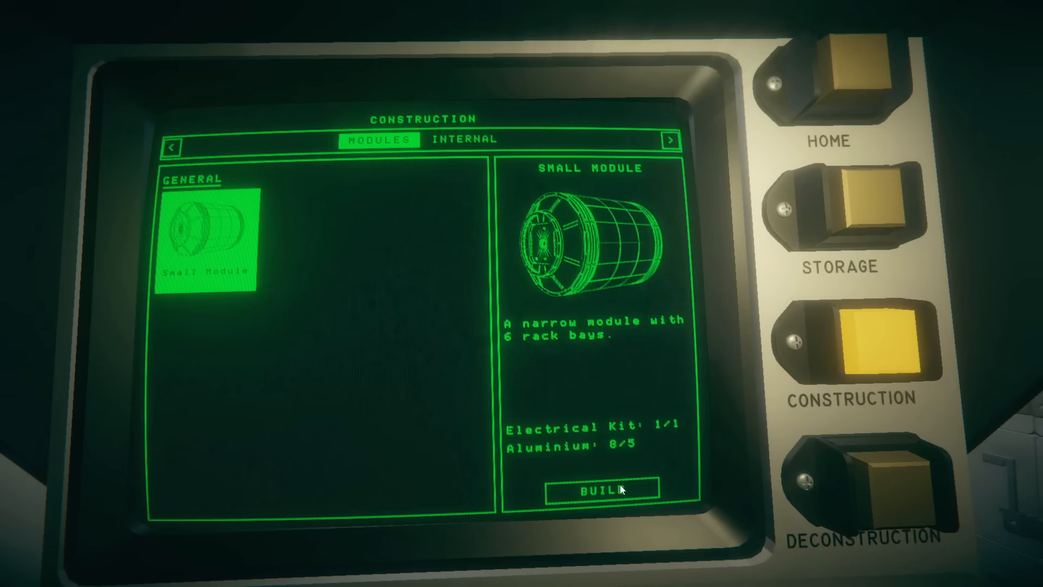
click(598, 489)
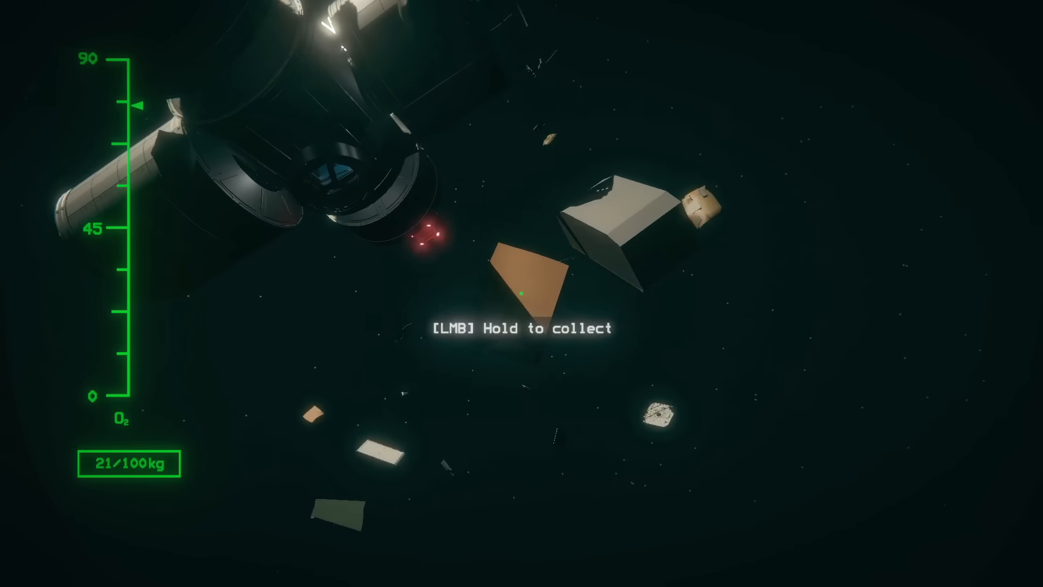
Step: Collect aluminium and copper from floating debris pieces outside the station
click(523, 296)
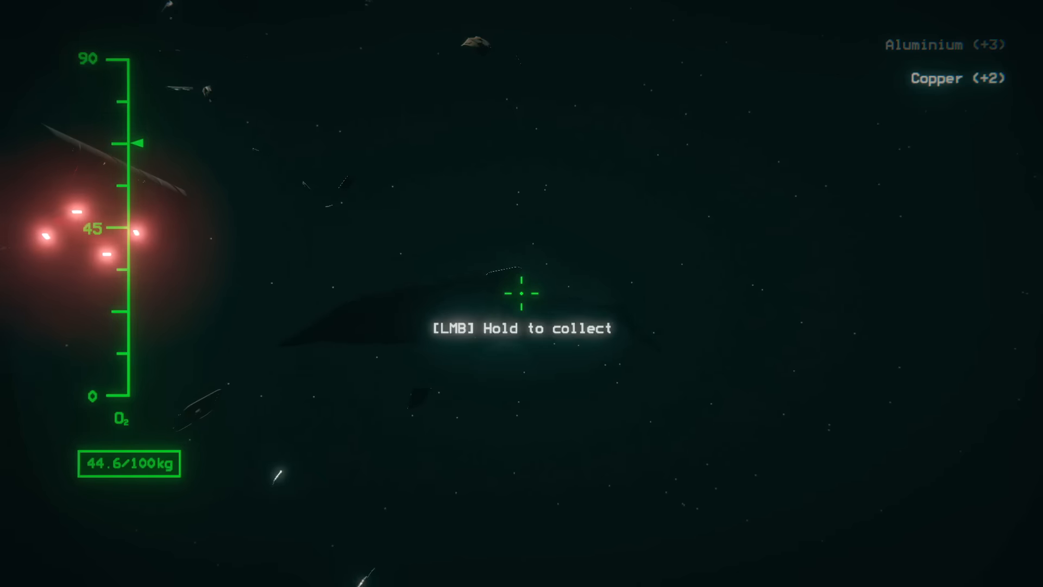
click(522, 294)
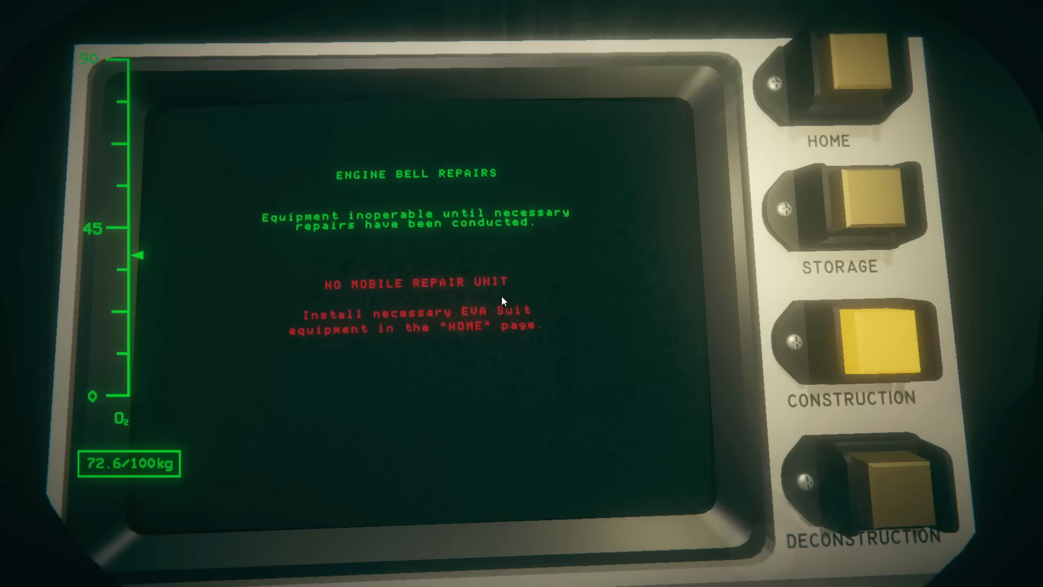
mouse_move(612, 285)
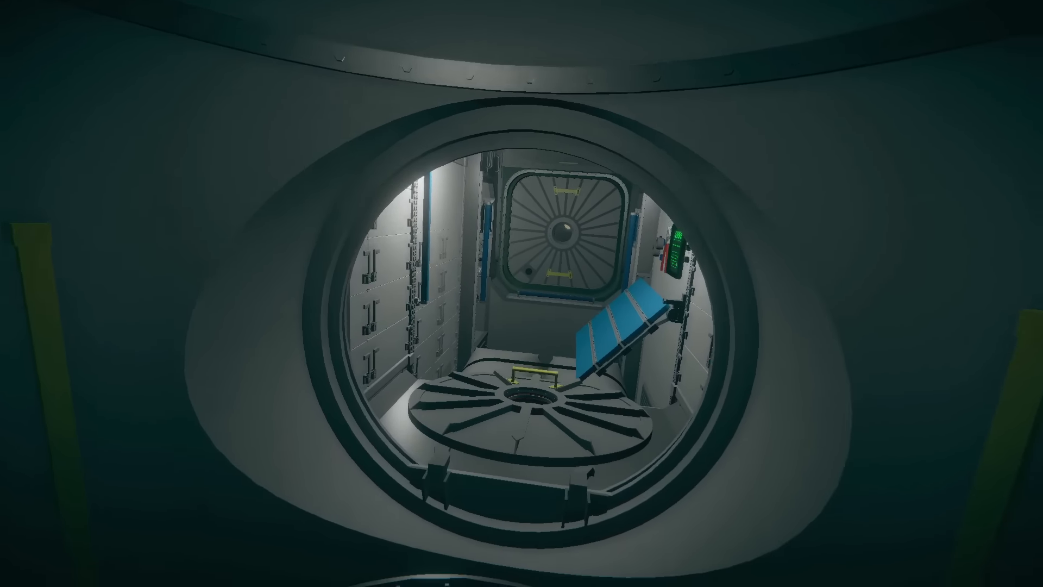
mouse_move(522, 294)
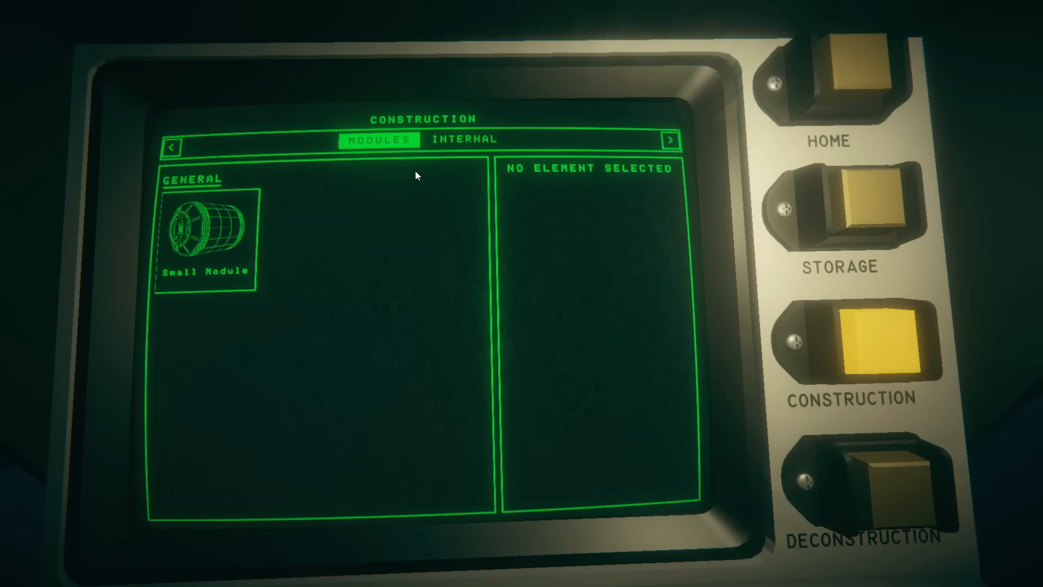
Step: Craft an Electrical Kit from copper at the workbench, then view storage stock
click(464, 139)
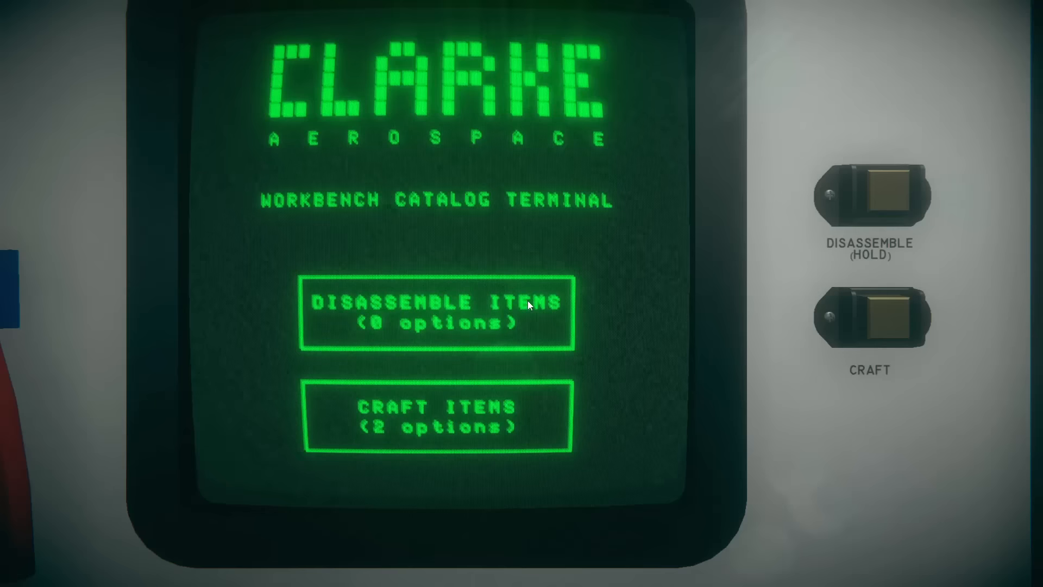
click(437, 416)
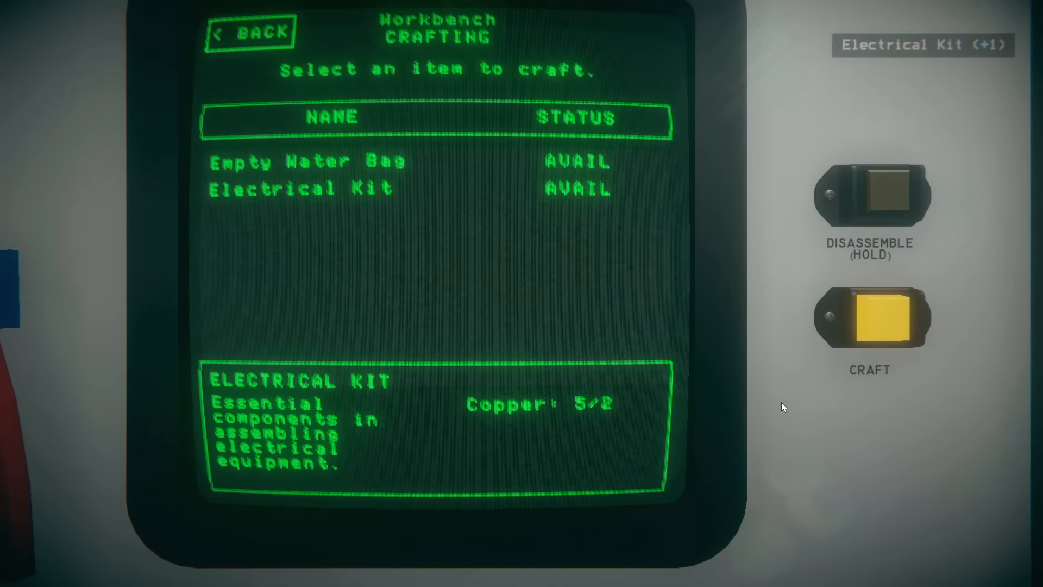
click(251, 31)
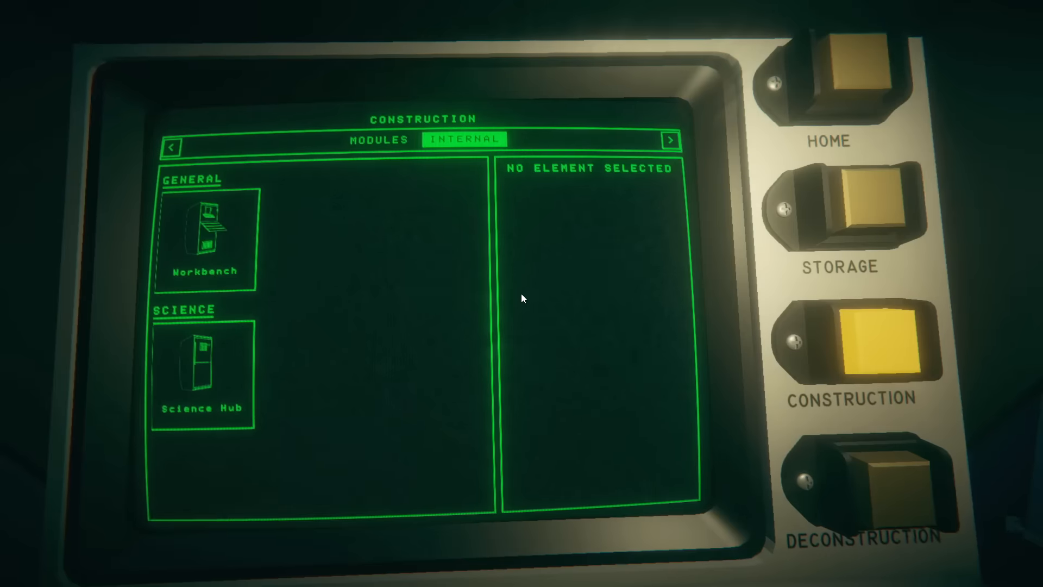
click(203, 373)
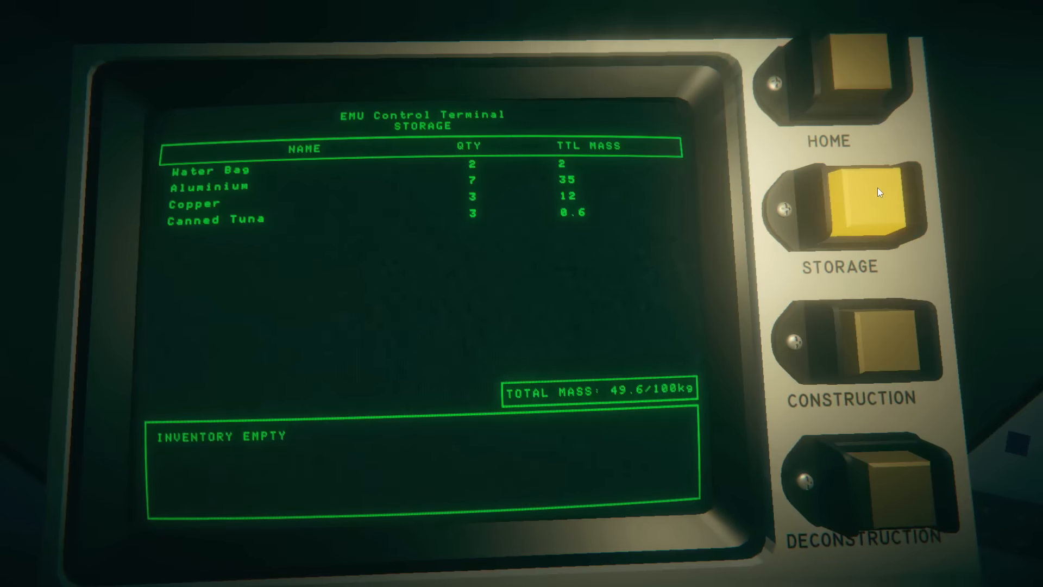
Step: Drink two stored water bags and check thirst on the suit status overview
click(845, 76)
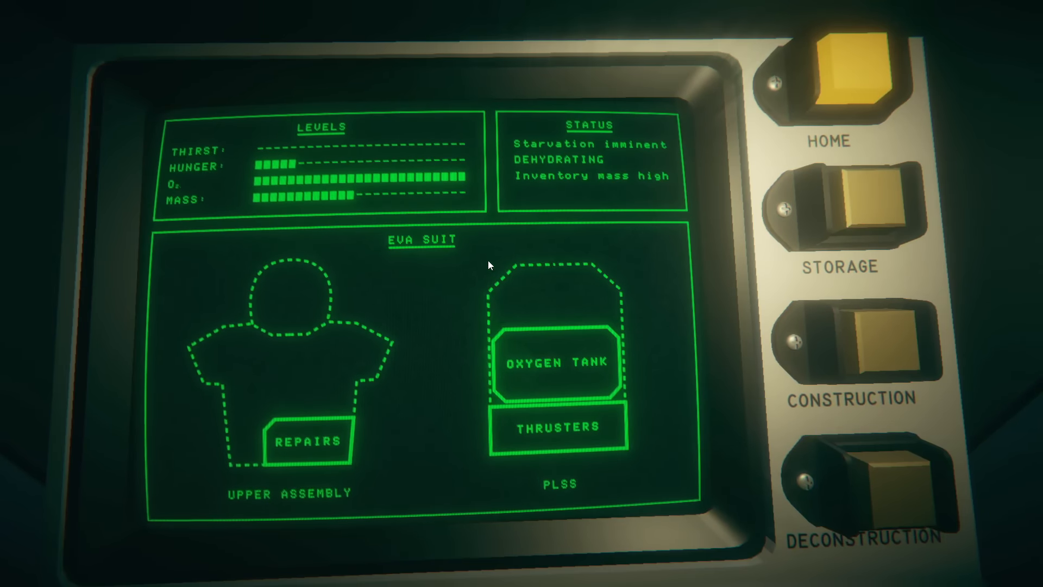
click(855, 206)
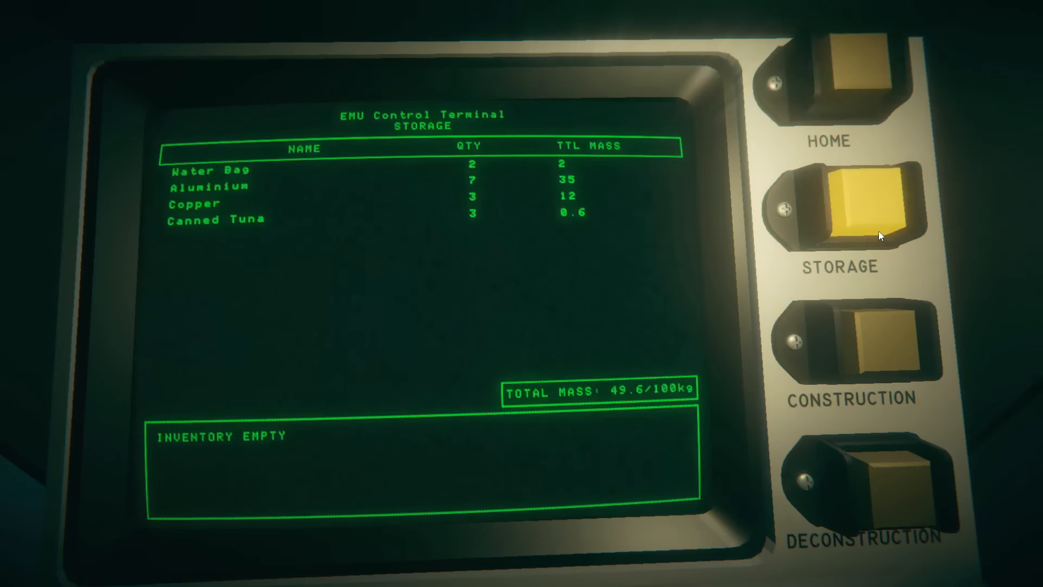
click(208, 170)
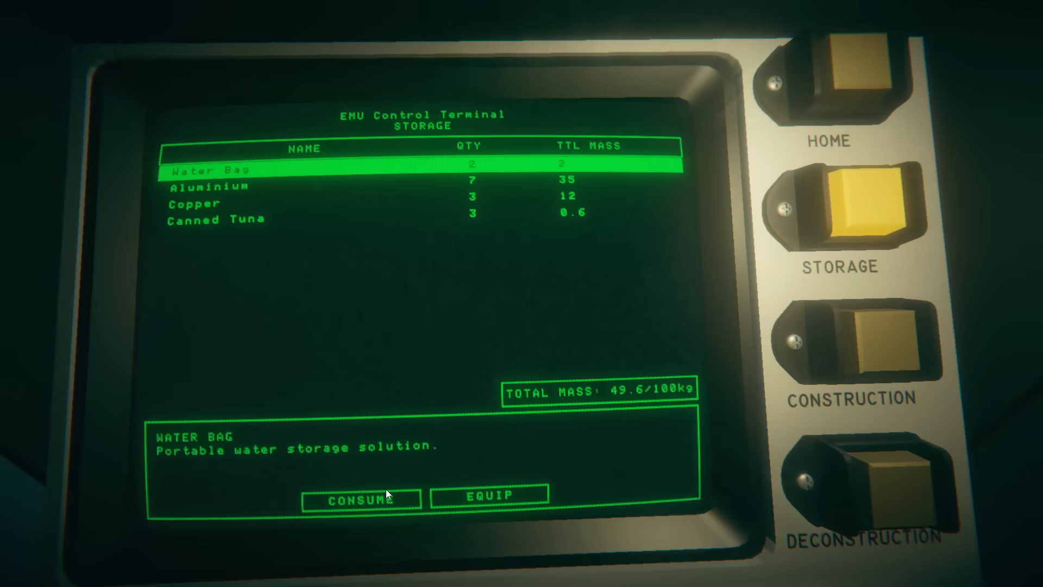
click(361, 499)
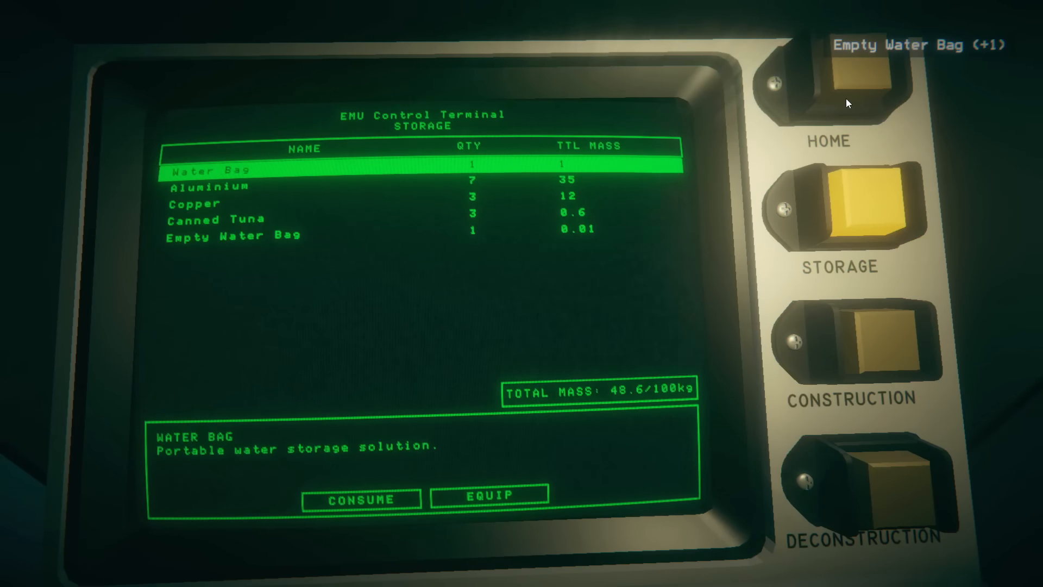
click(361, 498)
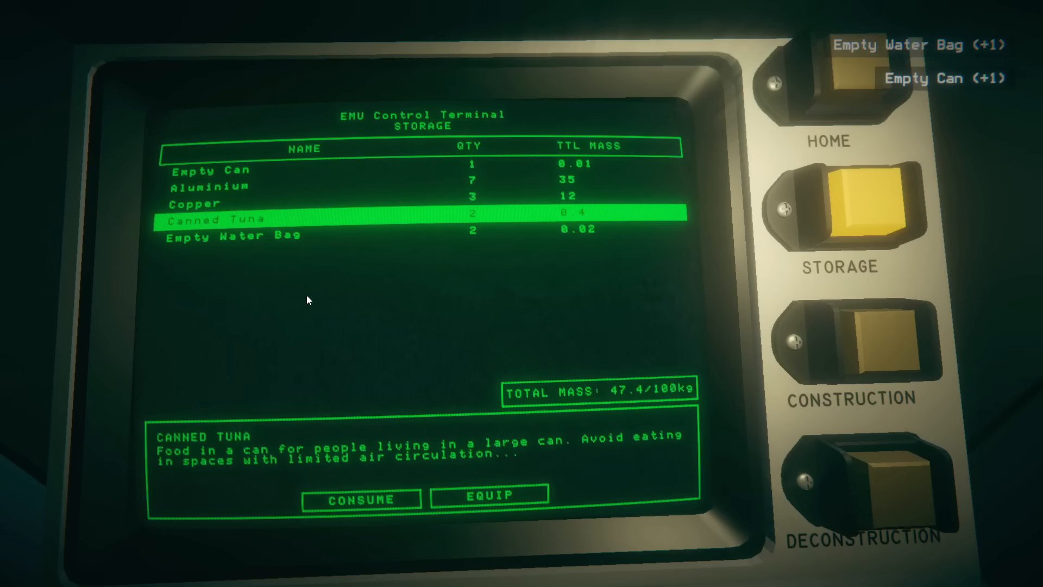
click(826, 79)
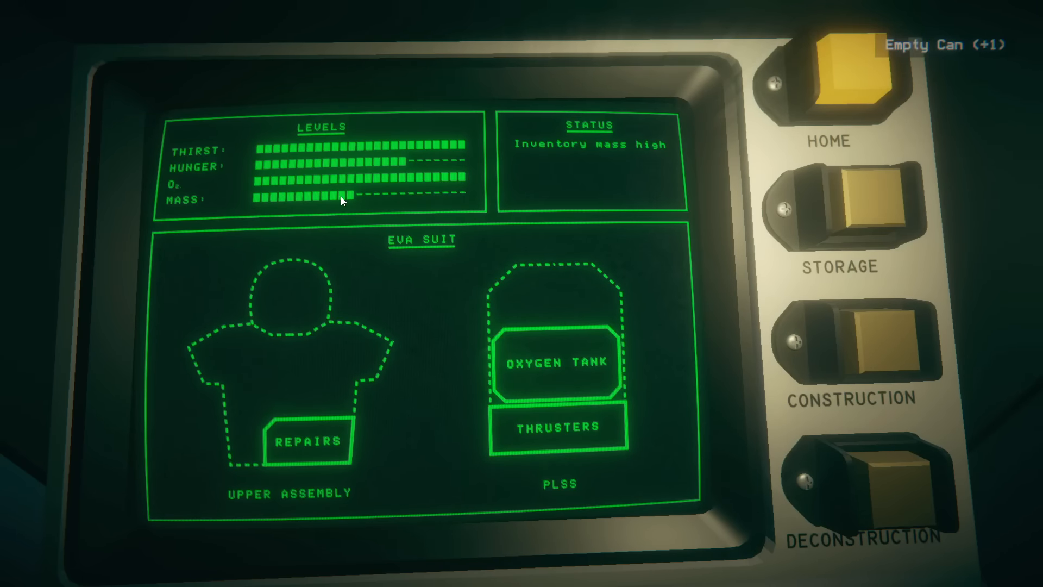
Step: Eat a can of tuna from storage and confirm hunger and thirst are full
click(837, 207)
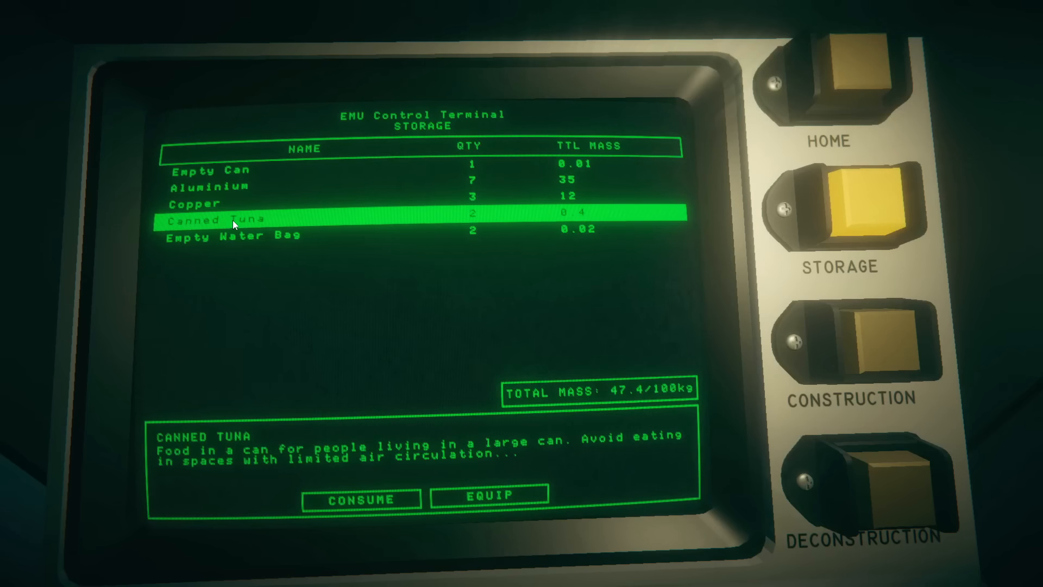
click(360, 498)
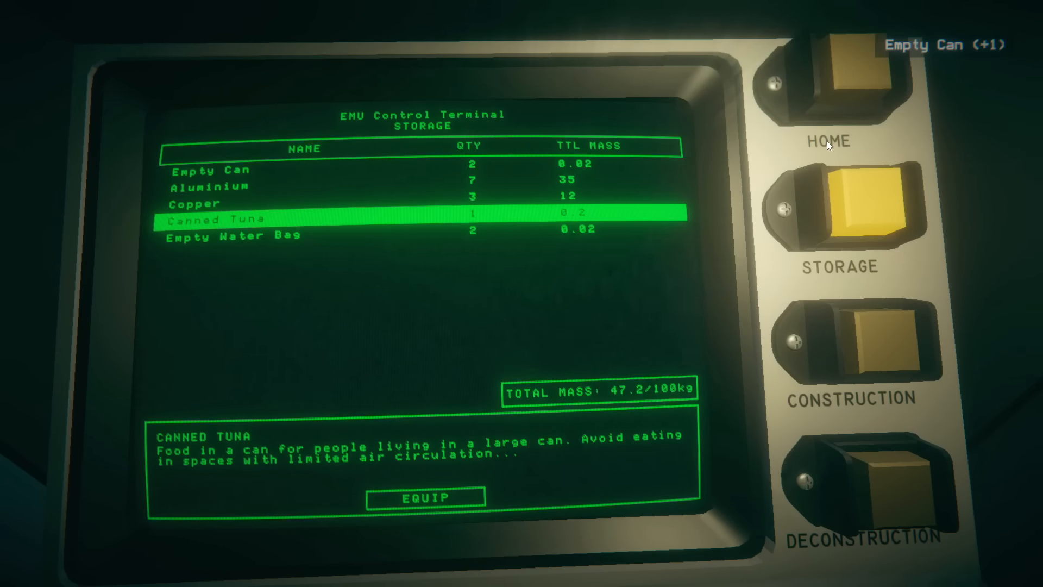
click(829, 79)
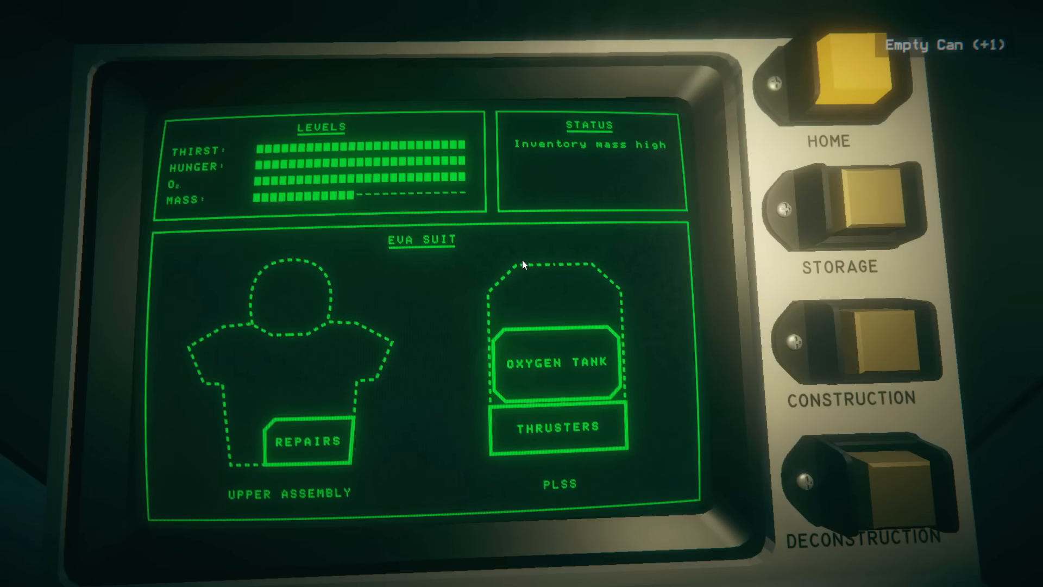
mouse_move(486, 214)
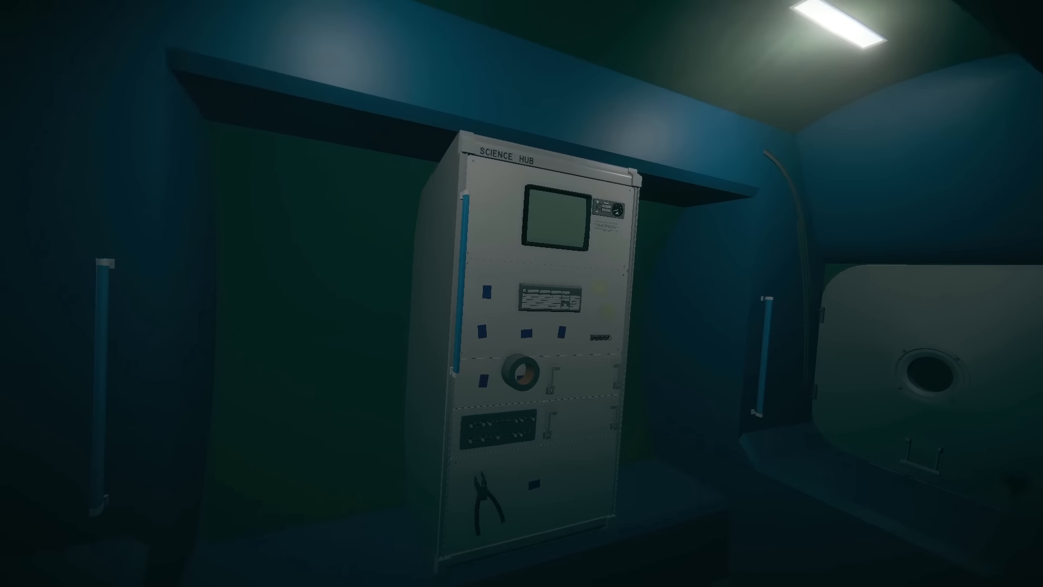
Step: Power on the science hub and unlock Telemetry research with tech credits
click(552, 219)
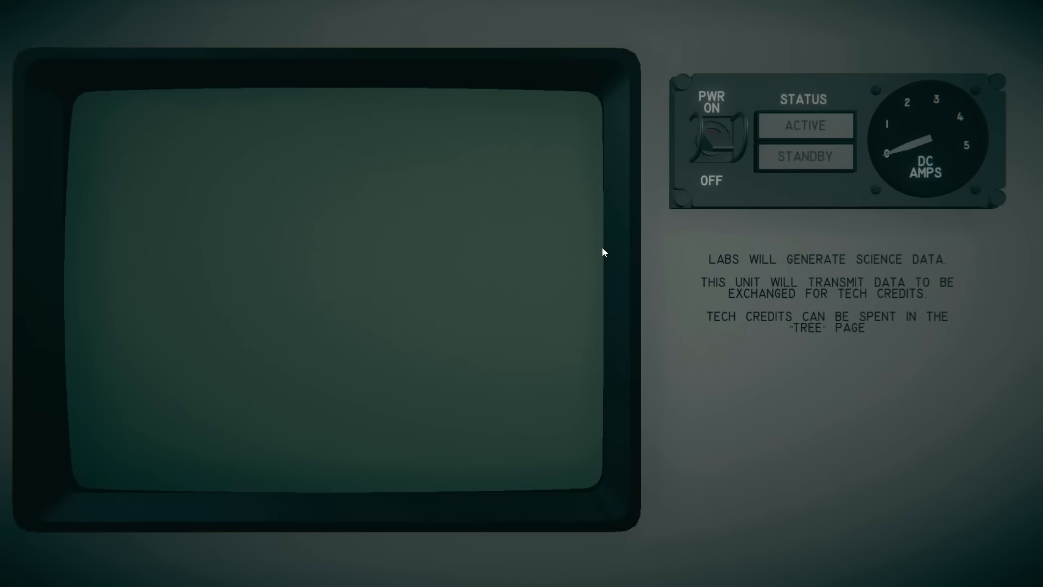
click(715, 137)
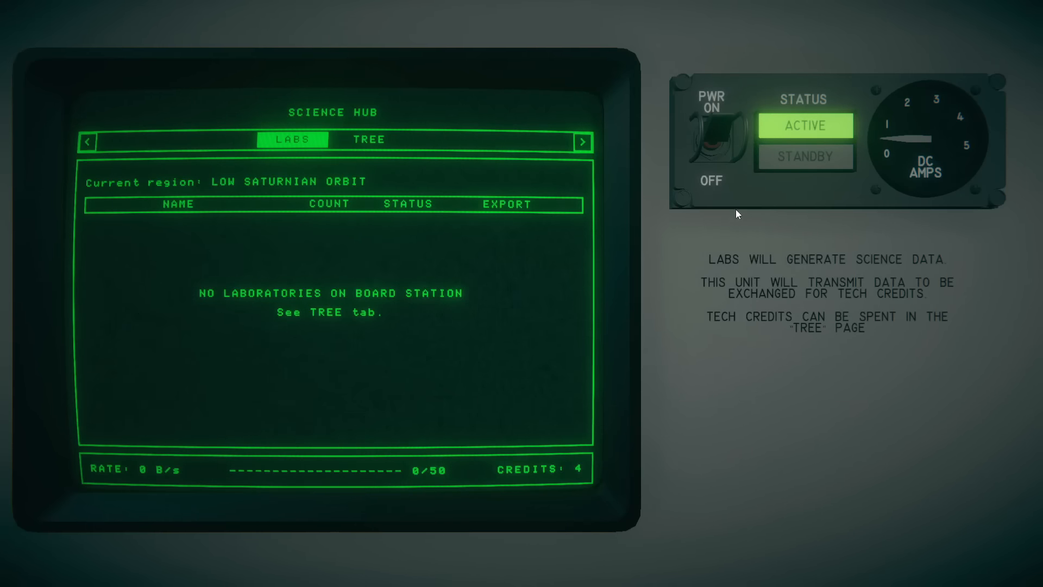
mouse_move(857, 164)
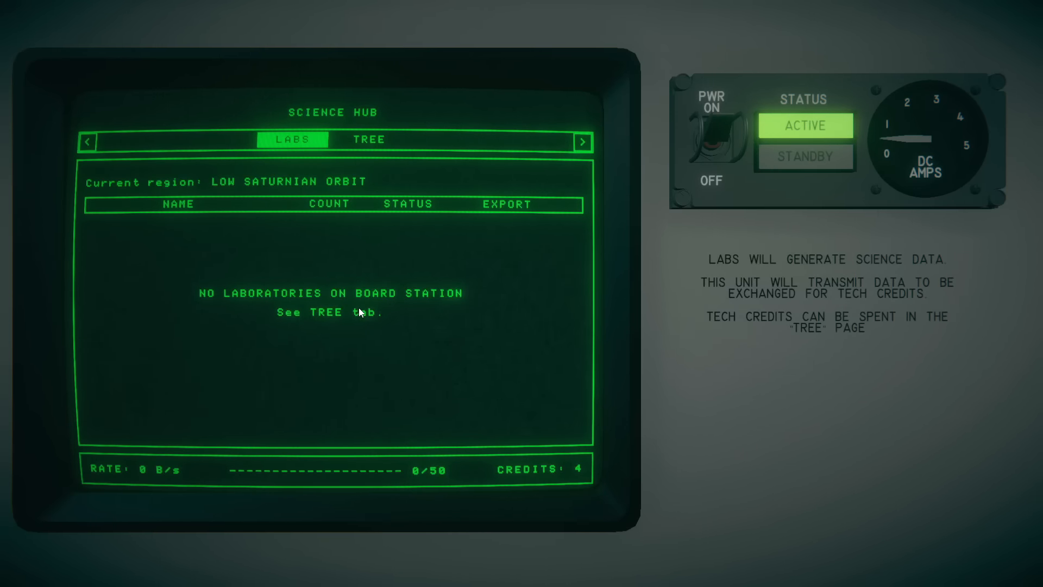
click(368, 140)
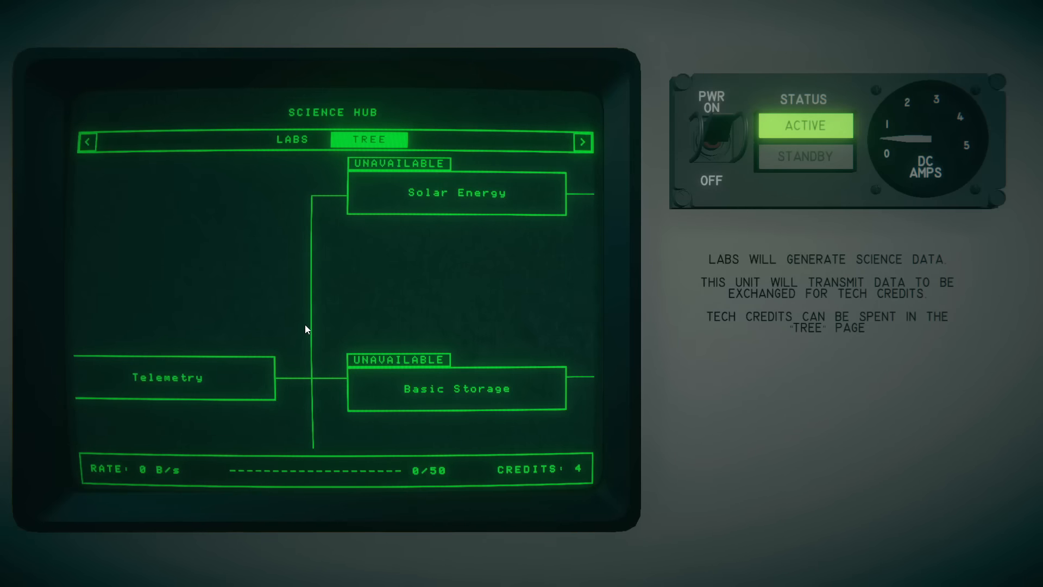
click(167, 377)
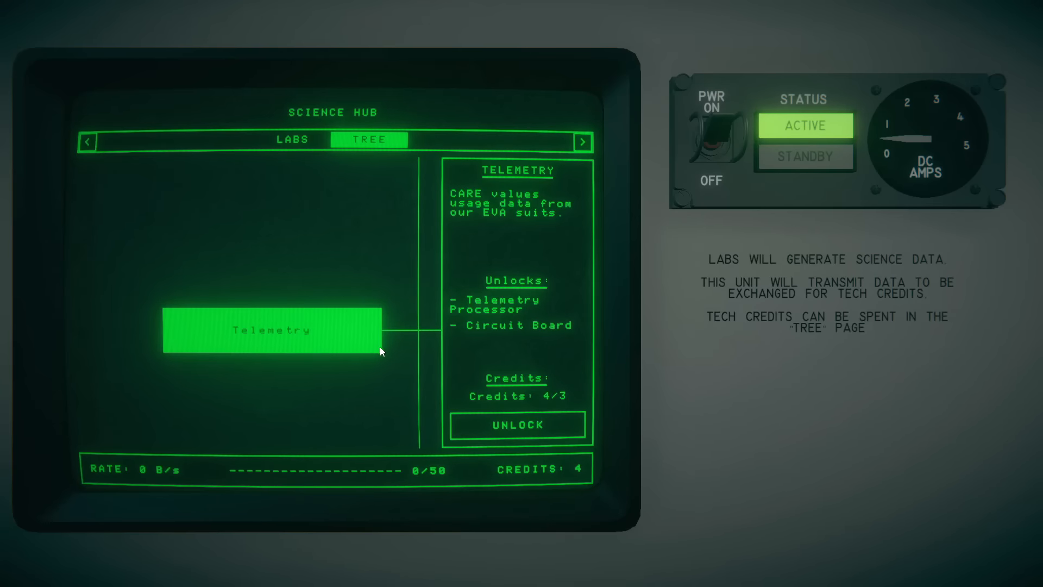
click(517, 425)
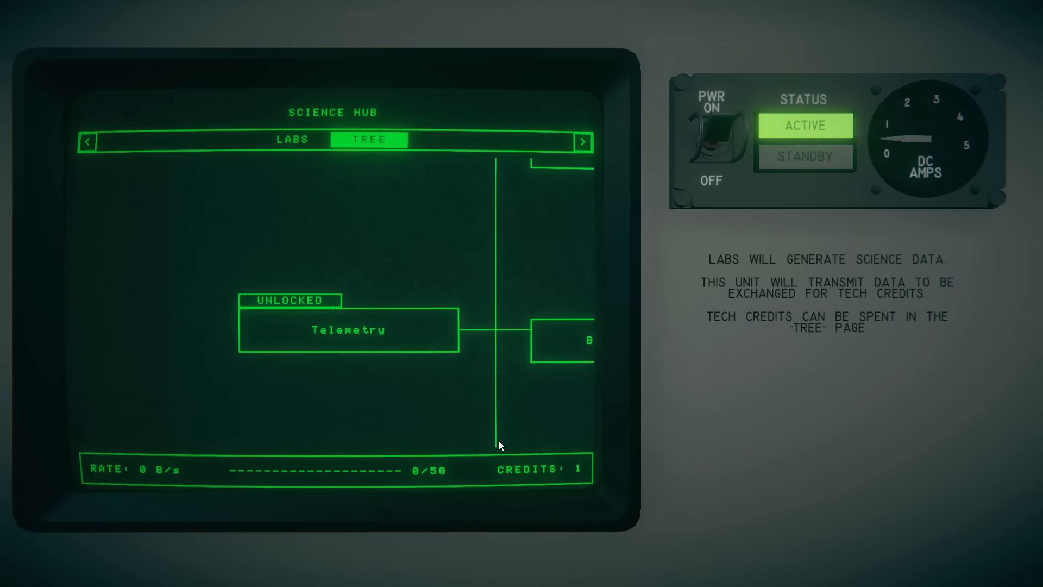
Step: Inspect the Basic Storage research node, then head to the workbench
click(561, 340)
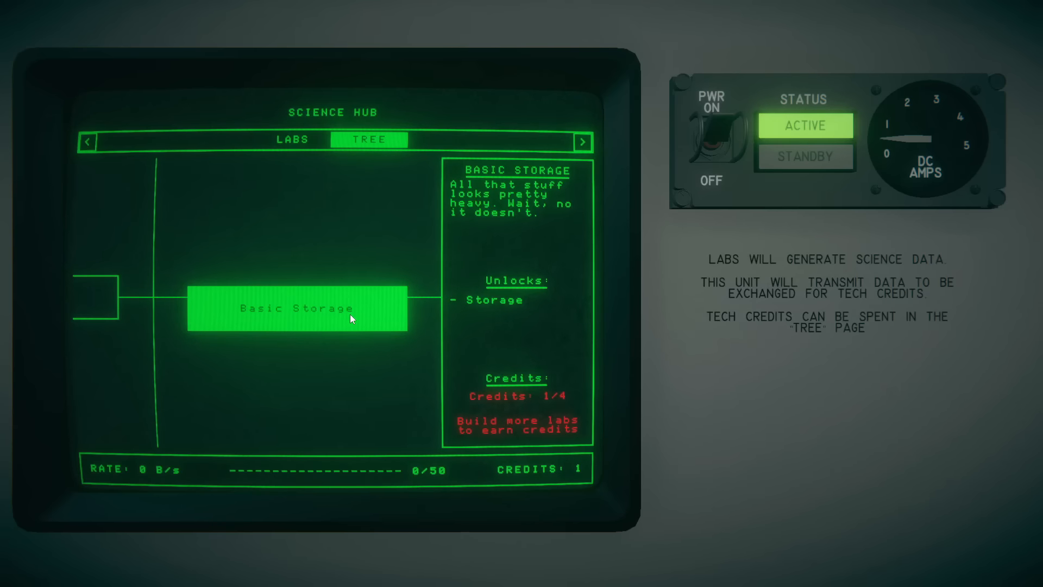
mouse_move(818, 350)
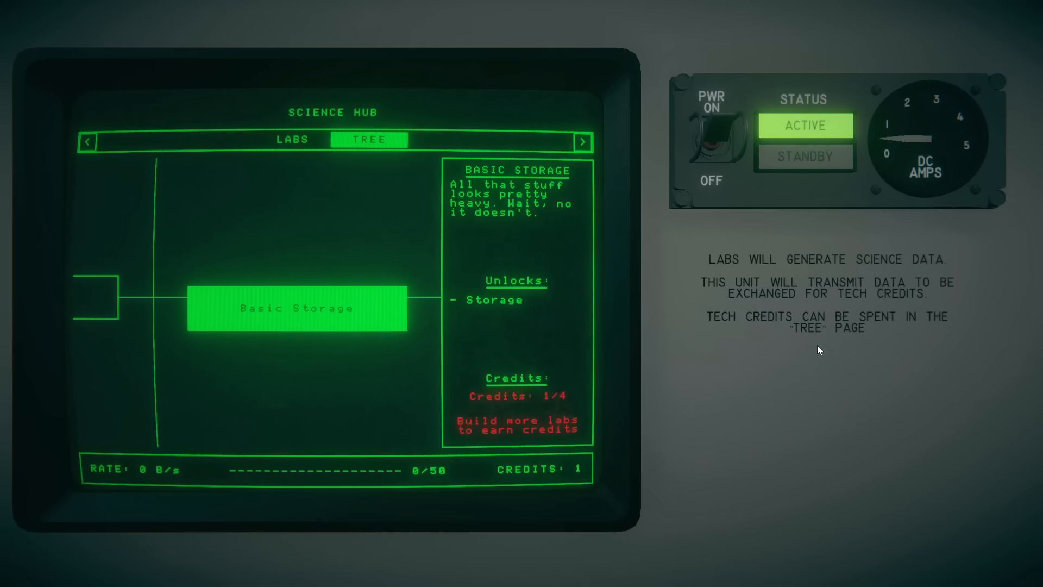
mouse_move(550, 406)
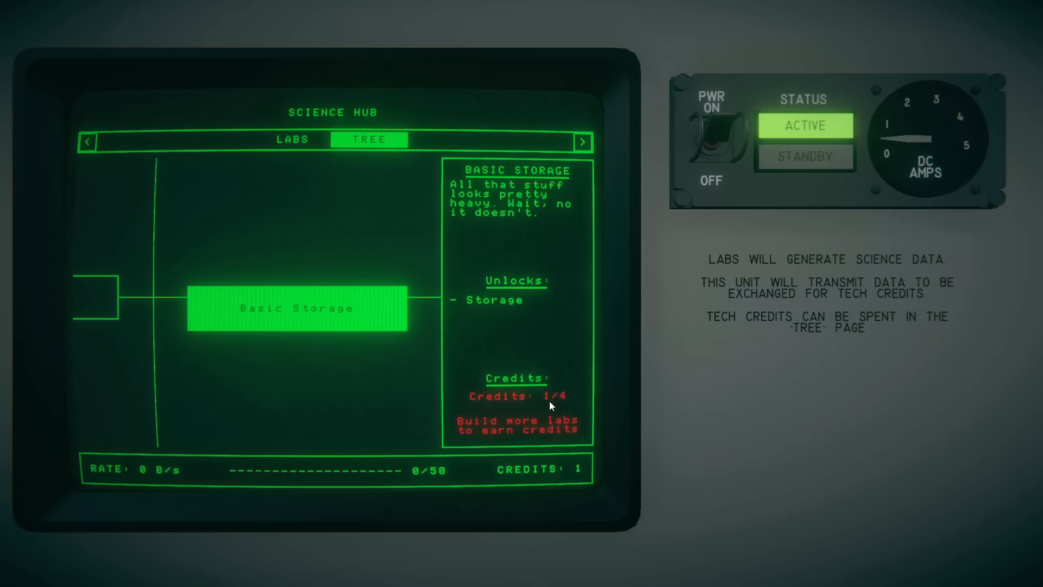
mouse_move(769, 349)
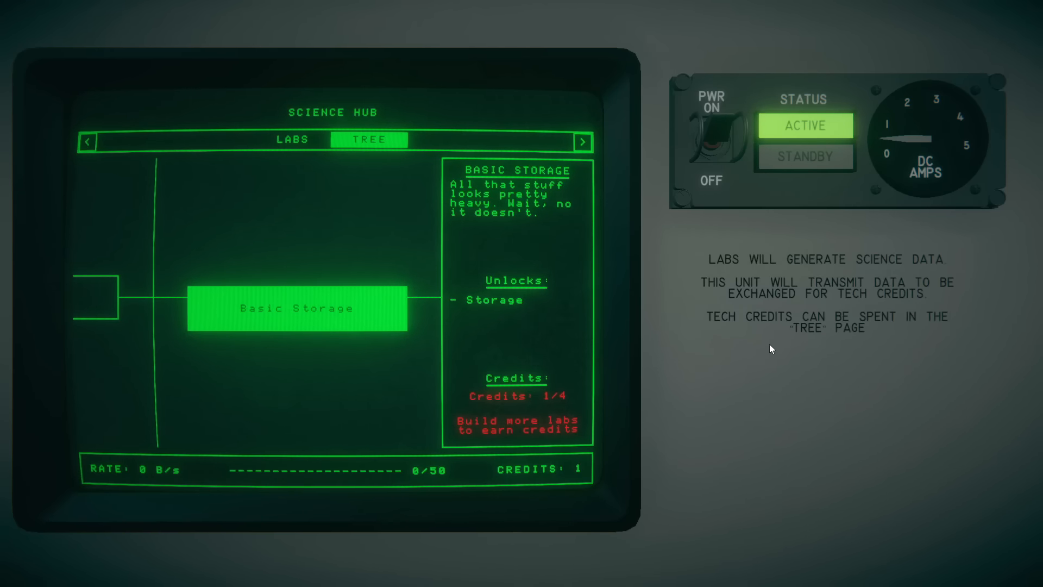
mouse_move(819, 337)
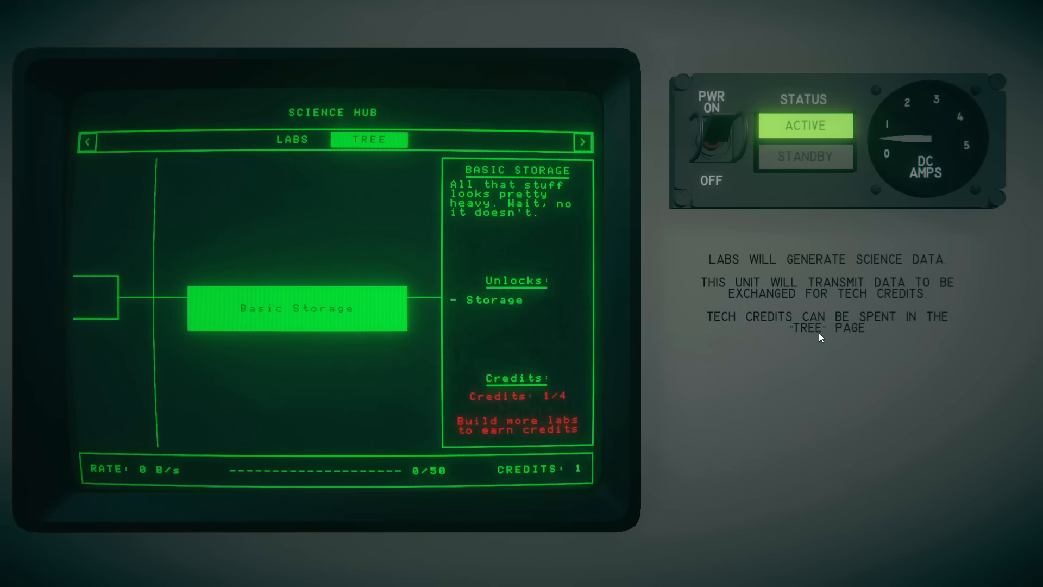
click(99, 297)
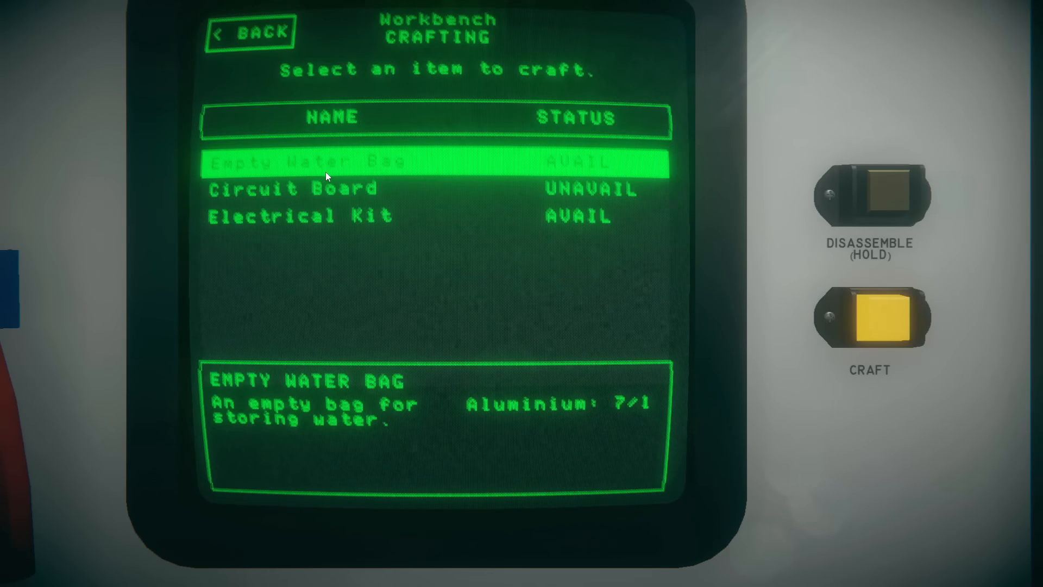
Step: Leave the crafting terminal and float up to face Sleeping Pod #2 in the tug's roof
click(300, 215)
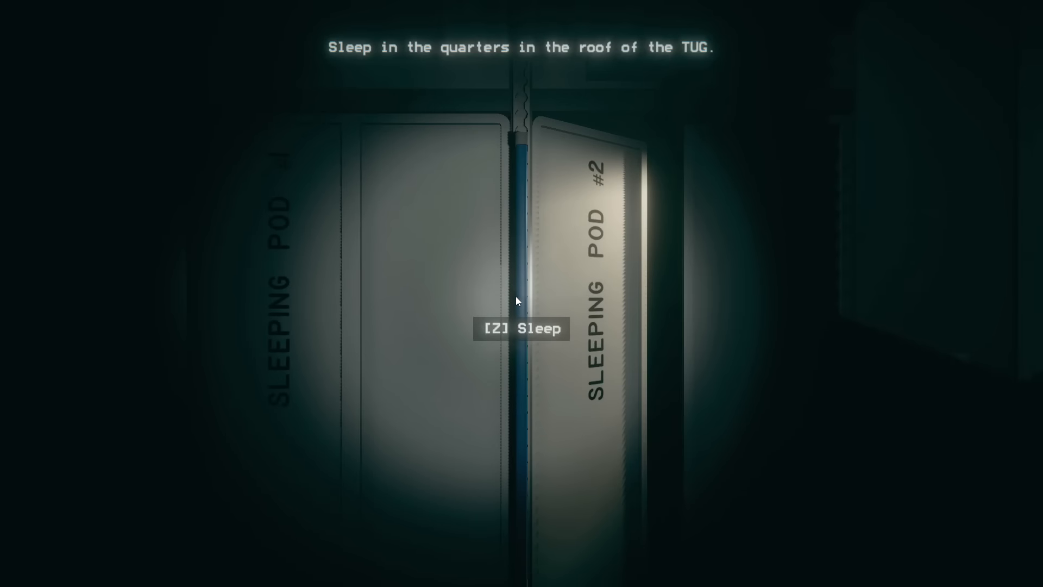
Step: Sleep in the pod (Z), then head back through the tug toward the workbench
key(z)
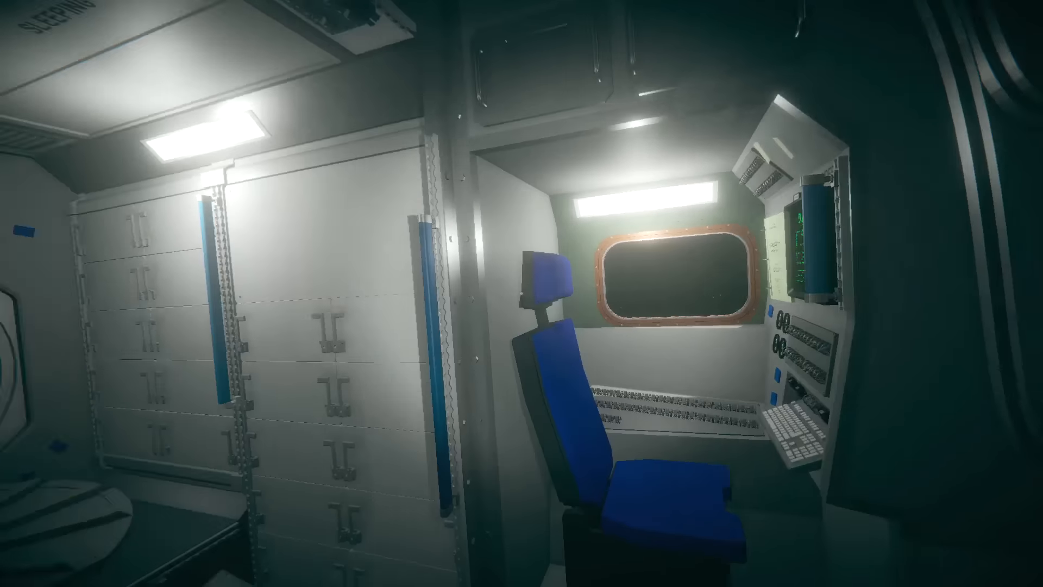
mouse_move(522, 294)
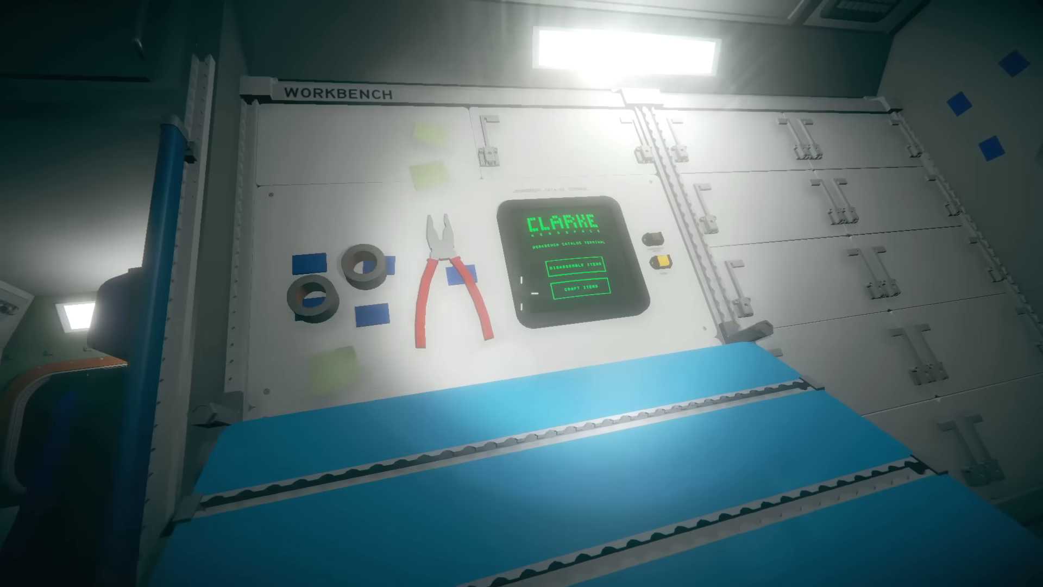
Step: Craft a Circuit Board, build the Telemetry Processor, switch its power on and dismiss the away report
click(573, 286)
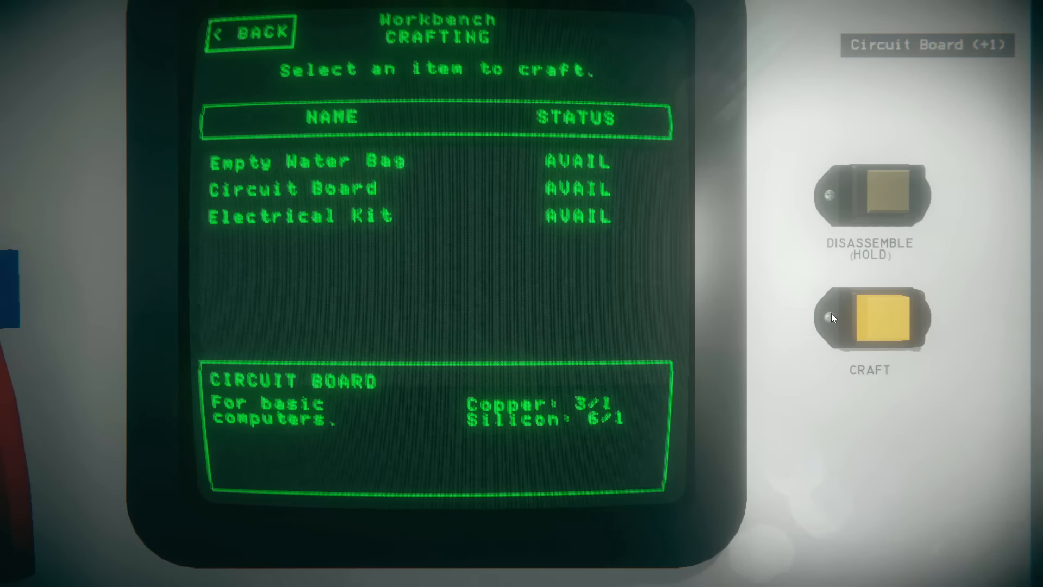
click(250, 31)
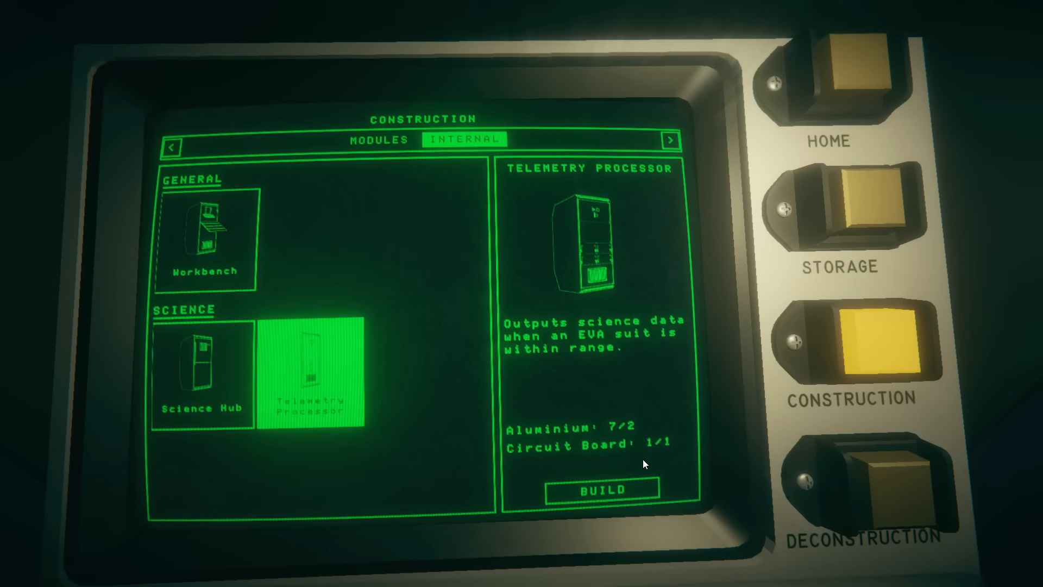
click(598, 487)
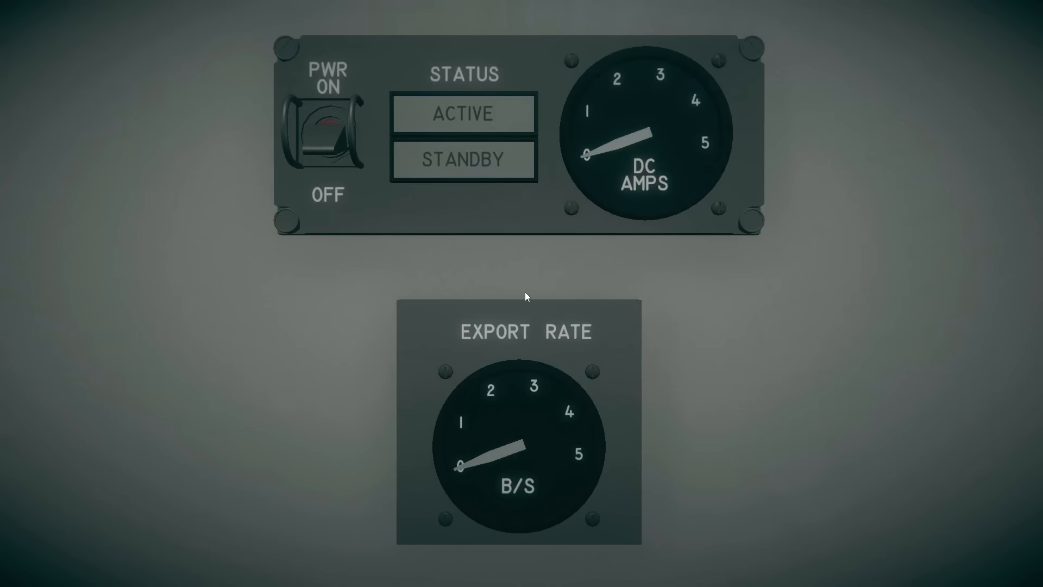
click(324, 130)
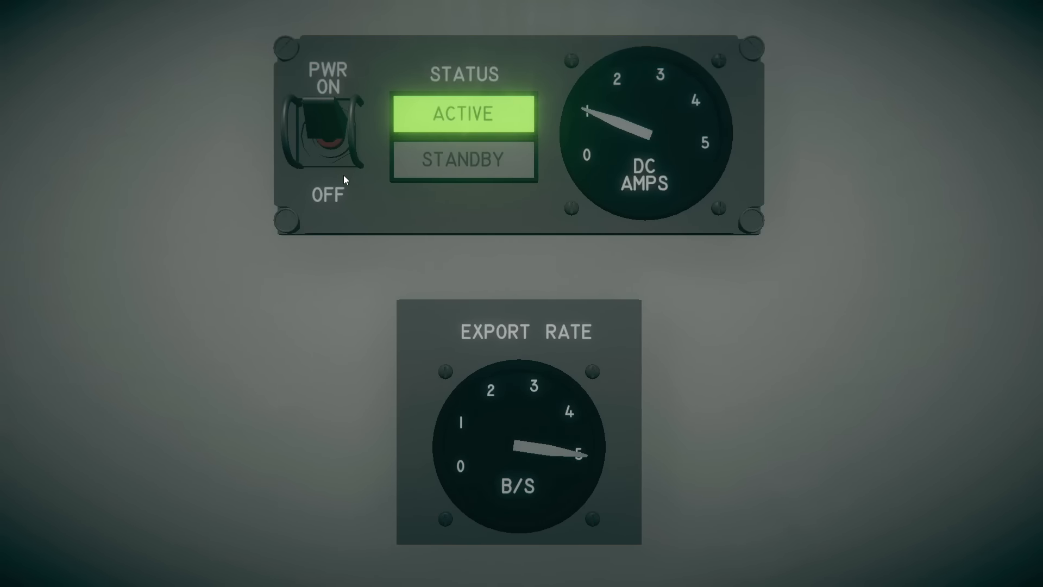
mouse_move(529, 378)
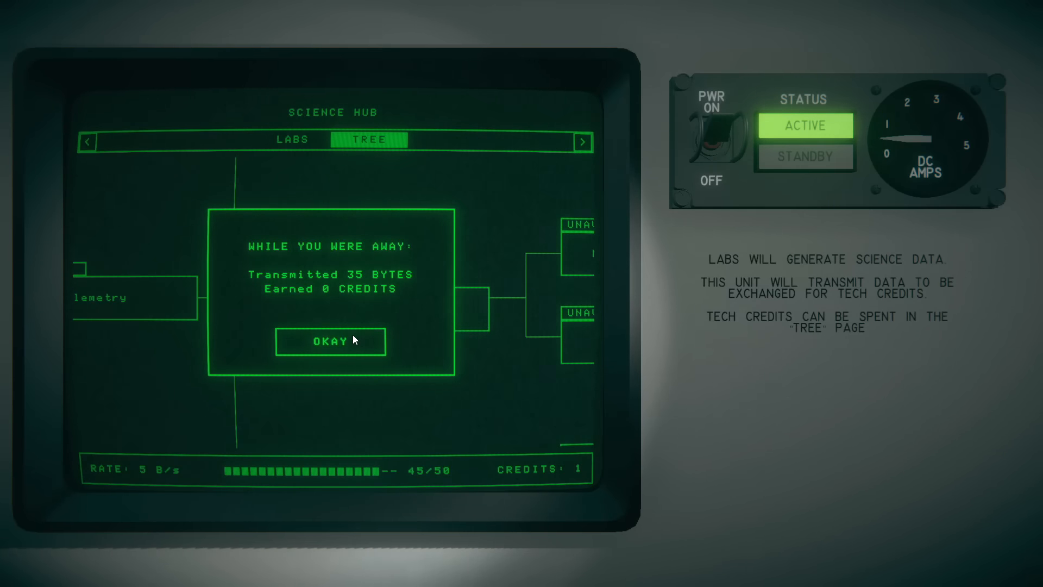
click(330, 341)
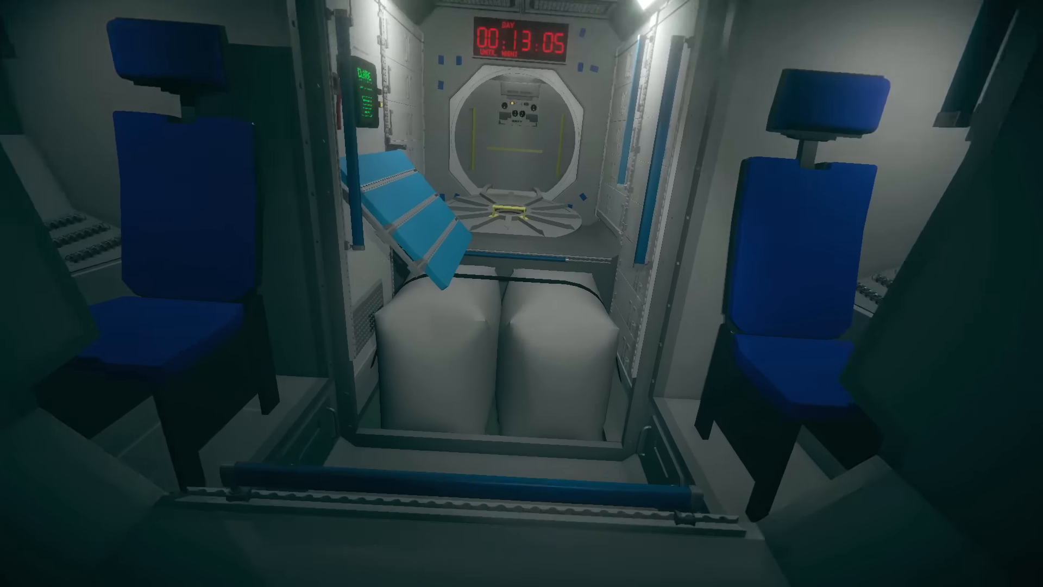
mouse_move(522, 294)
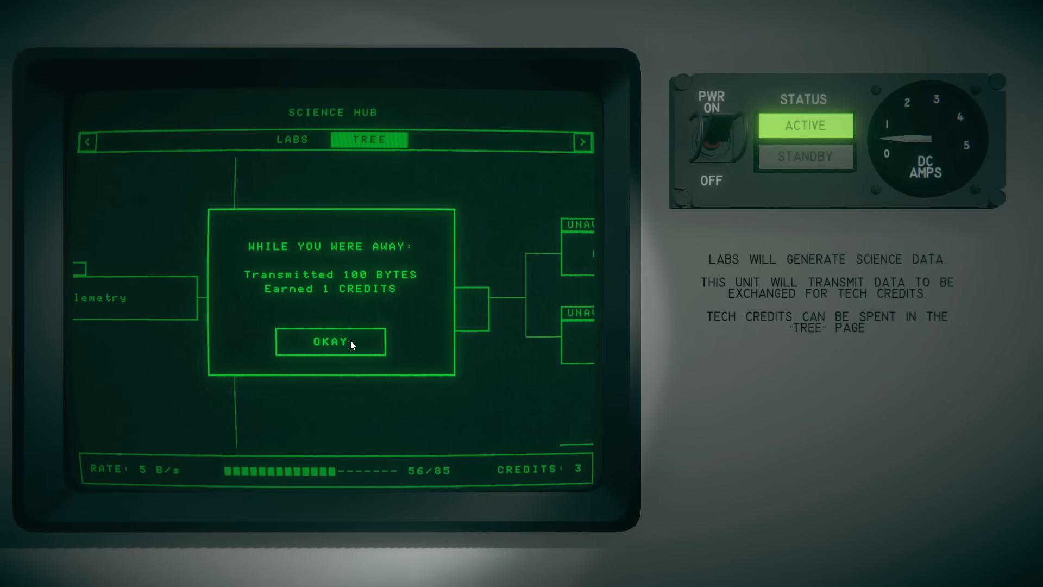
Step: Acknowledge the science report and unlock Basic Storage in the tech tree, then check Construction
click(330, 341)
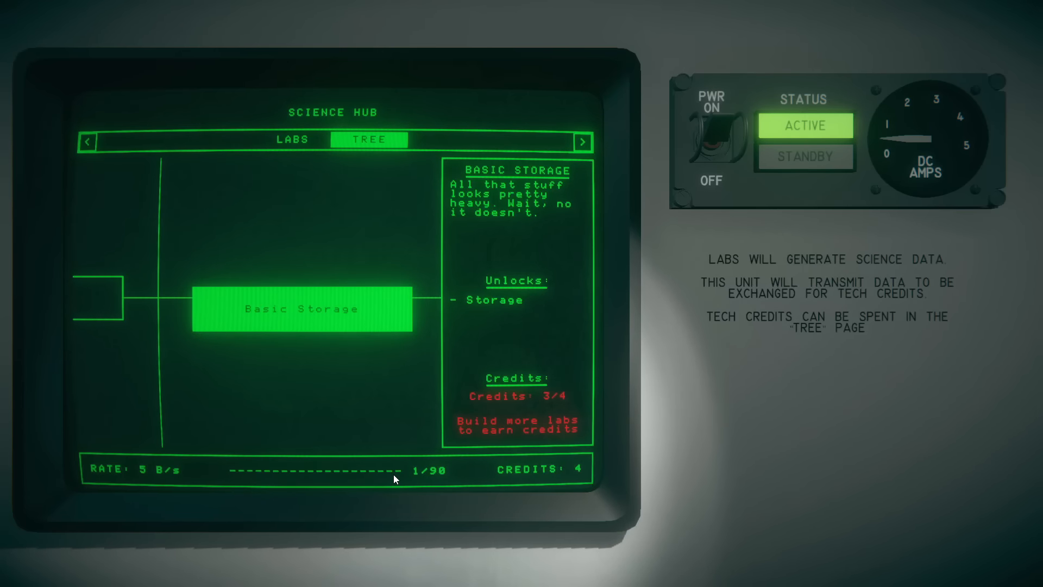
click(301, 308)
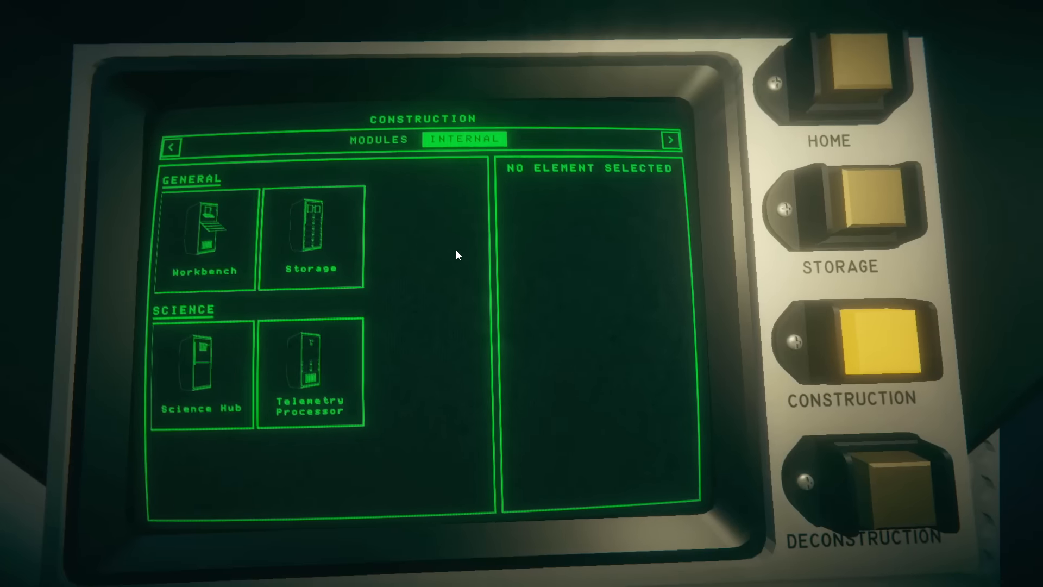
click(311, 239)
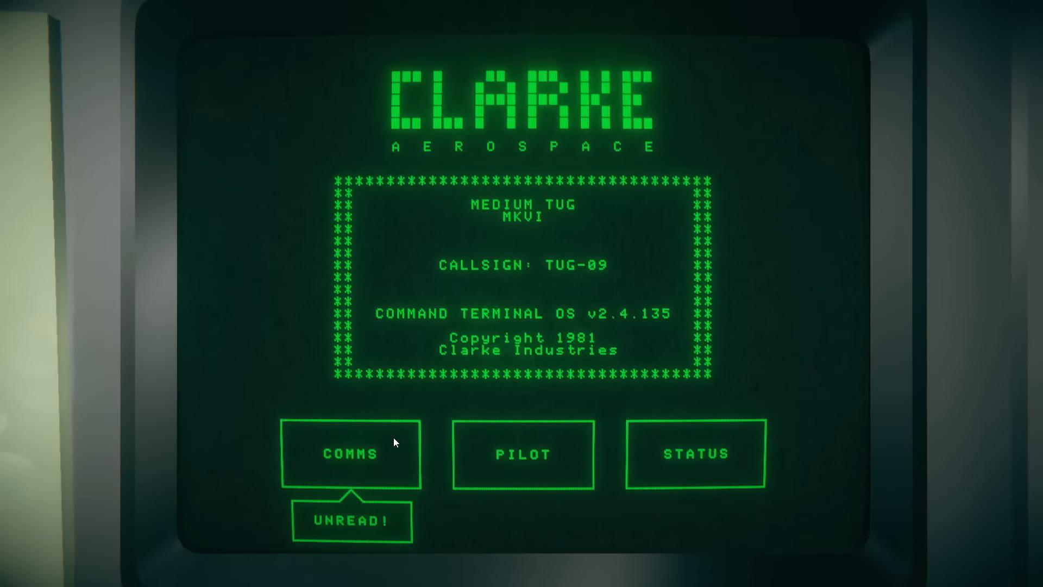
Step: Read the unread C.A.R.E Follow-Up comms message and return to the terminal home screen
click(351, 454)
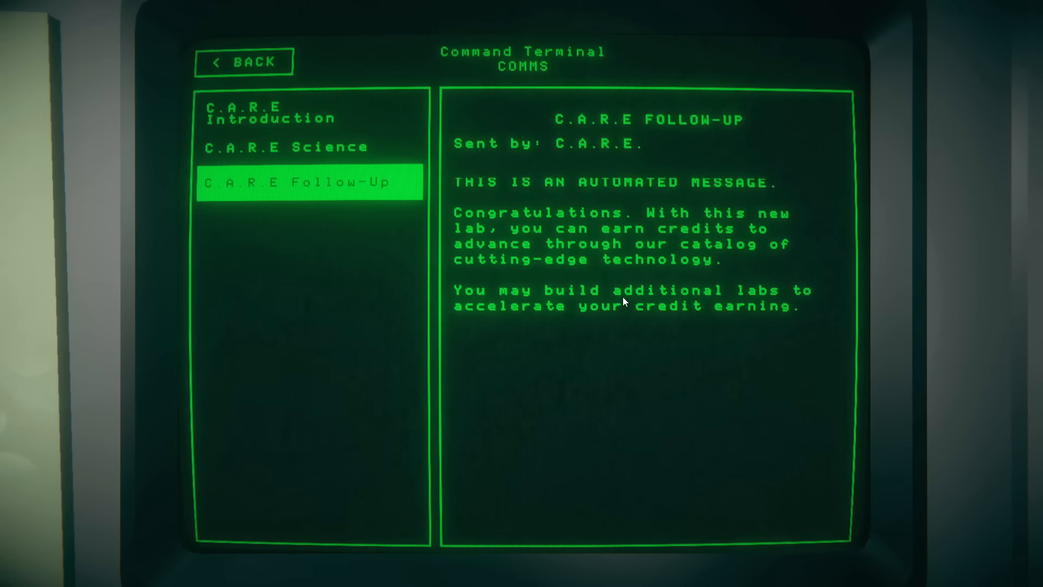
mouse_move(759, 342)
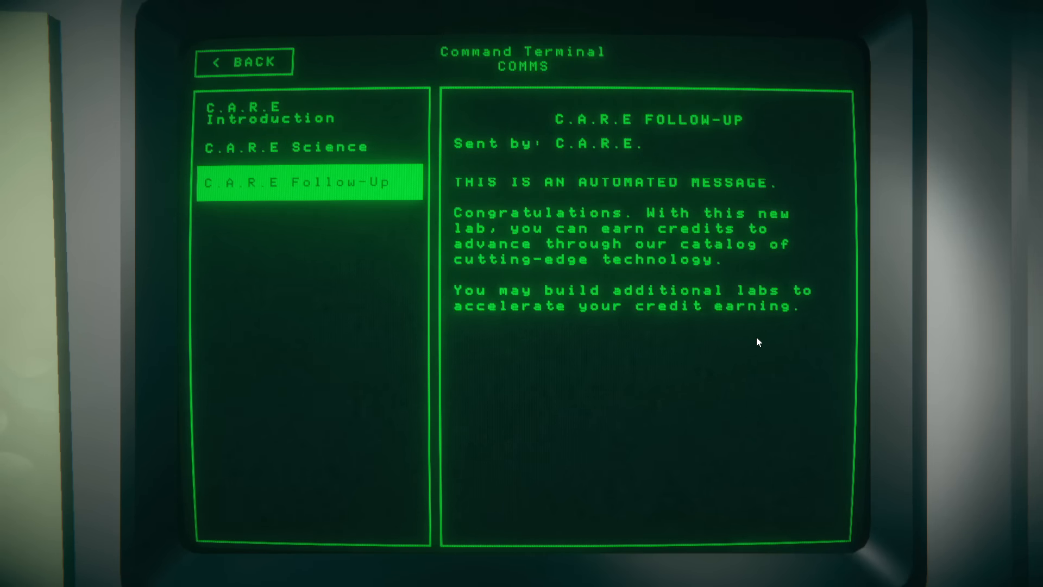
mouse_move(323, 63)
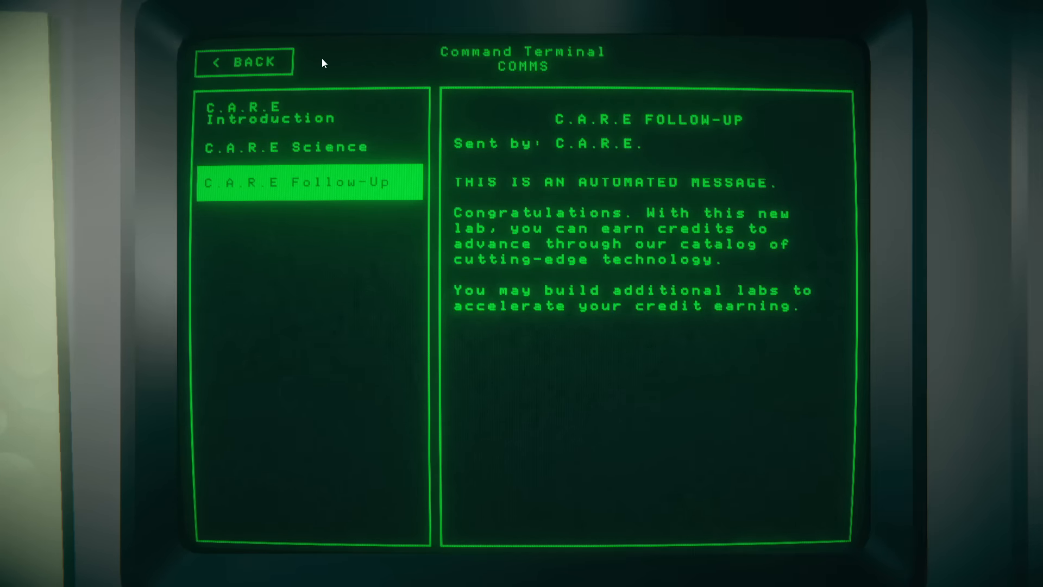
click(244, 61)
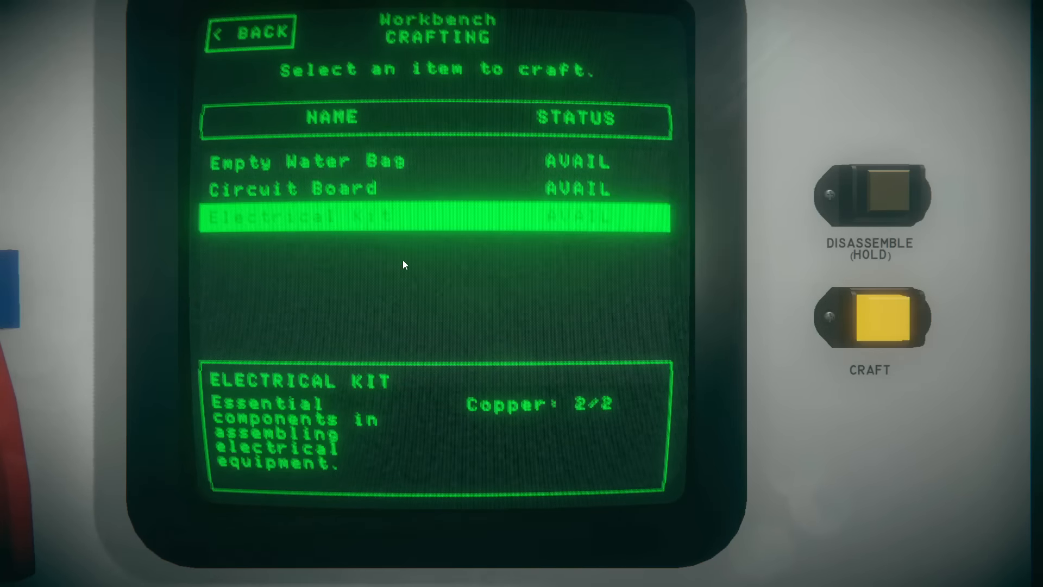
Step: Craft an Electrical Kit, then transfer aluminium and silicon from the suit into the storage rack
click(869, 319)
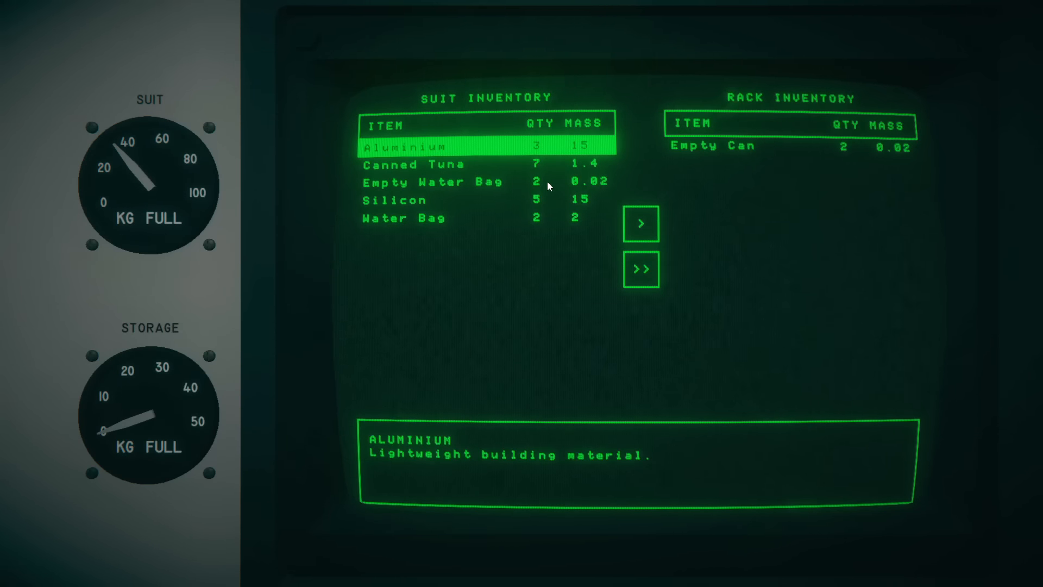
click(639, 222)
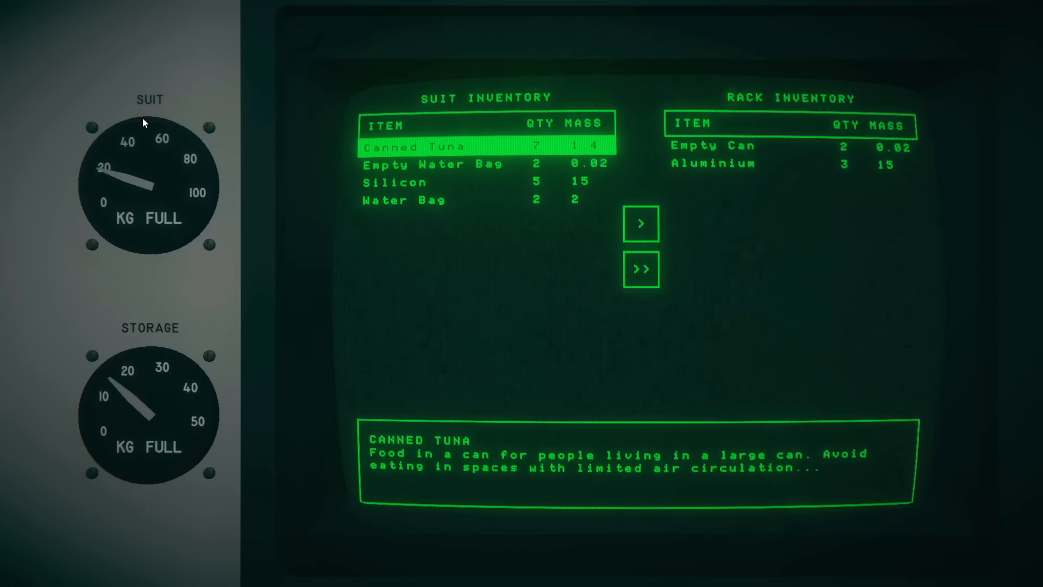
mouse_move(103, 212)
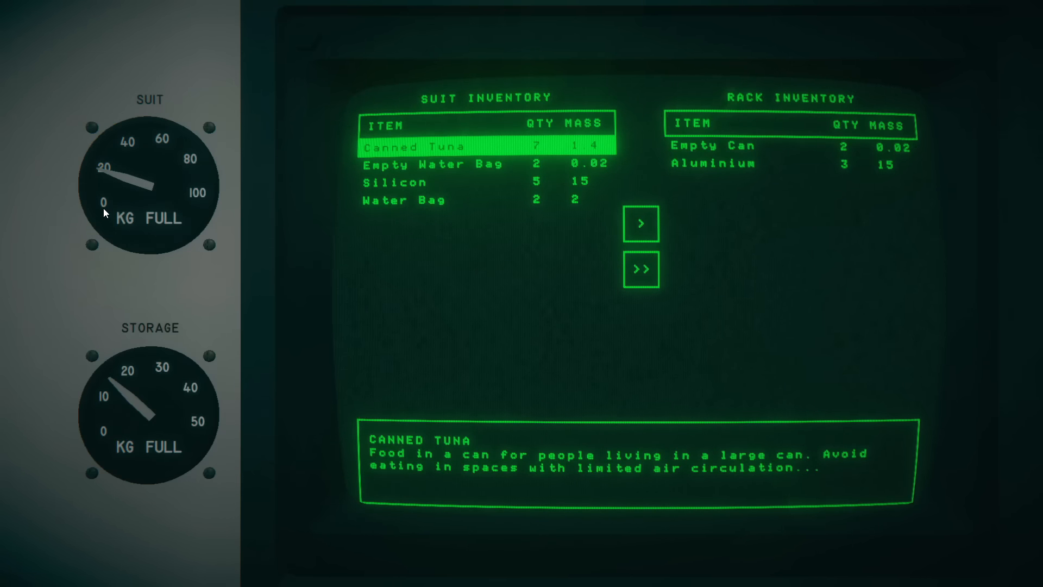
mouse_move(491, 166)
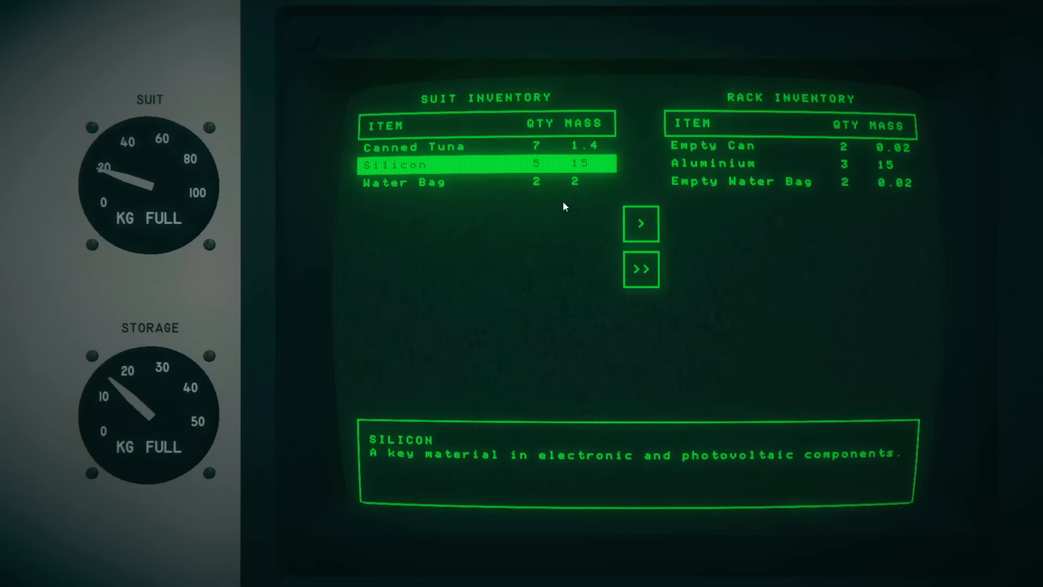
click(641, 222)
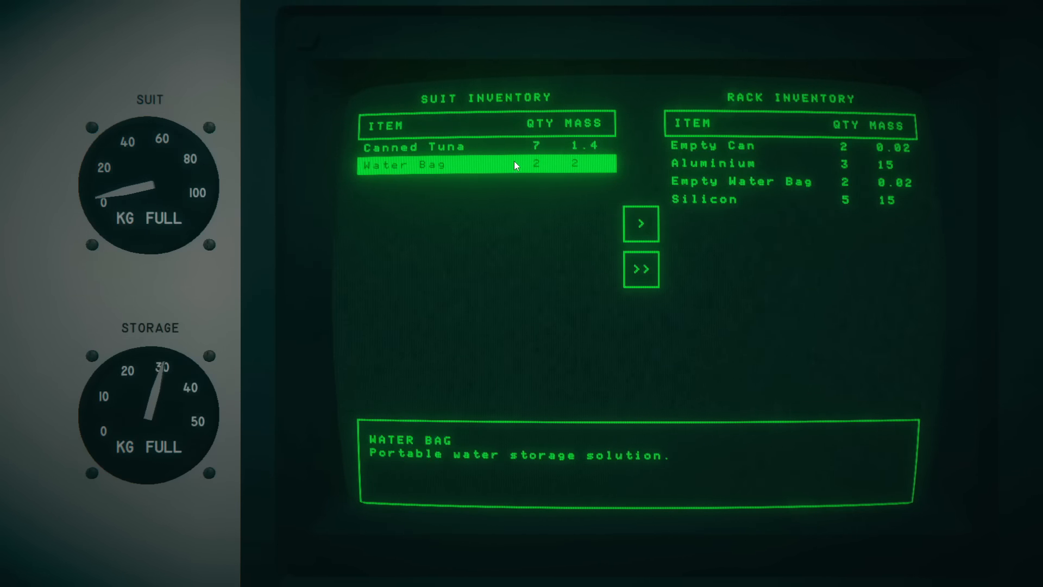
click(425, 147)
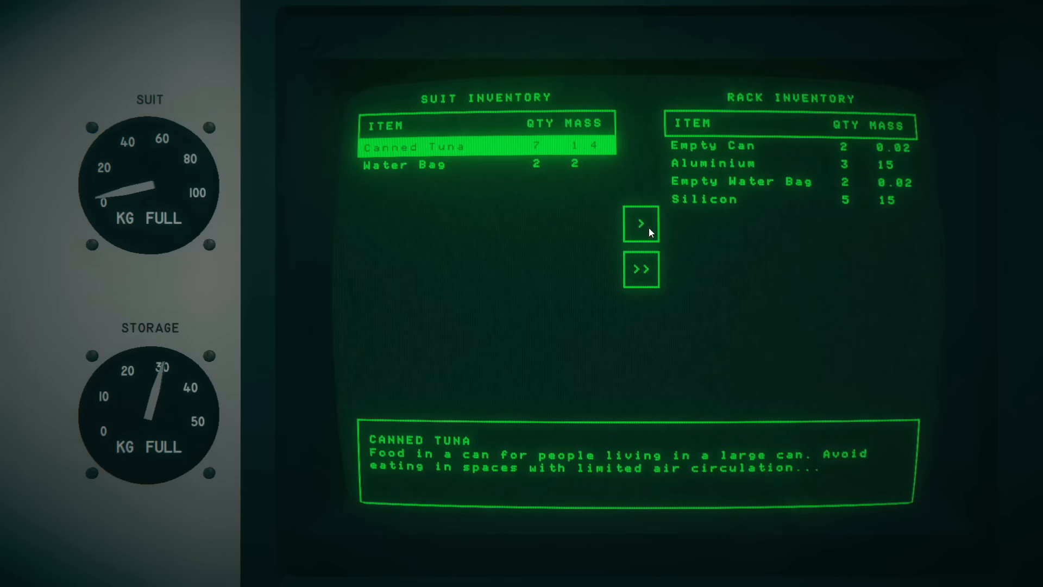
mouse_move(539, 171)
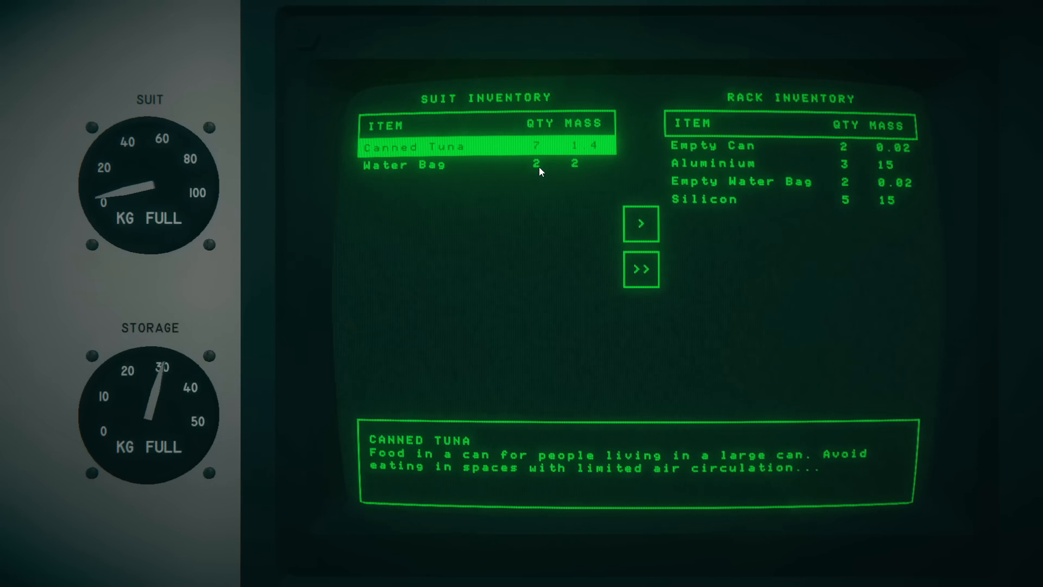
mouse_move(546, 165)
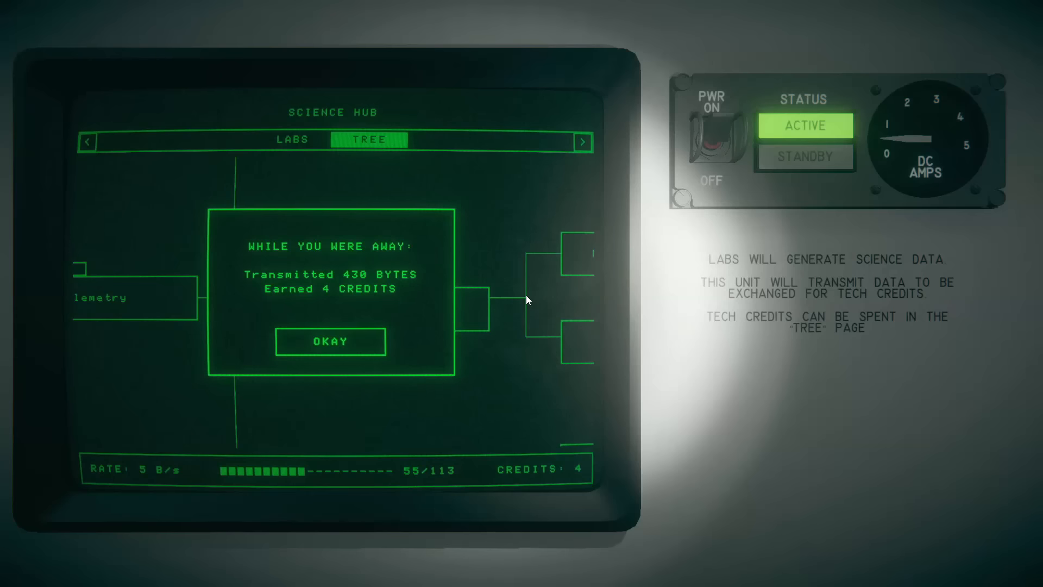
Step: Dismiss the While You Were Away report and review the now-unavailable workbench crafting list
click(331, 341)
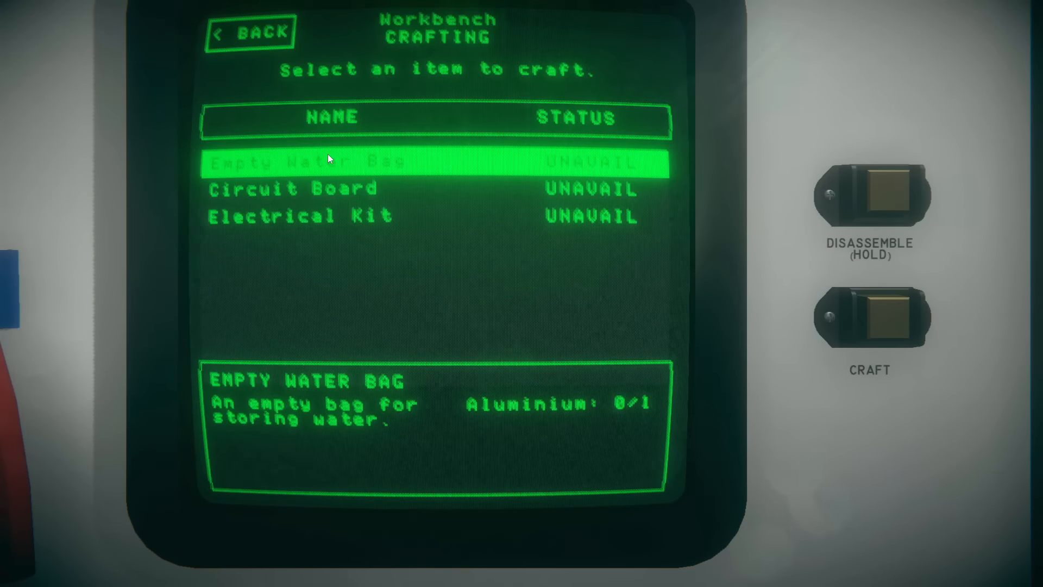
mouse_move(476, 191)
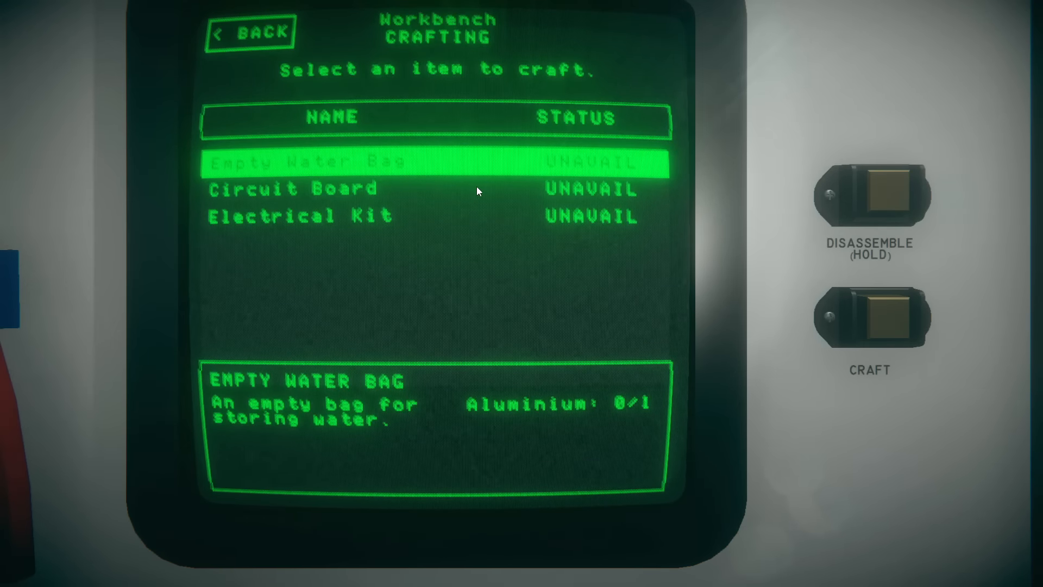
mouse_move(546, 169)
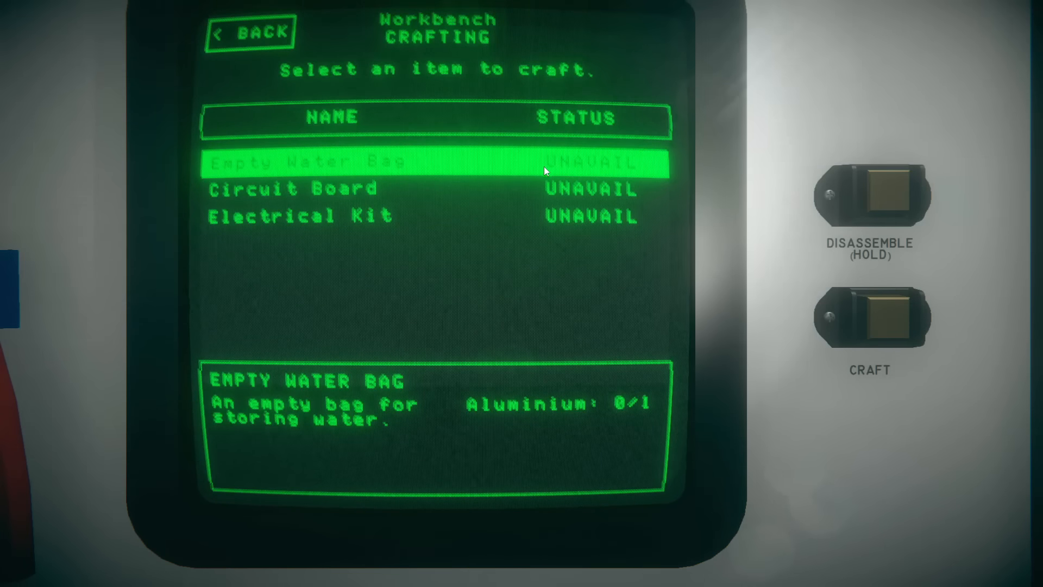
click(250, 32)
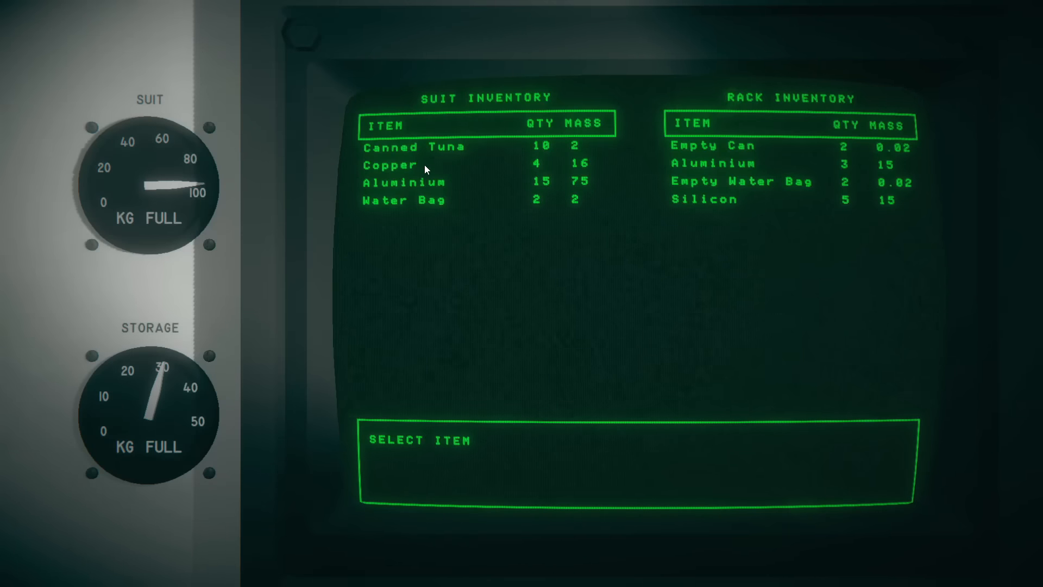
Step: Move part of the suit's copper stack into the storage rack
click(389, 165)
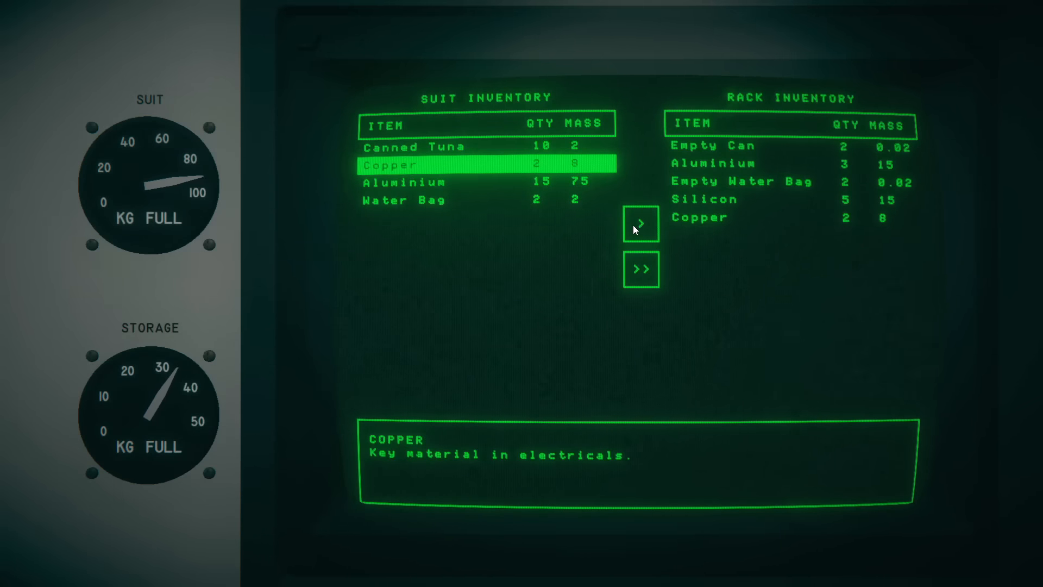
click(858, 335)
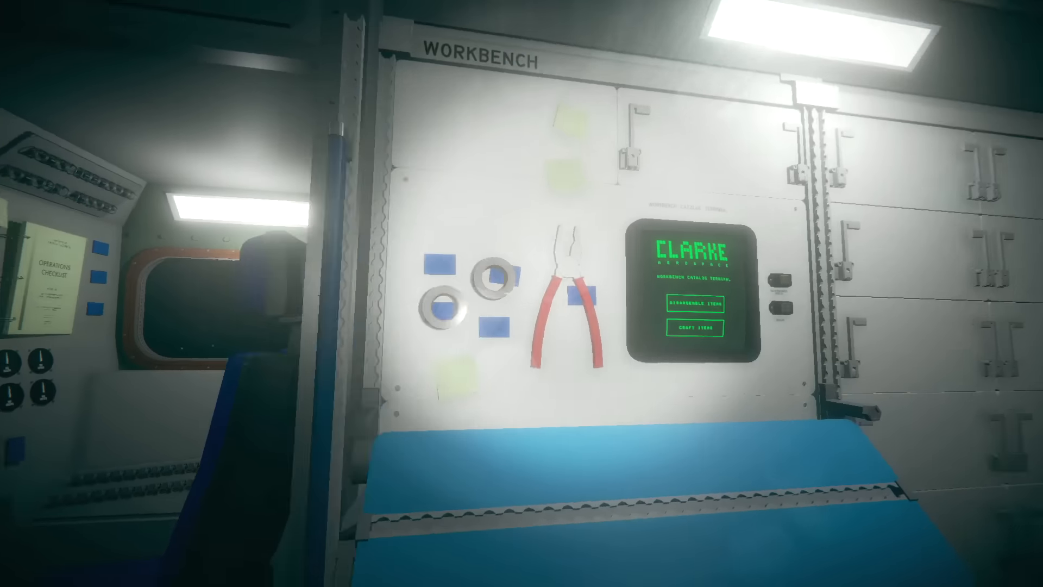
Step: Craft Electrical Kits at the workbench crafting terminal
click(692, 327)
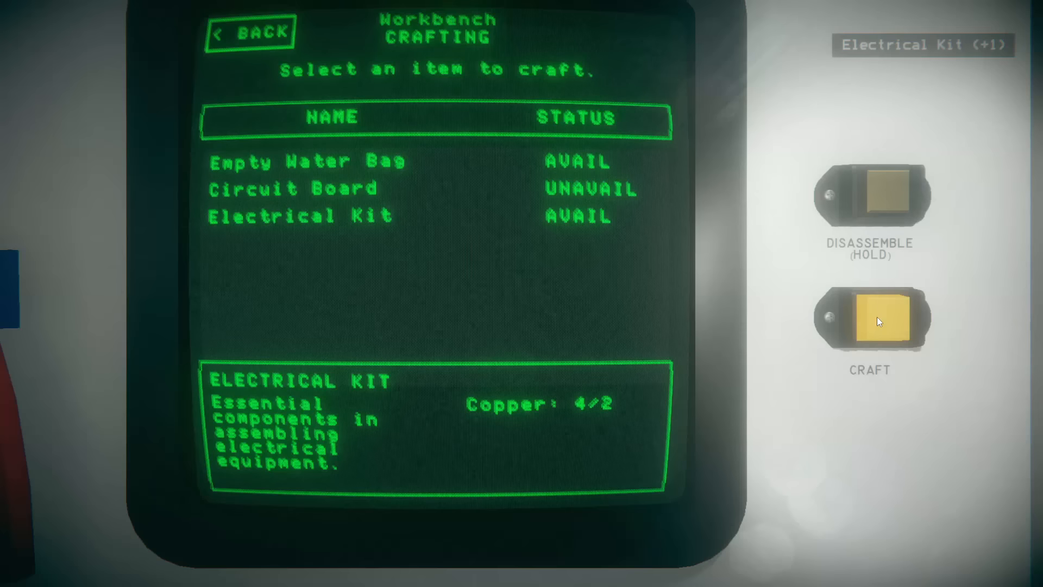
click(869, 318)
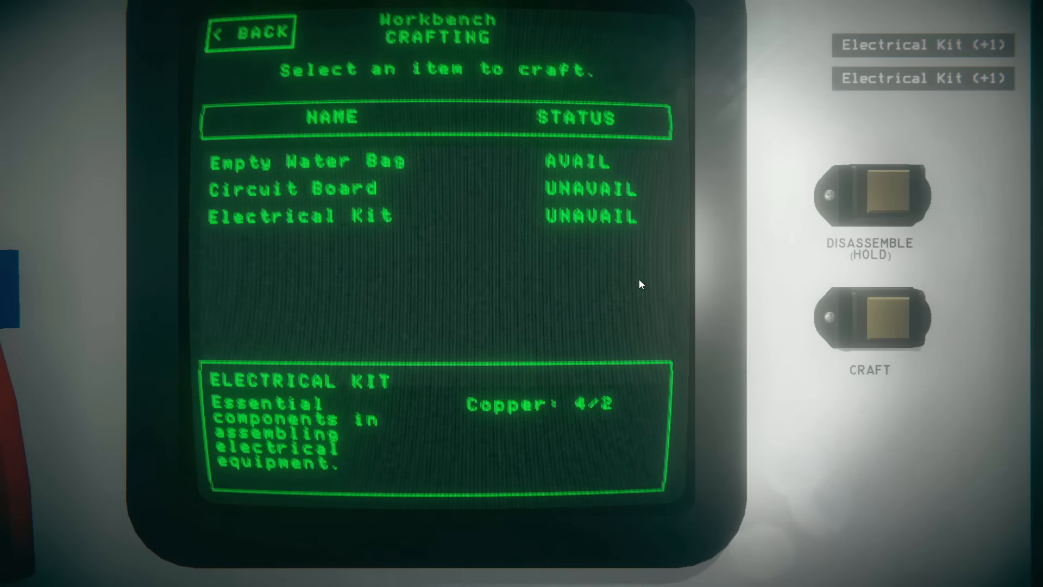
click(251, 31)
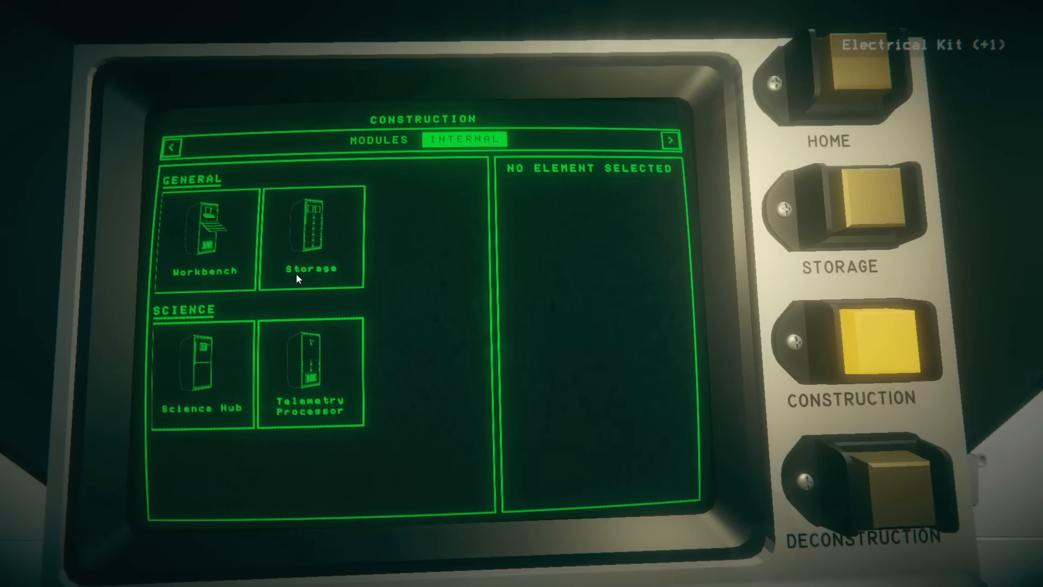
Step: Build two Storage racks from the Construction terminal
click(309, 236)
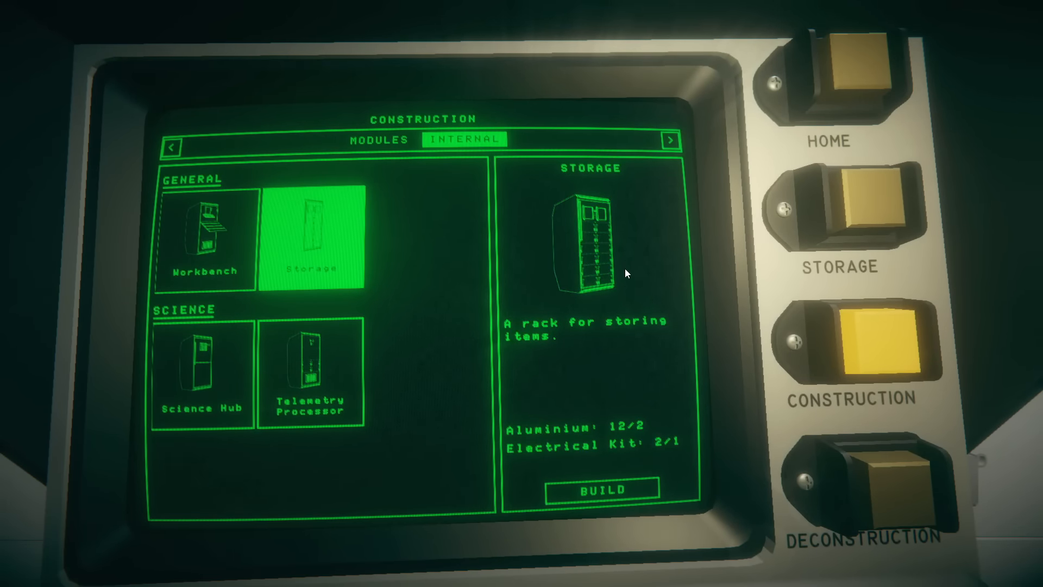
click(600, 488)
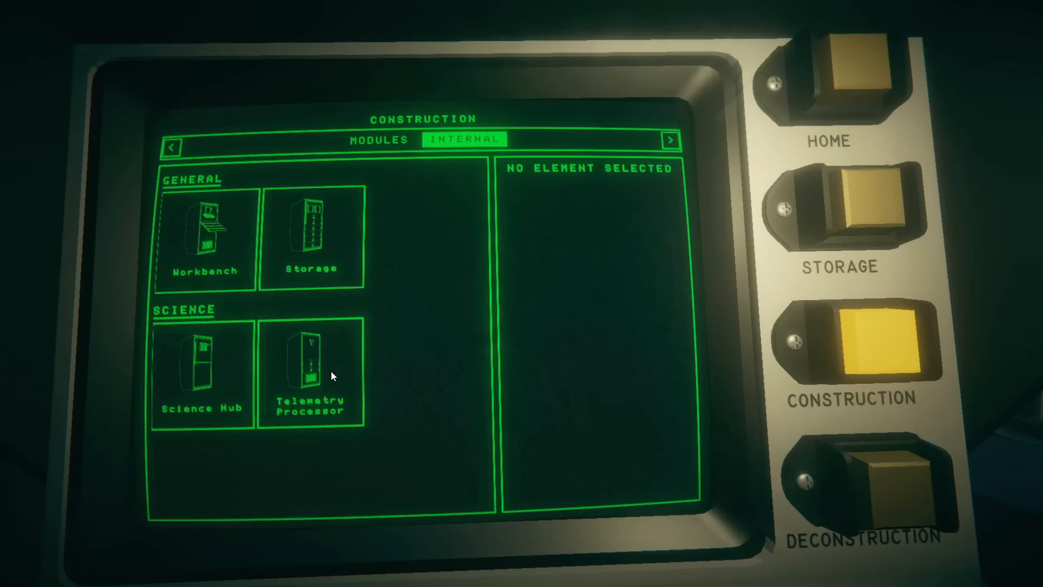
click(311, 235)
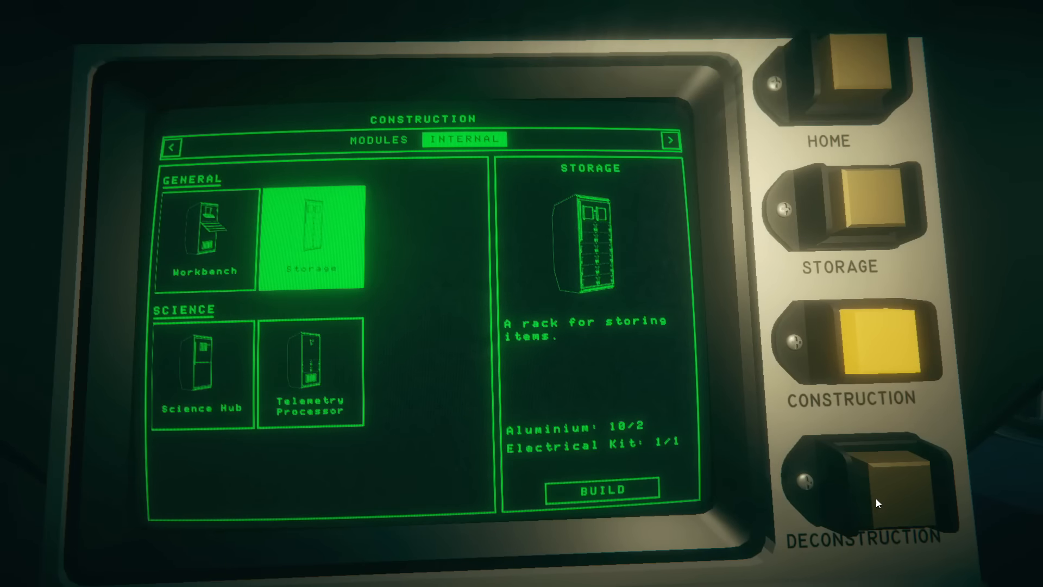
click(599, 489)
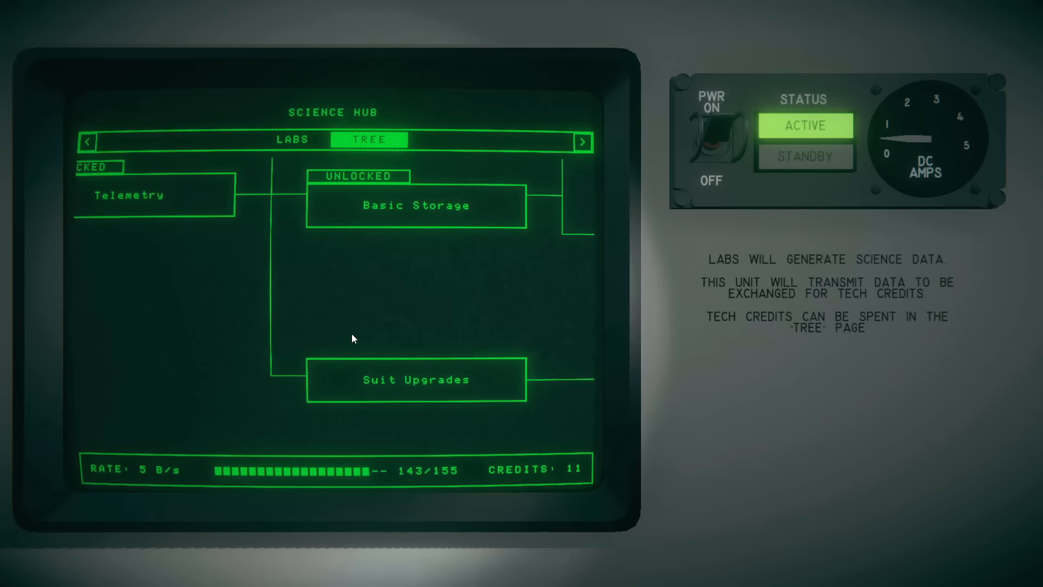
Step: Unlock the Suit Upgrades research node with the tech credits, then leave the Science Hub
click(415, 379)
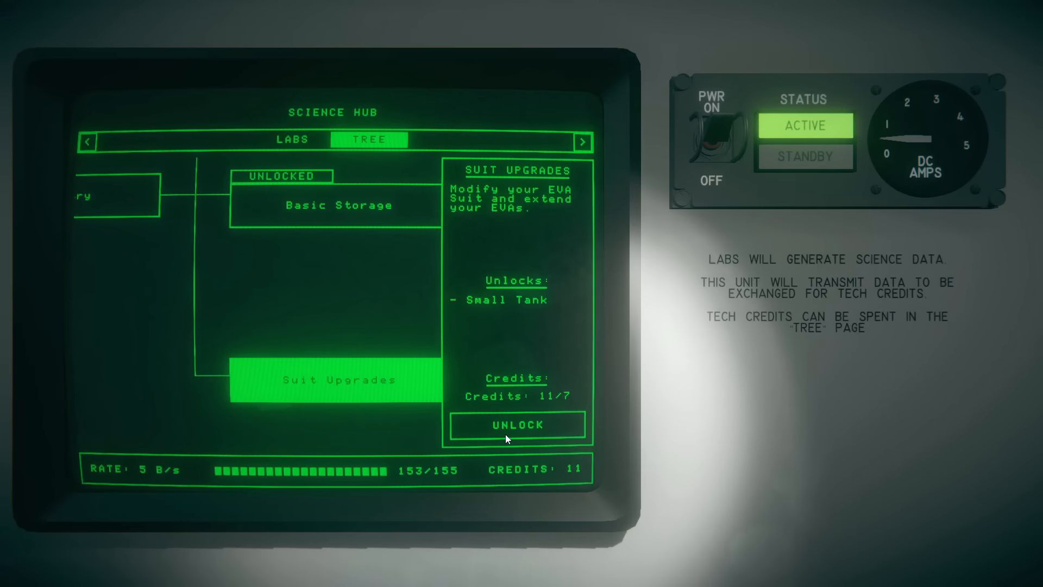
click(515, 425)
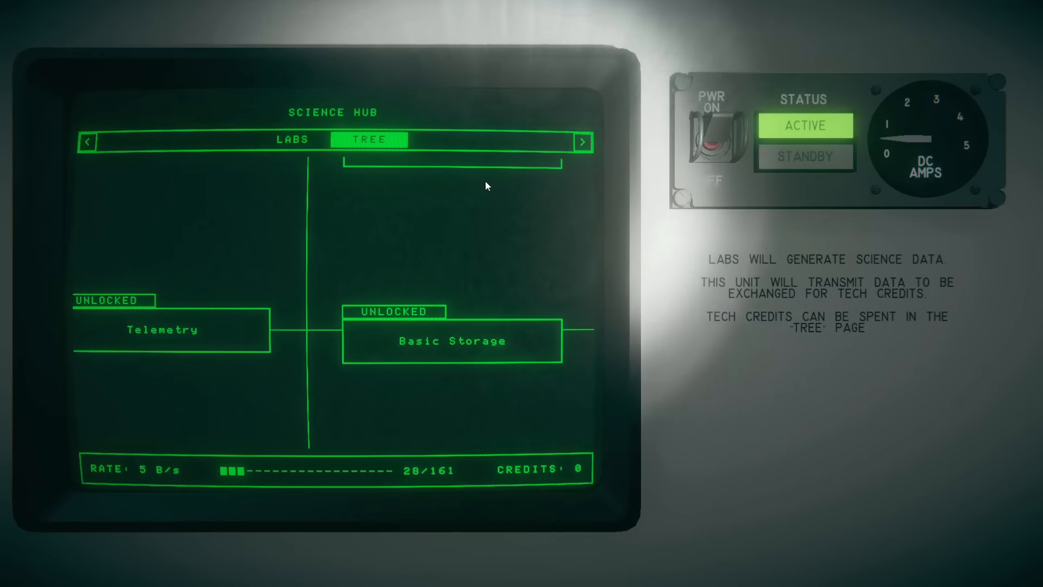
click(292, 140)
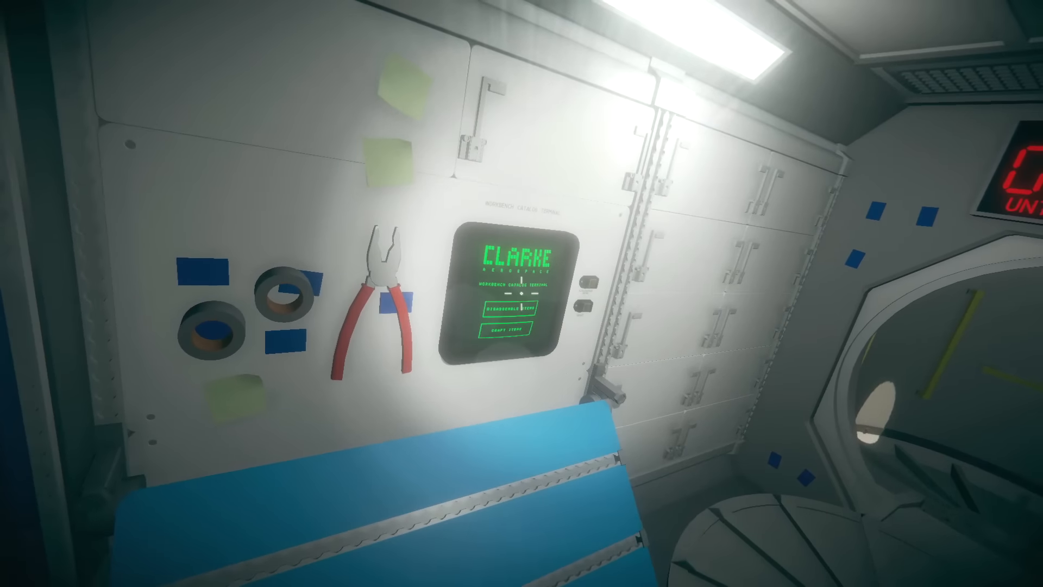
Step: Read the material costs of the Solar Cell and Small Tank recipes in the workbench crafting list
click(501, 330)
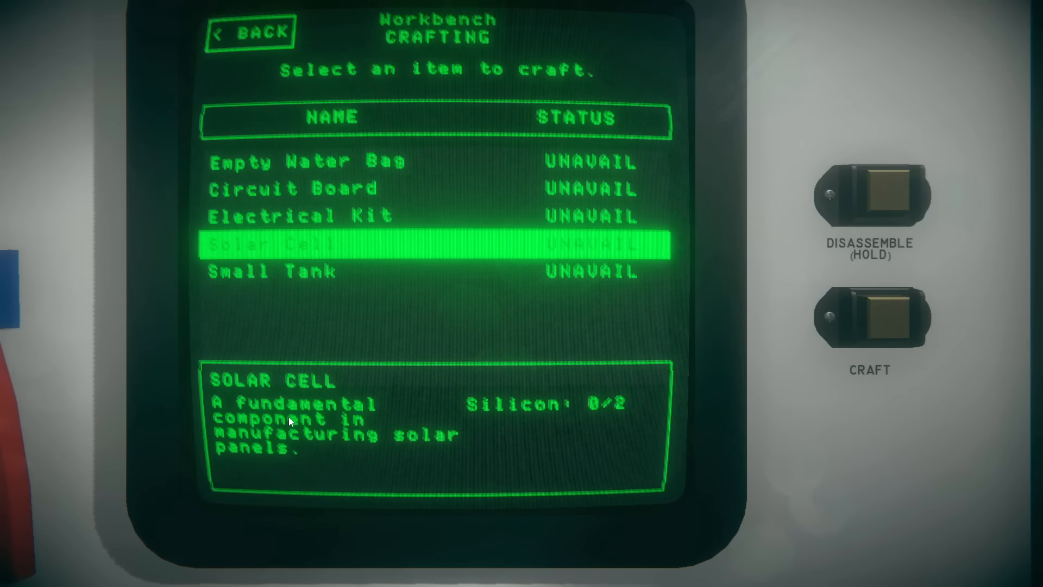
mouse_move(269, 260)
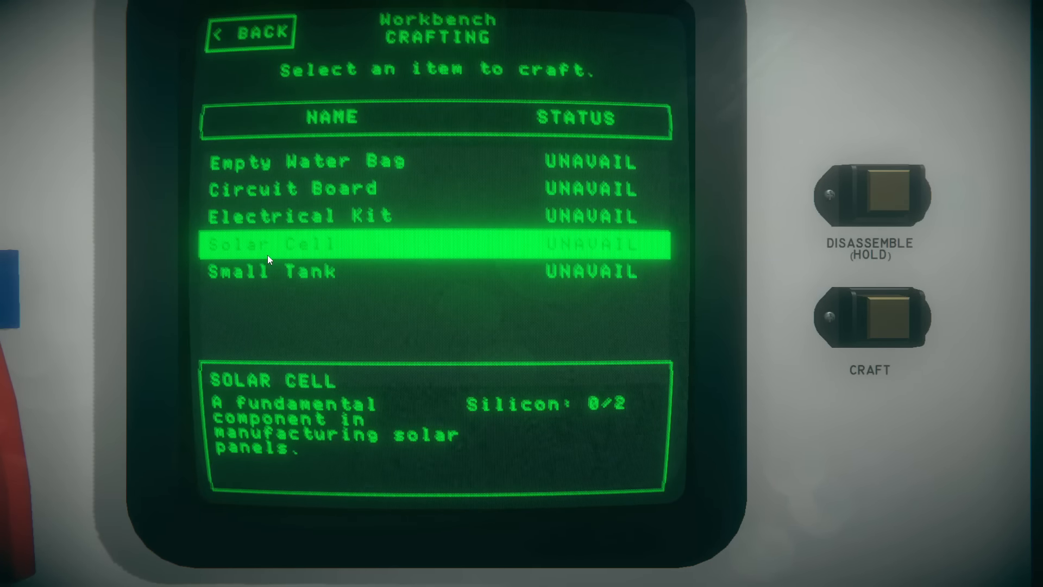
click(251, 32)
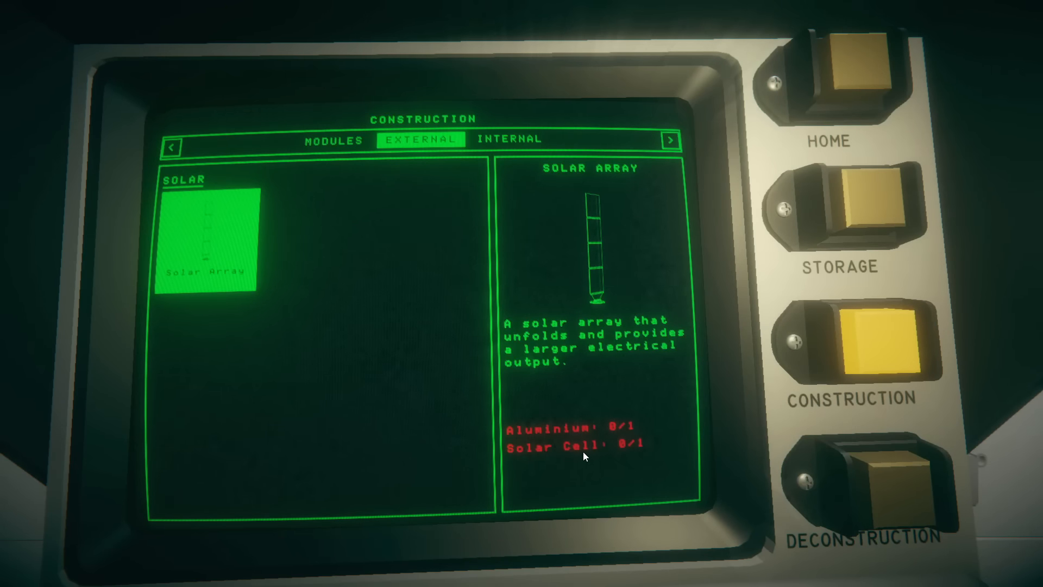
click(333, 140)
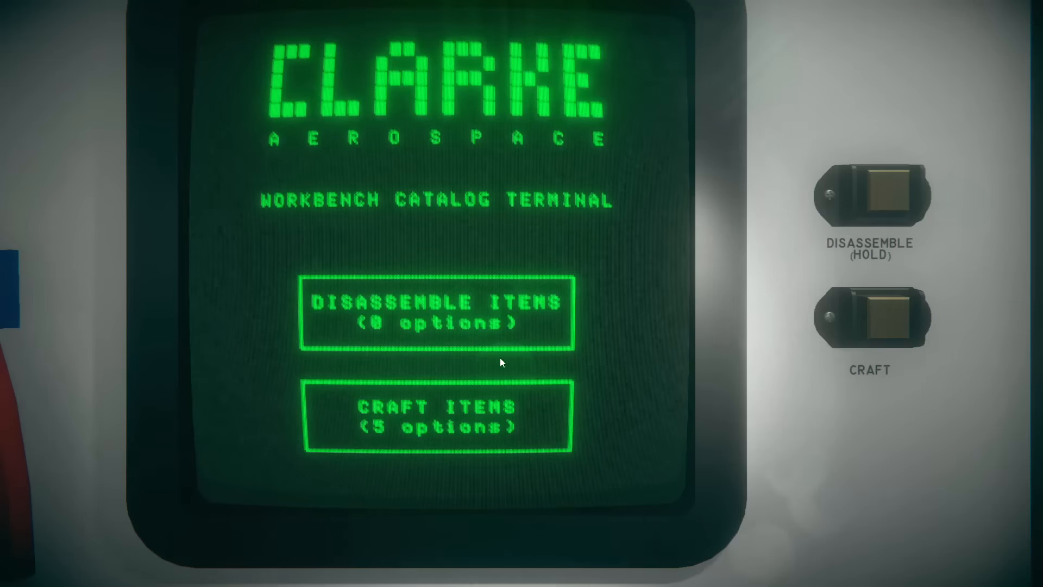
Step: Check the Solar Array's requirements on the construction terminal's External tab
click(436, 416)
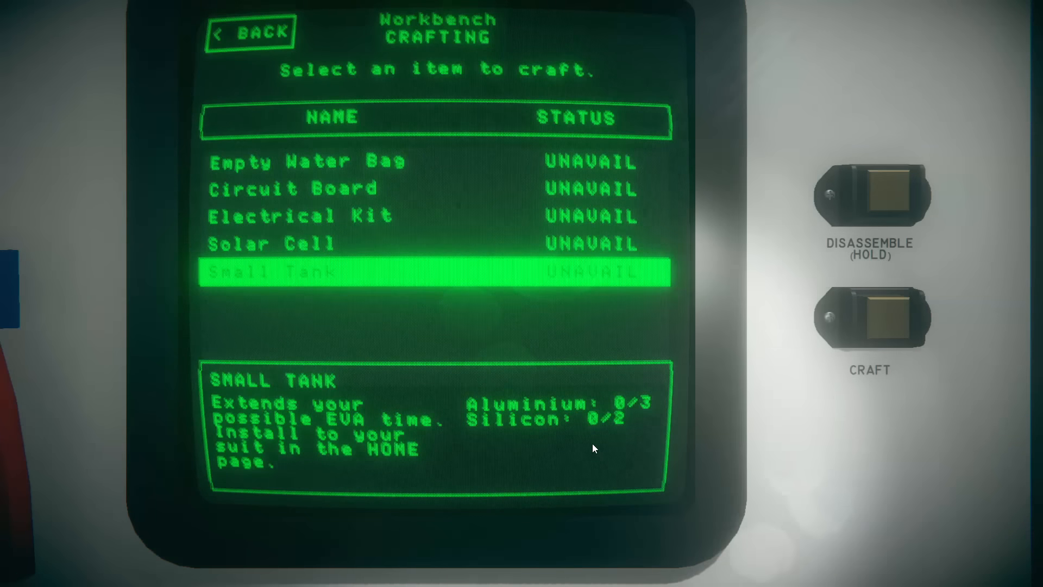
click(251, 31)
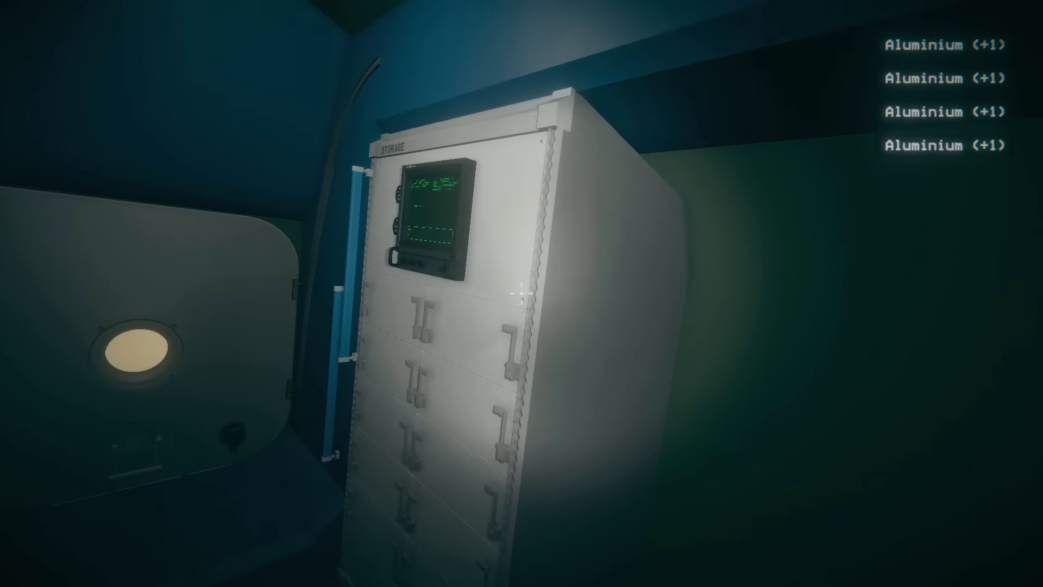
Step: Transfer the aluminium and silicon from the storage rack into the suit
click(430, 213)
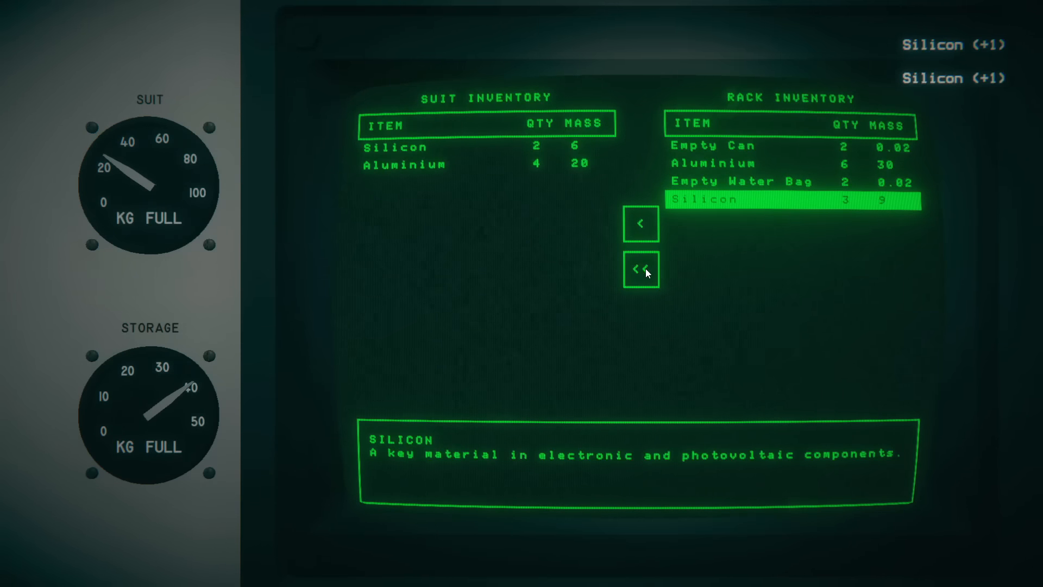
click(641, 268)
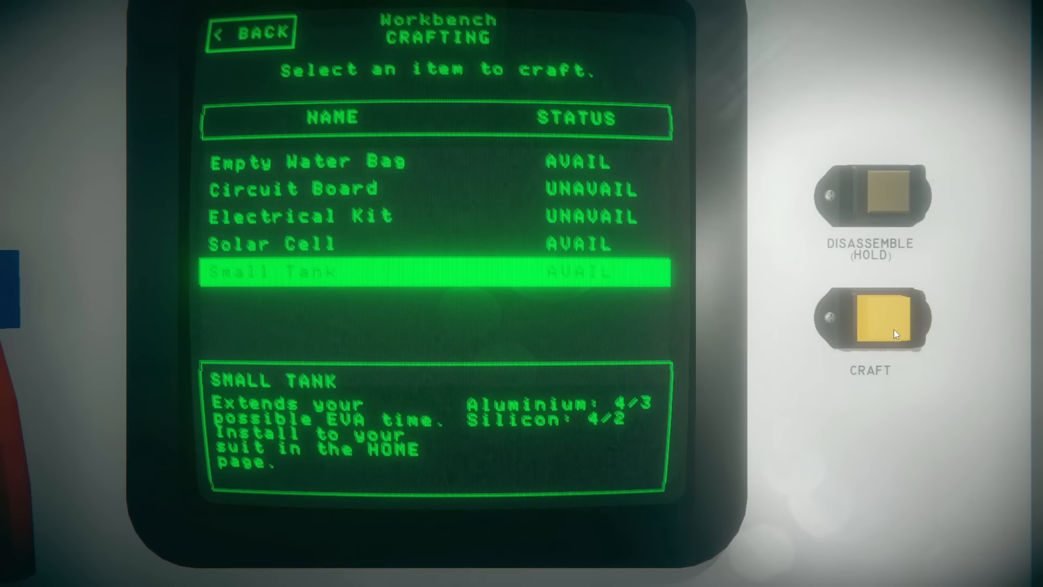
Step: Craft a Small Tank and a Solar Cell at the workbench
click(869, 317)
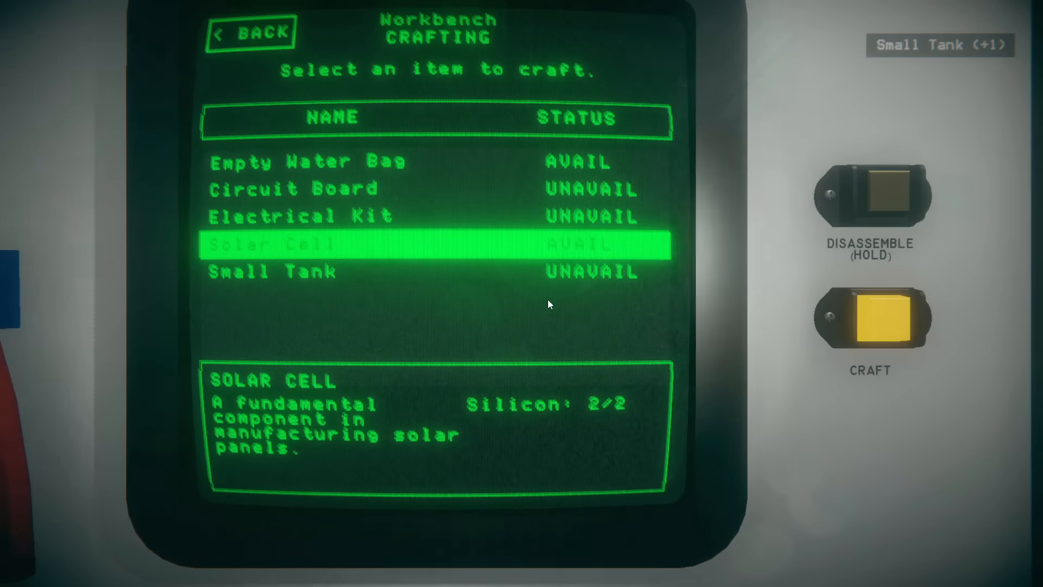
click(869, 318)
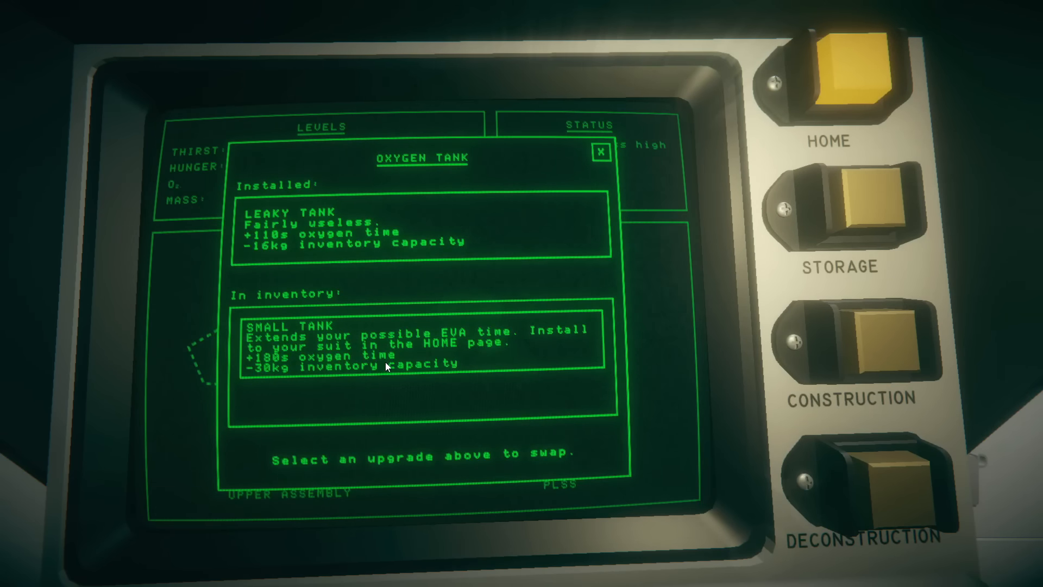
mouse_move(406, 377)
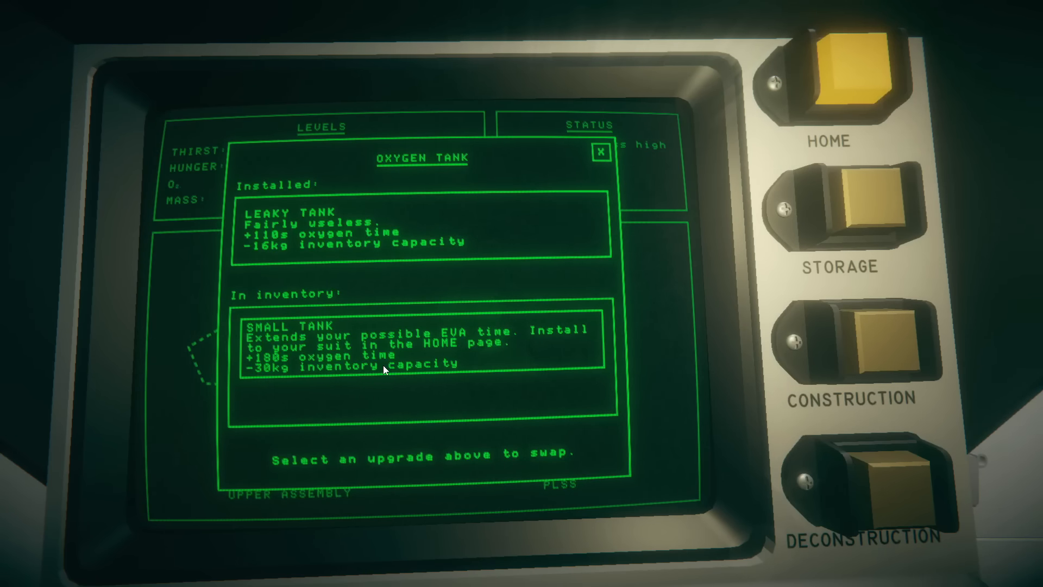
Step: Swap the suit's Leaky Tank for the Small Tank and head outside toward the debris
click(417, 346)
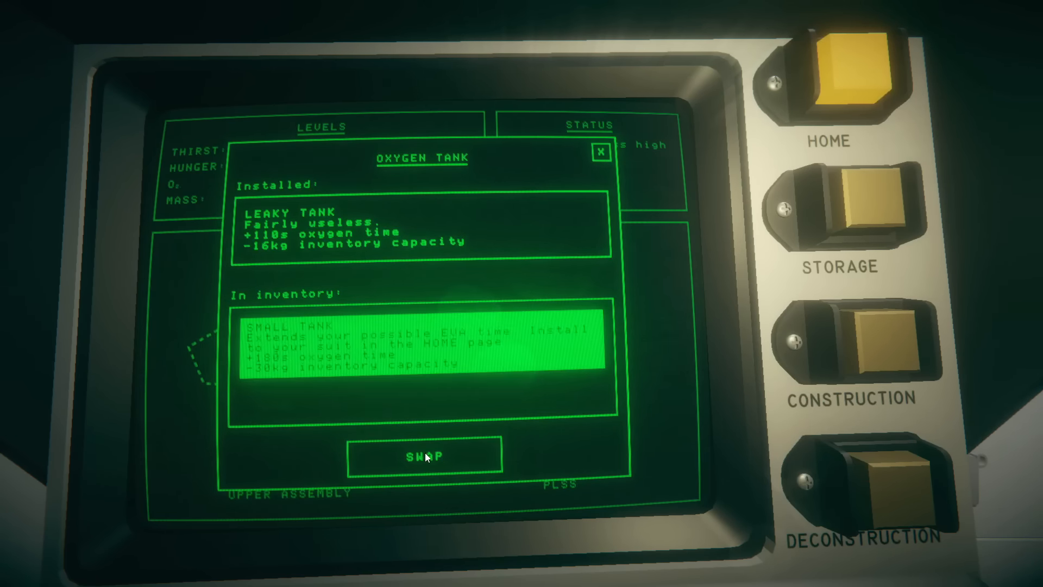
click(422, 455)
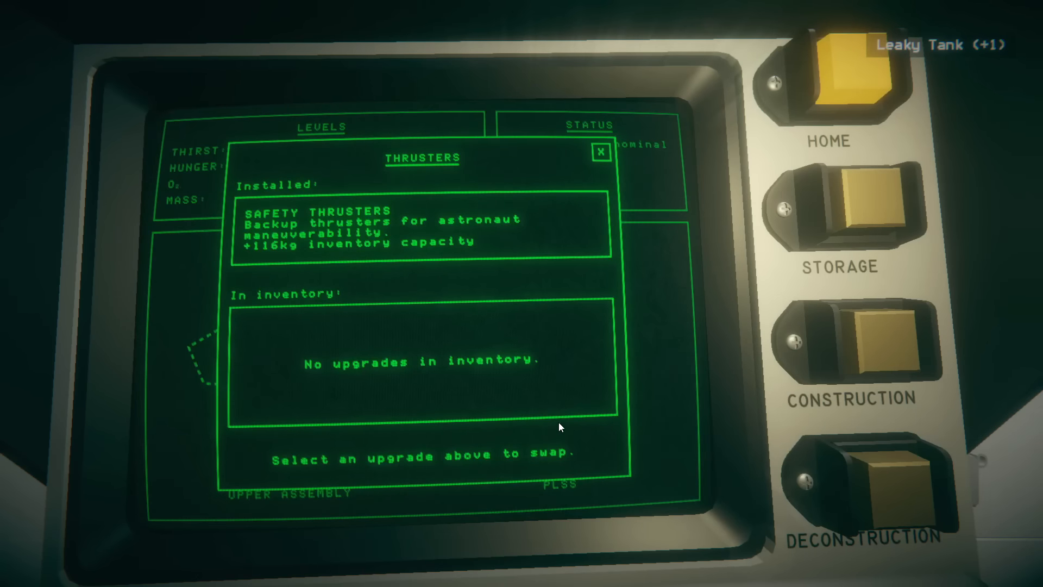
mouse_move(354, 251)
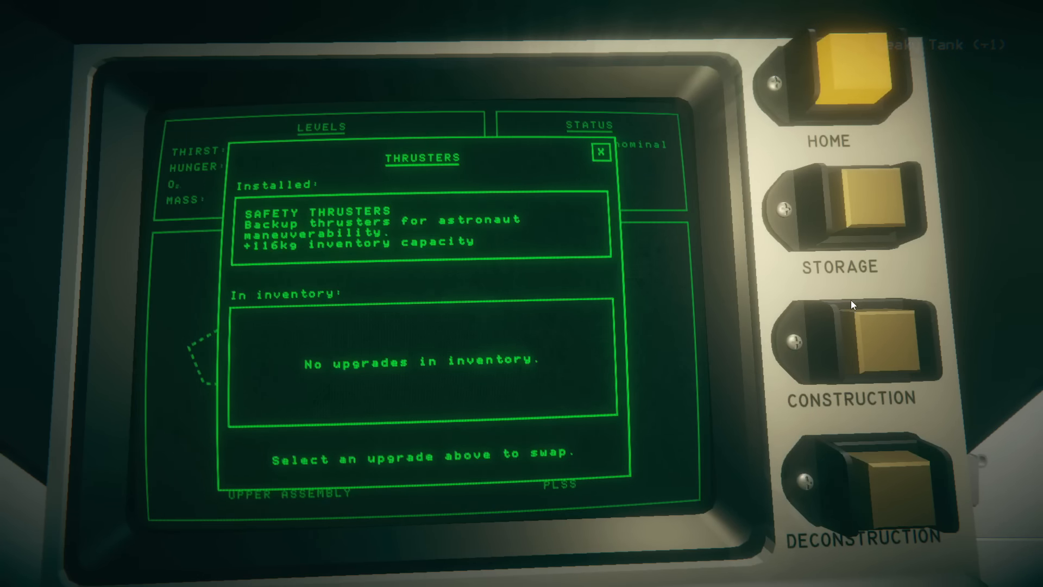
click(843, 207)
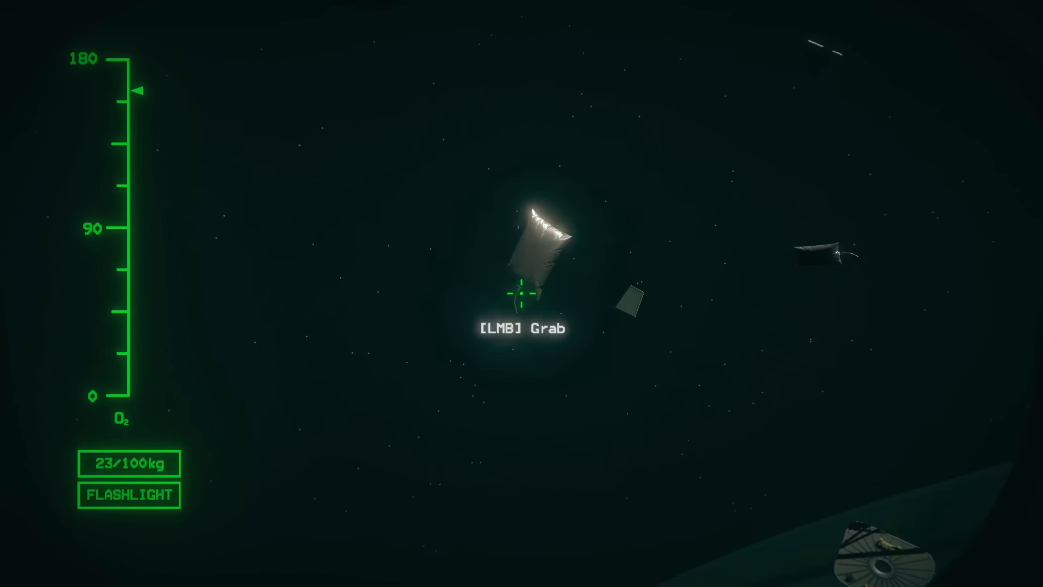
Step: Grab the floating scrap bag for copper and return to the construction terminal's External tab
click(521, 295)
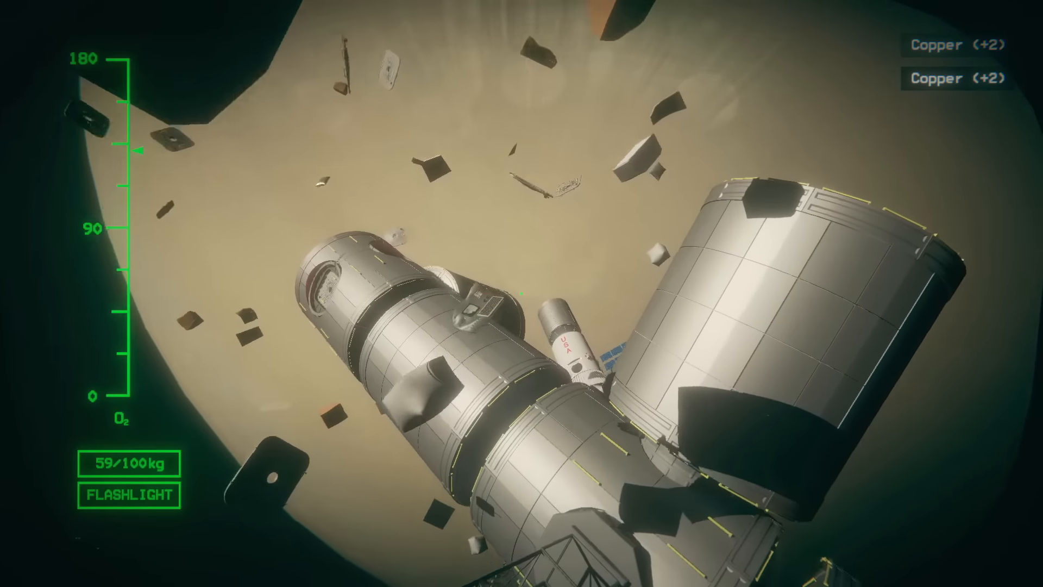
mouse_move(522, 294)
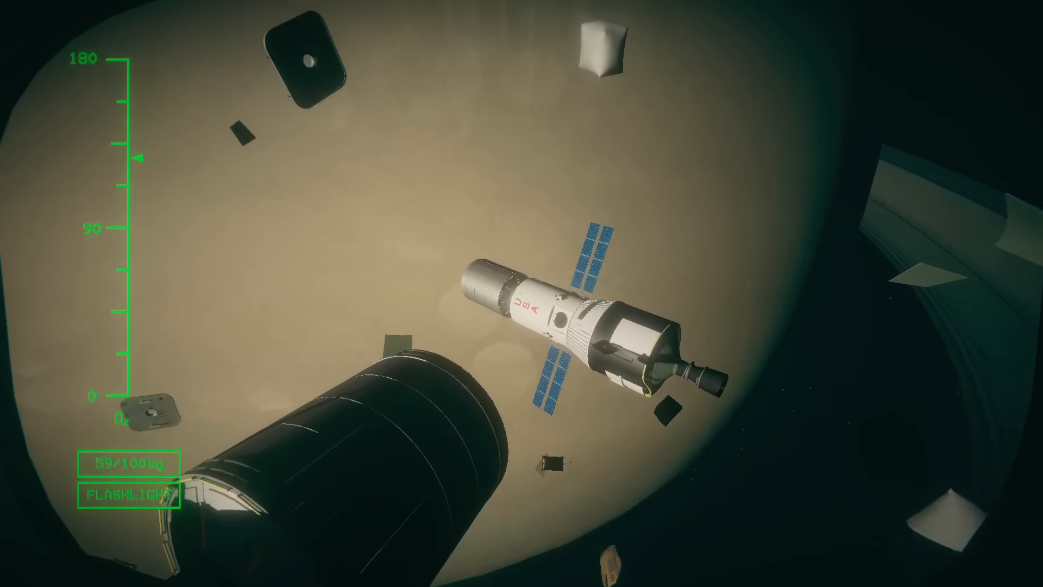
click(860, 335)
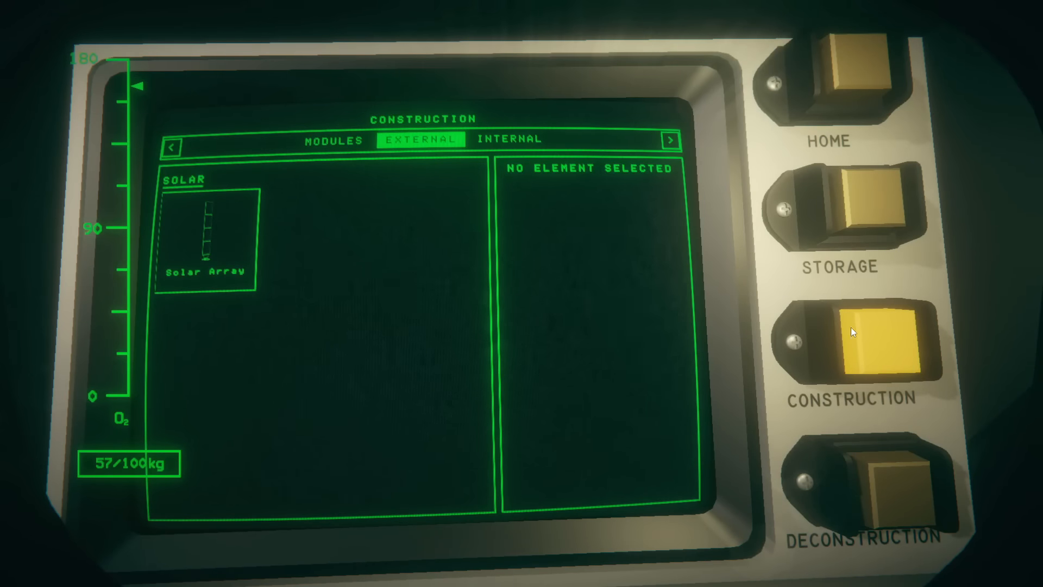
Step: Build Solar Arrays repeatedly until aluminium drops to 1/1 and carried mass to 37 kg
click(207, 238)
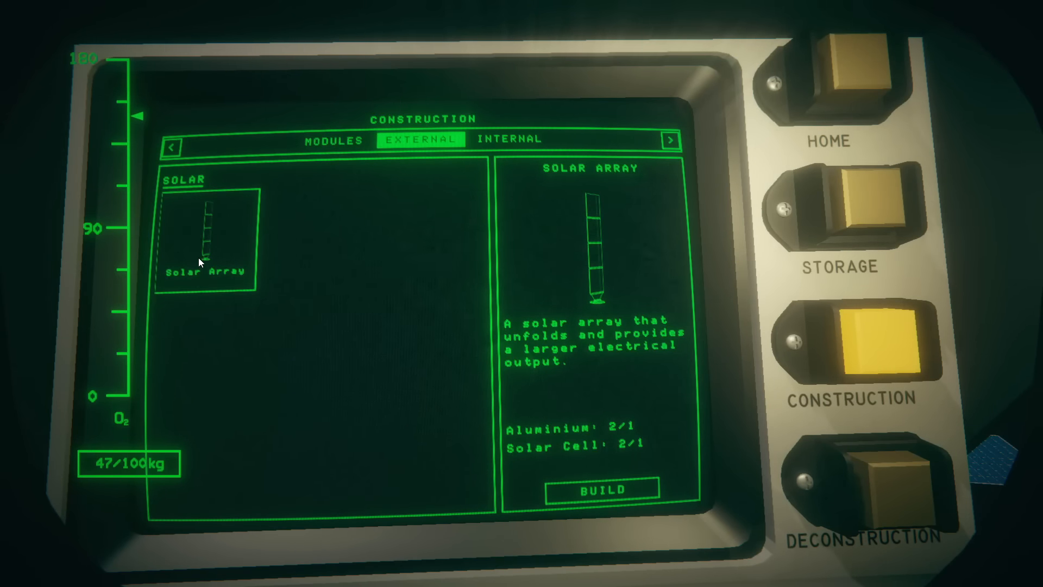
click(599, 489)
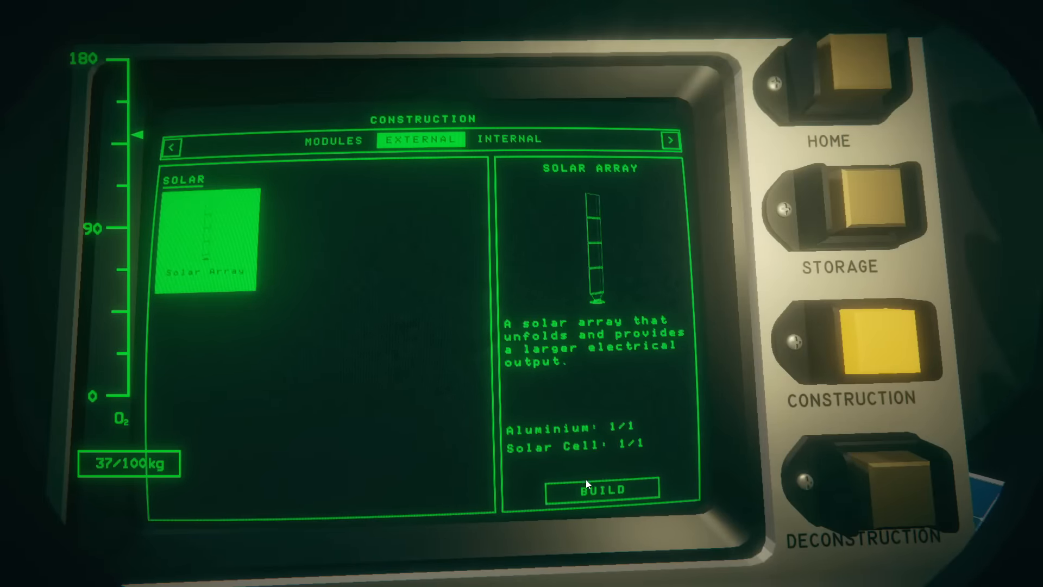
click(598, 487)
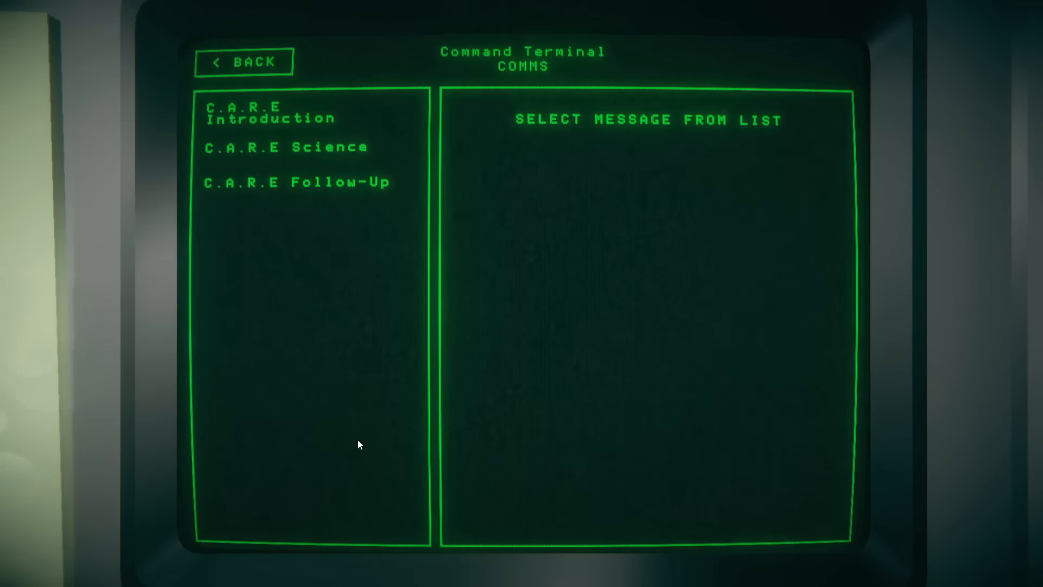
Step: Browse the C.A.R.E messages in the command terminal's Comms list, then float to Sleeping Pod #2
click(244, 61)
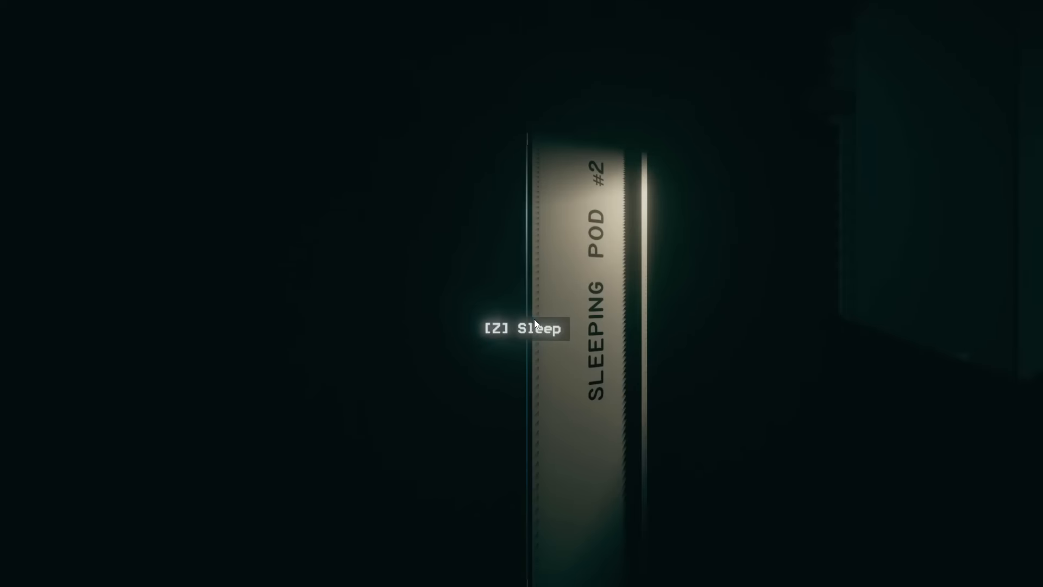
Step: Sleep through the night in the pod with the Z key
key(z)
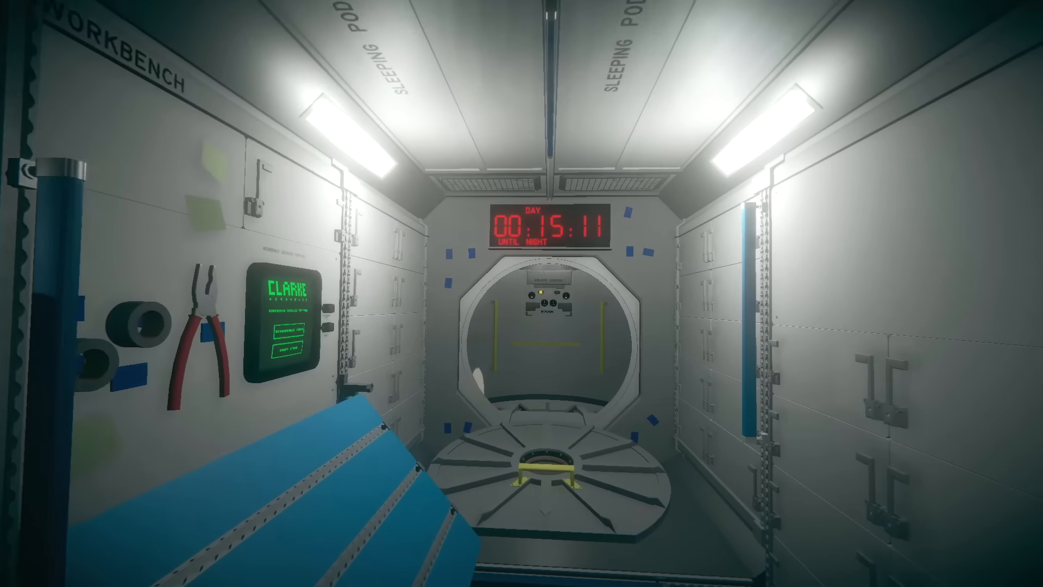
mouse_move(521, 294)
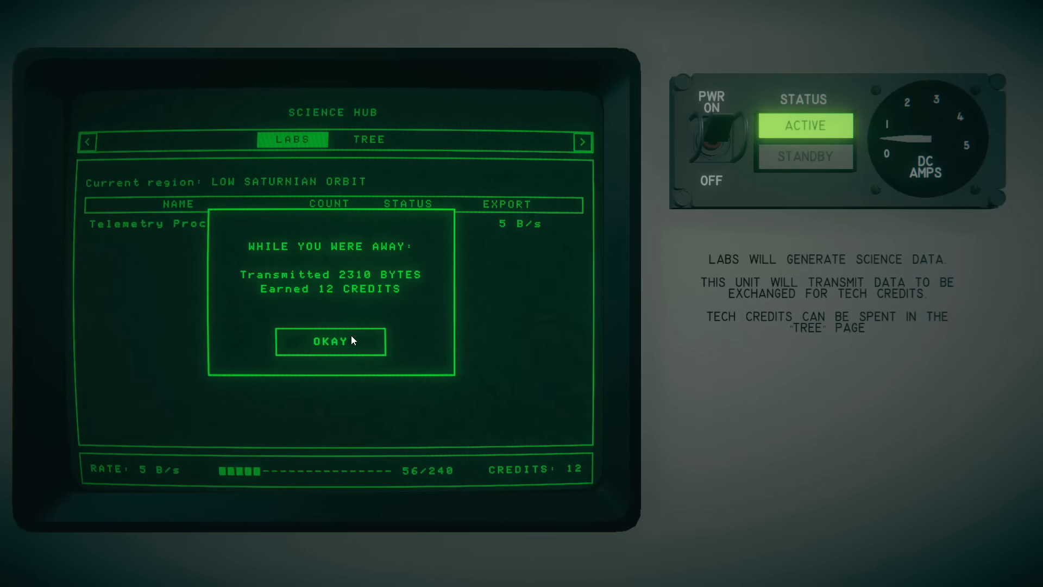
Step: Dismiss the away report and inspect the Medium Construction node in the research tree
click(330, 340)
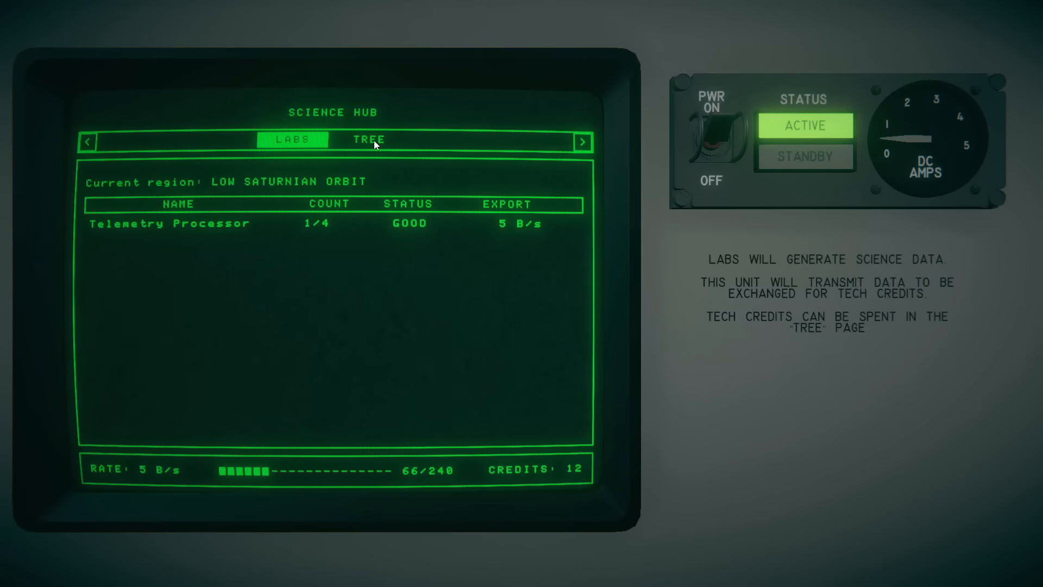
click(369, 140)
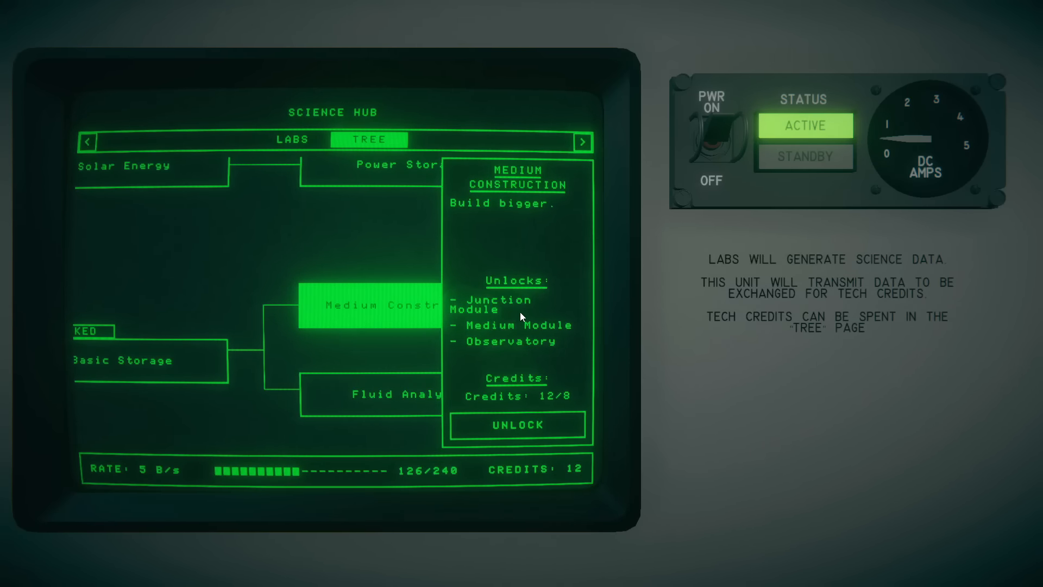
click(379, 389)
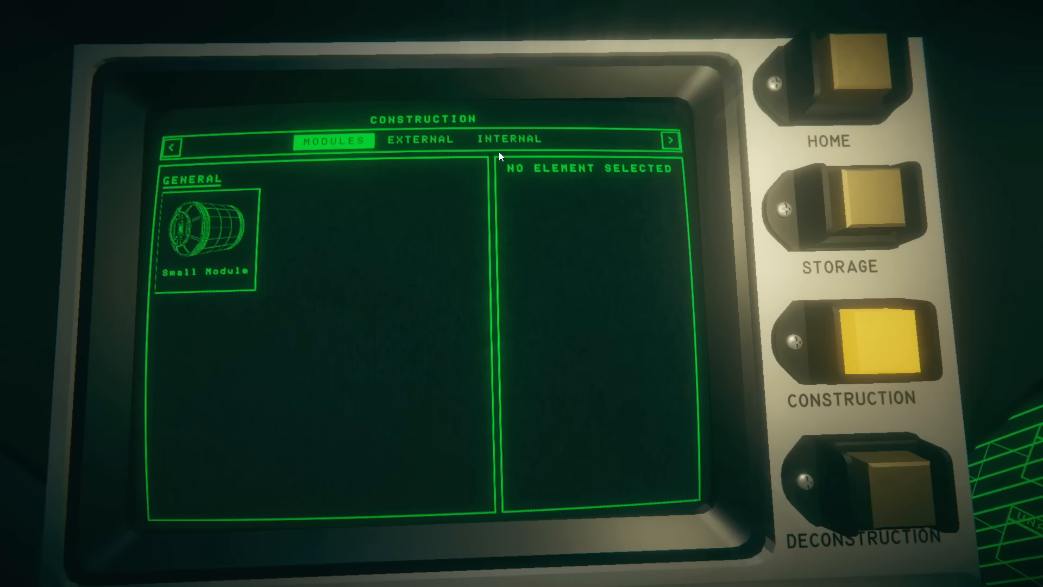
Step: Craft a Circuit Board and build a second Telemetry Processor from the Internal catalogue
click(508, 139)
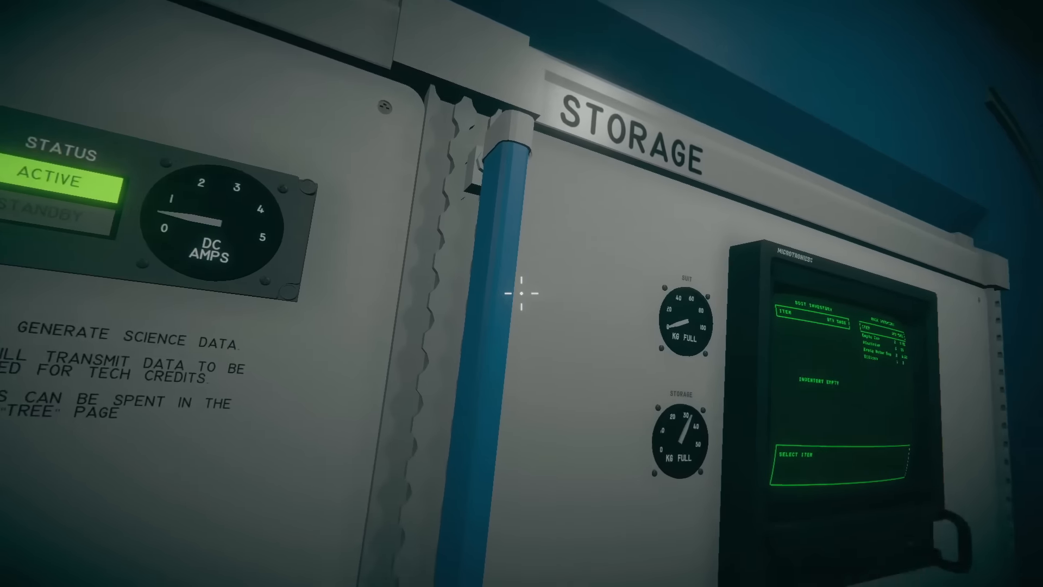
mouse_move(522, 293)
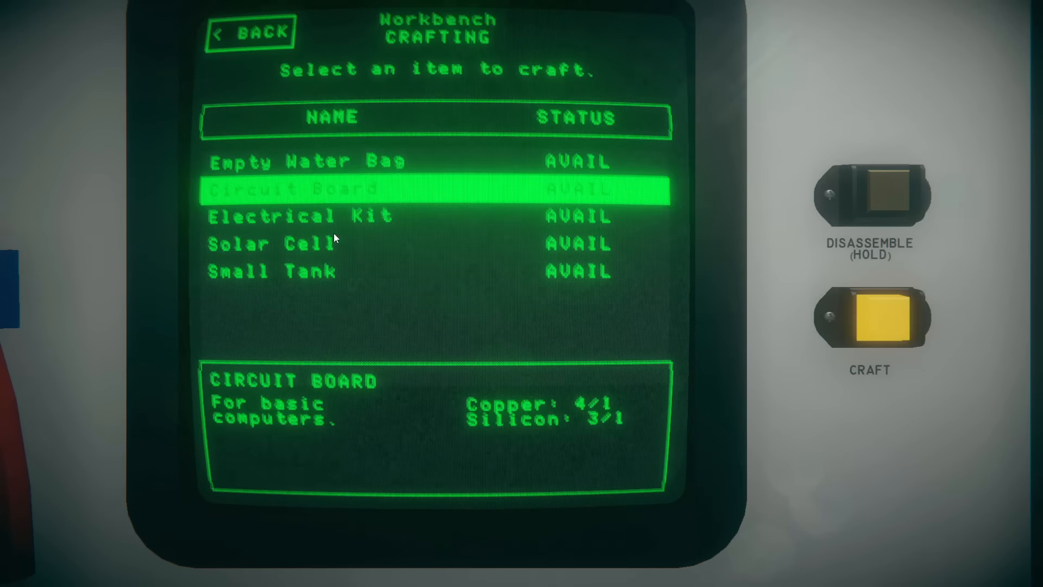
click(870, 317)
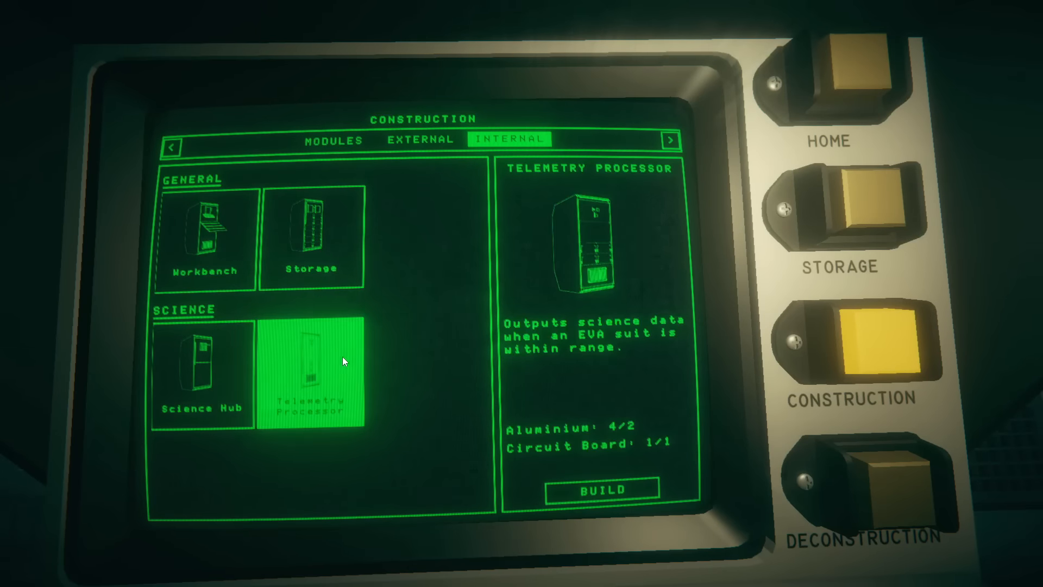
click(597, 489)
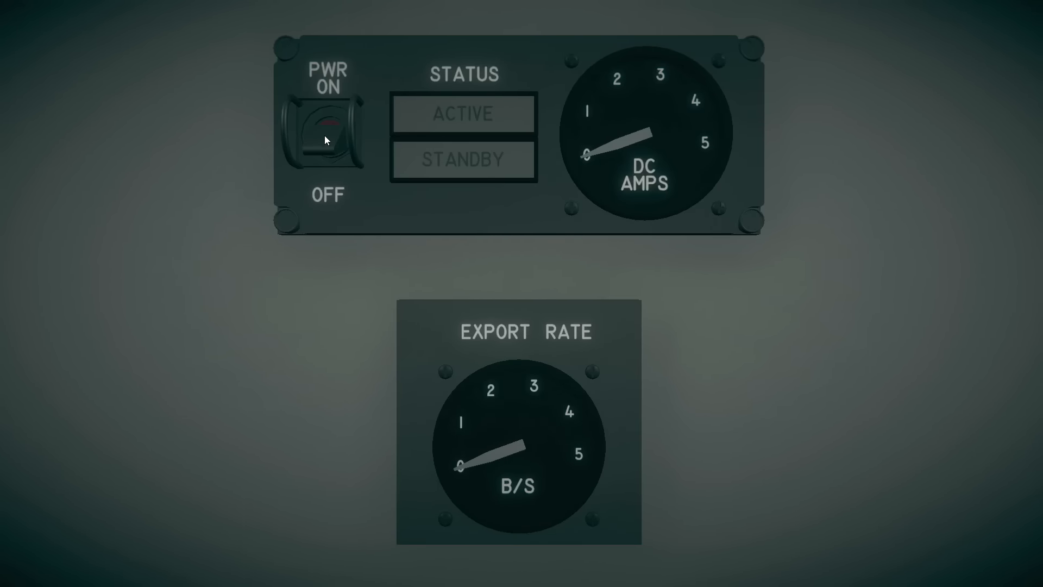
Step: Switch the telemetry processor's PWR on for 10 B/s export and dismiss the 270-byte Science Hub report
click(327, 129)
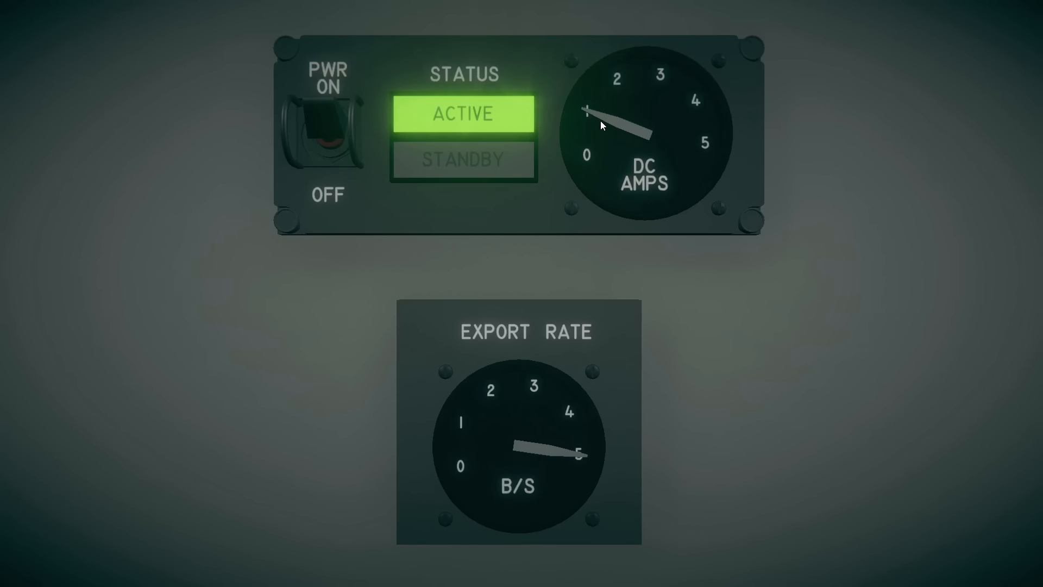
mouse_move(561, 304)
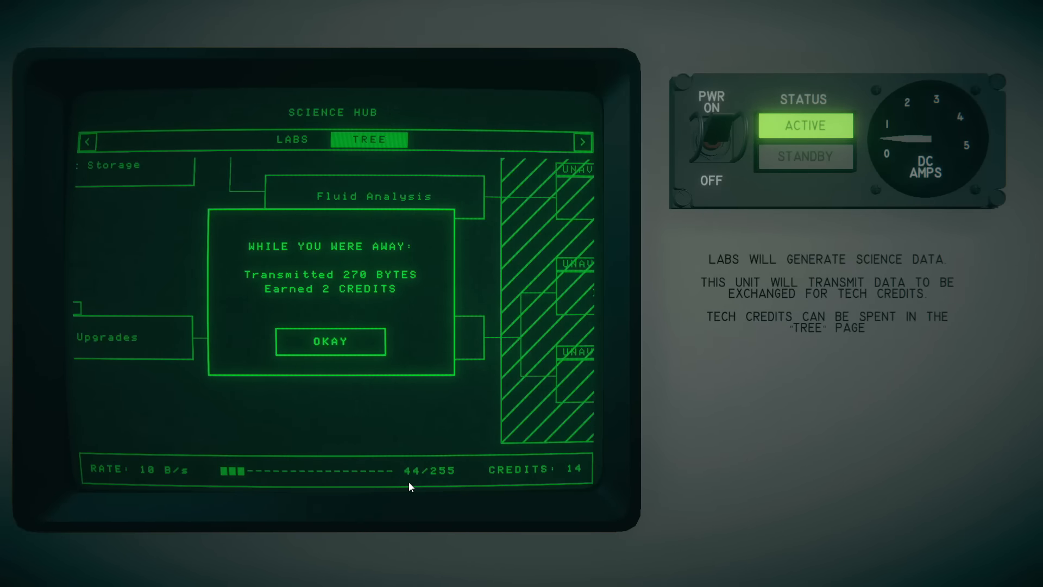
click(329, 341)
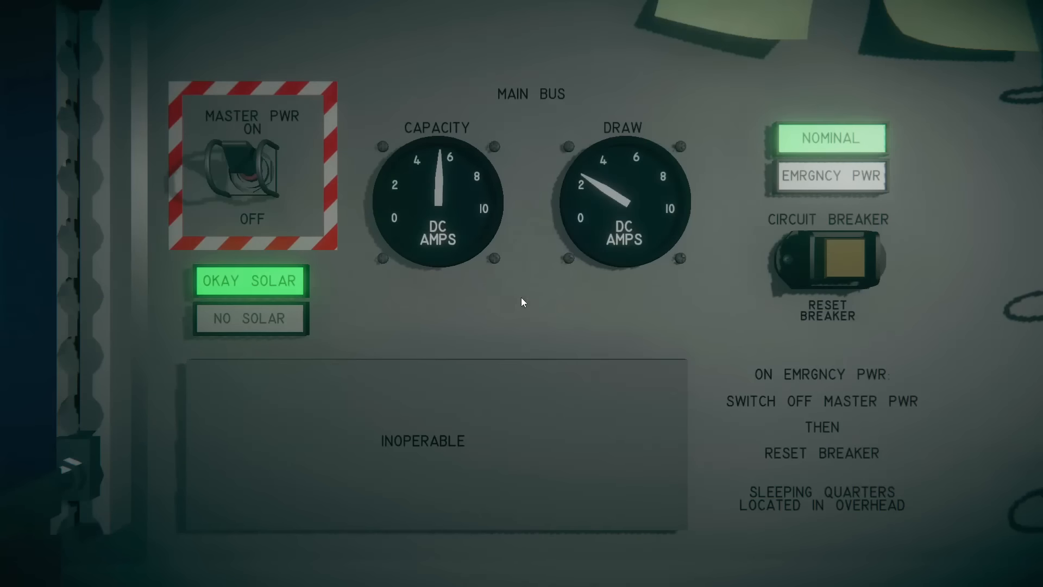
mouse_move(550, 268)
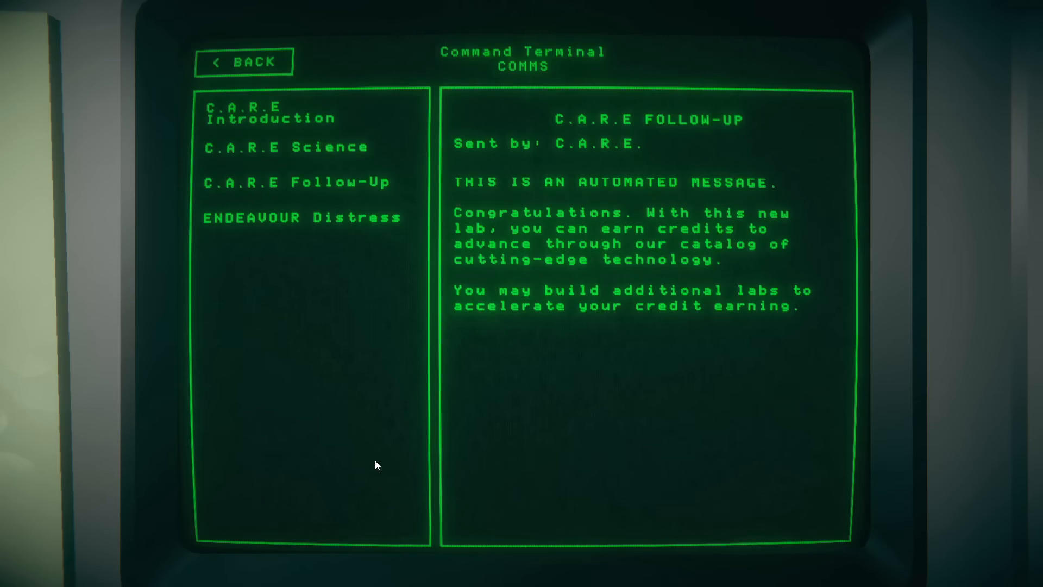
Step: Read the ENDEAVOUR Distress mayday, rereading the C.A.R.E Follow-Up message in between
click(303, 217)
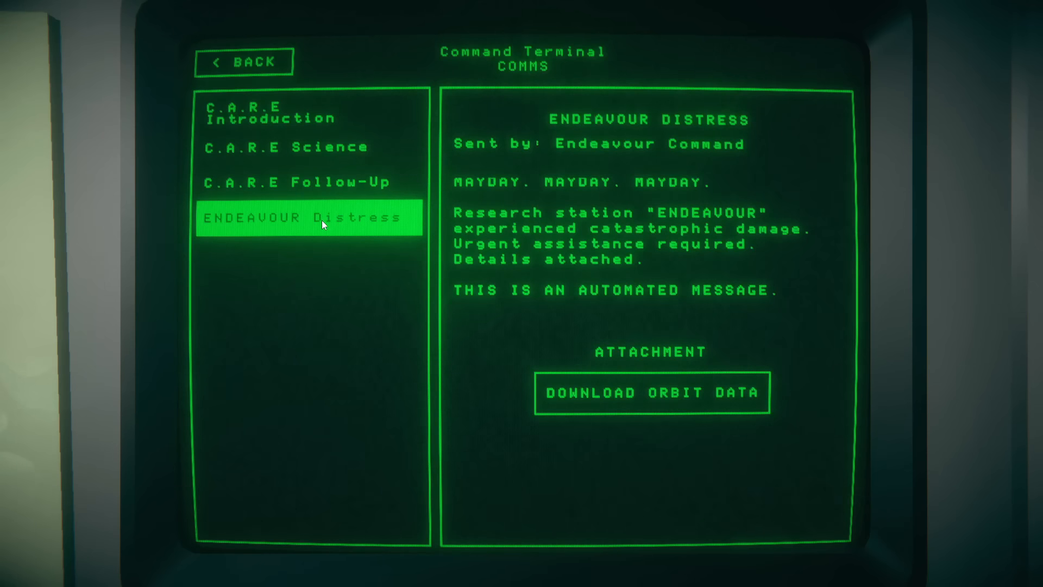
click(296, 182)
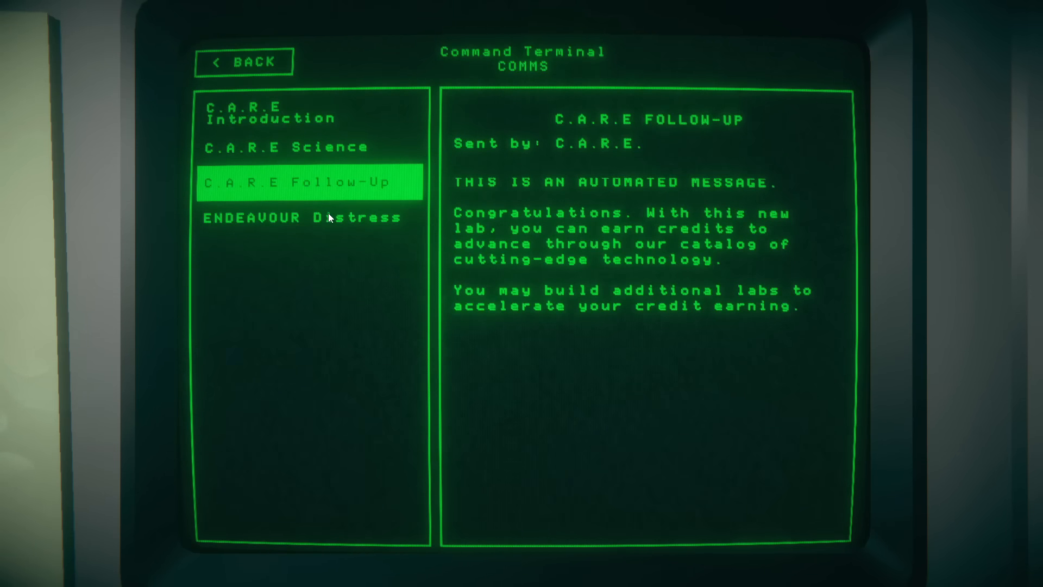
click(301, 217)
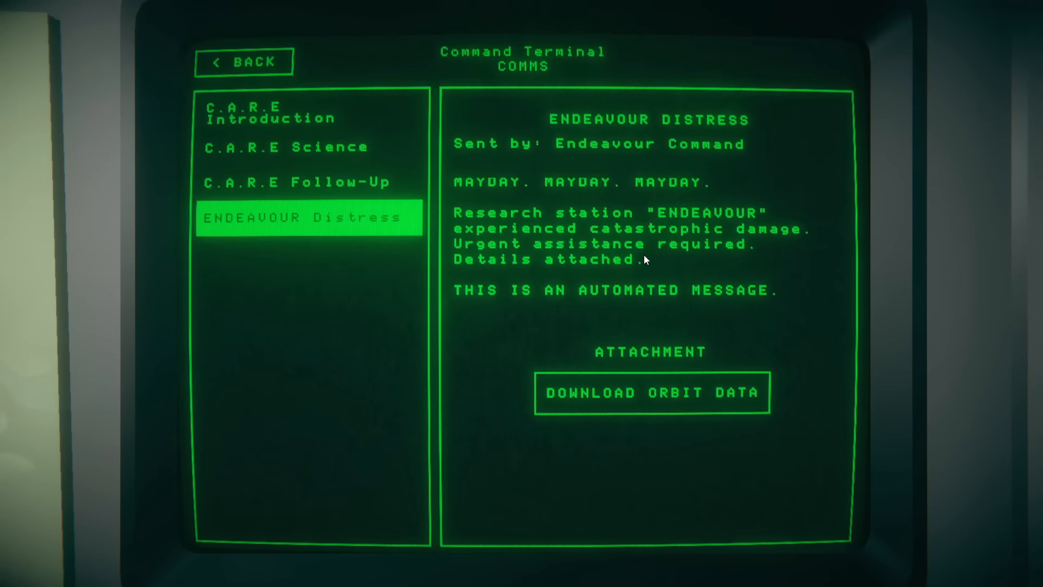
mouse_move(653, 300)
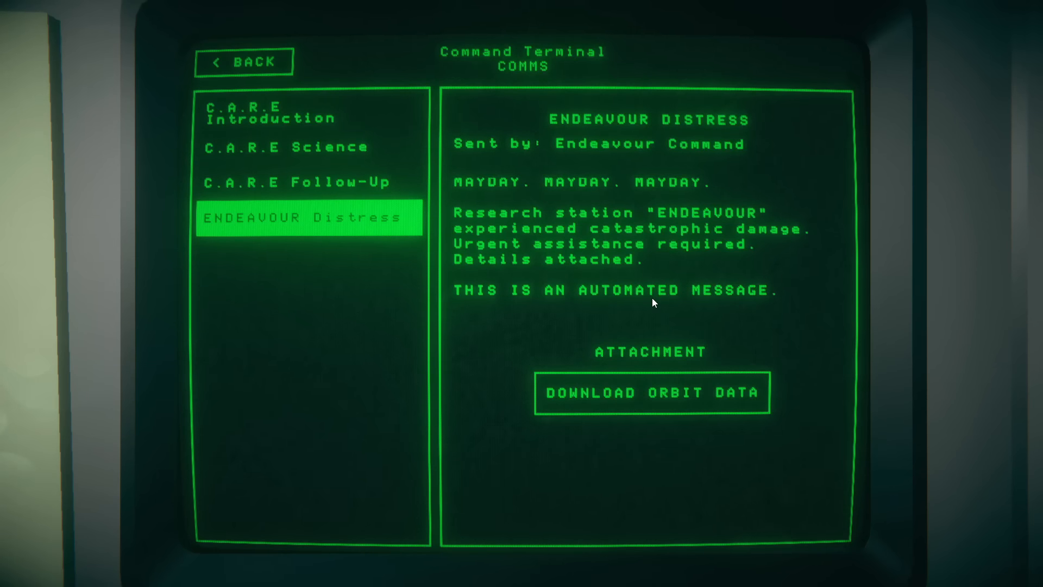
Step: Download the Endeavour orbit data into the pilot listing, then pause the game
click(651, 392)
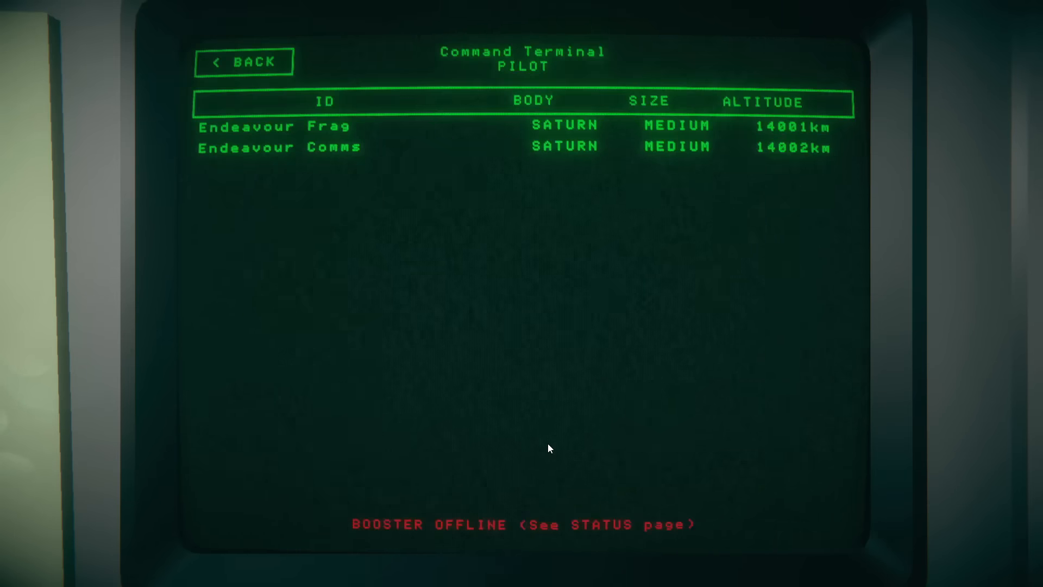
mouse_move(300, 138)
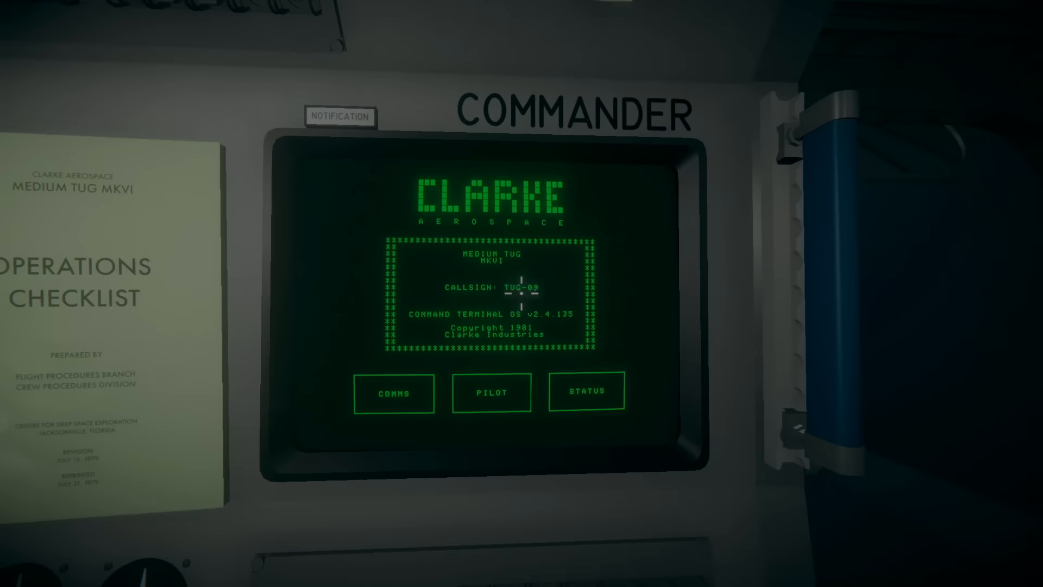
key(Escape)
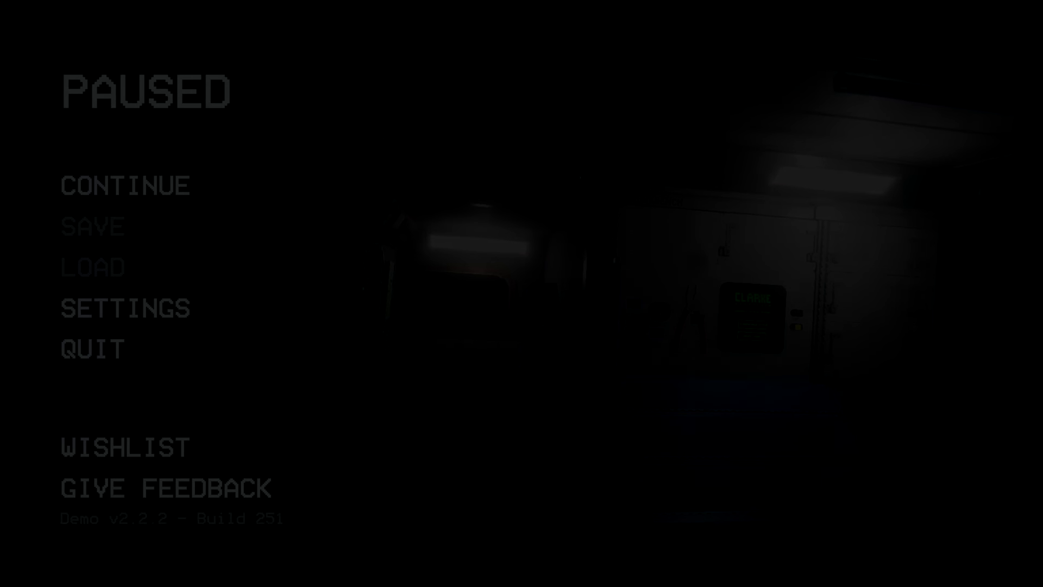